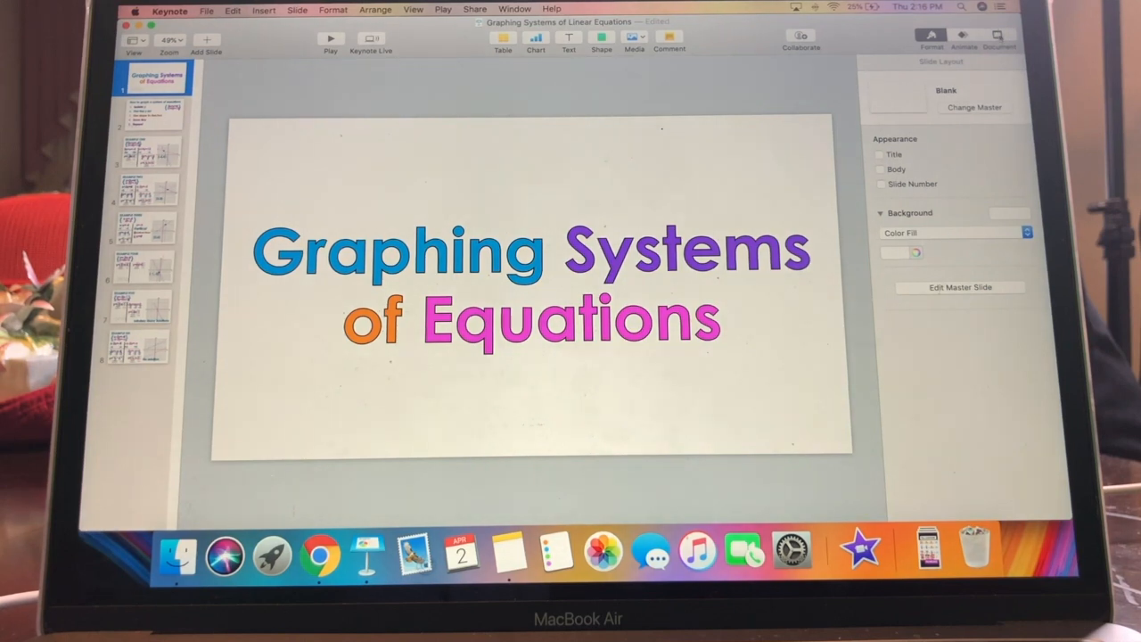
# Step: Show the Document inspector's Audio settings where Record Slideshow is available
pyautogui.click(999, 35)
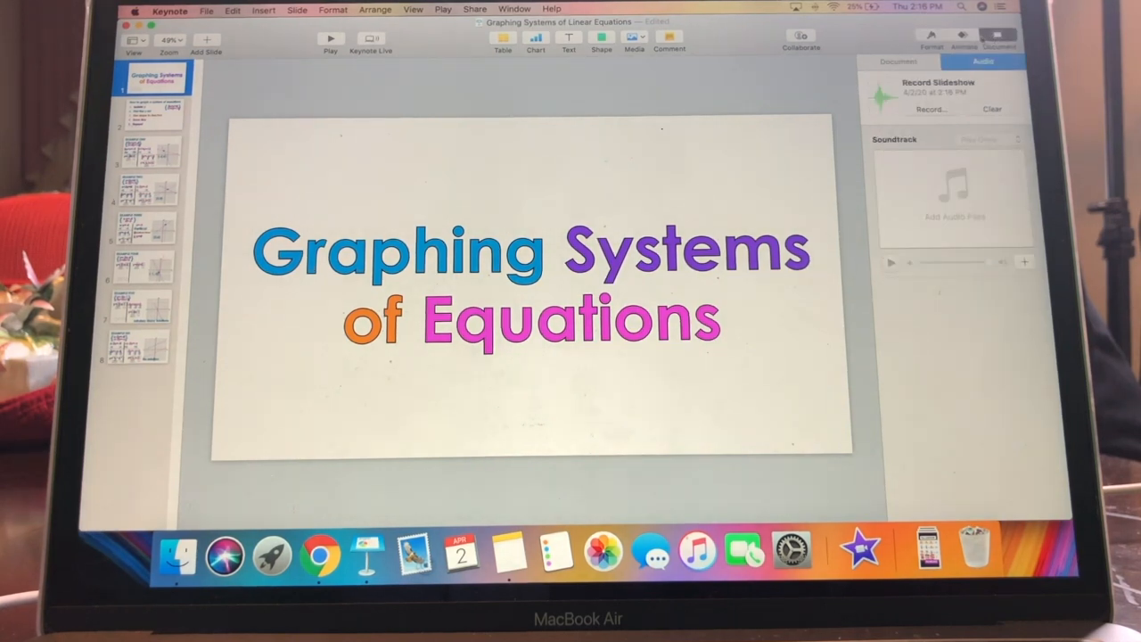
pyautogui.click(899, 60)
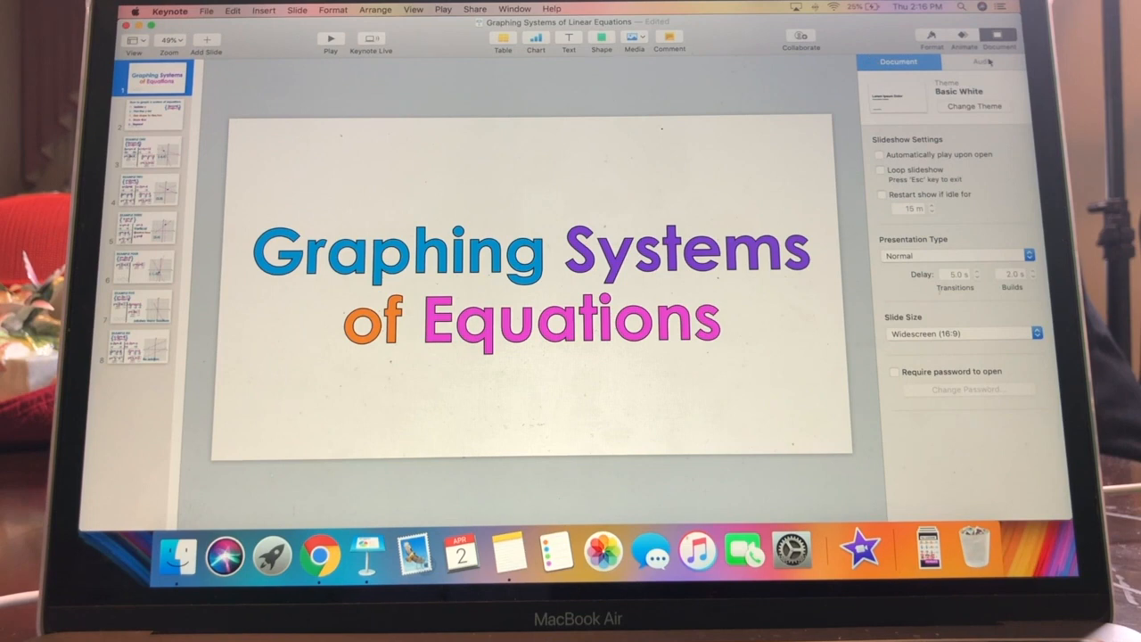
pyautogui.click(983, 60)
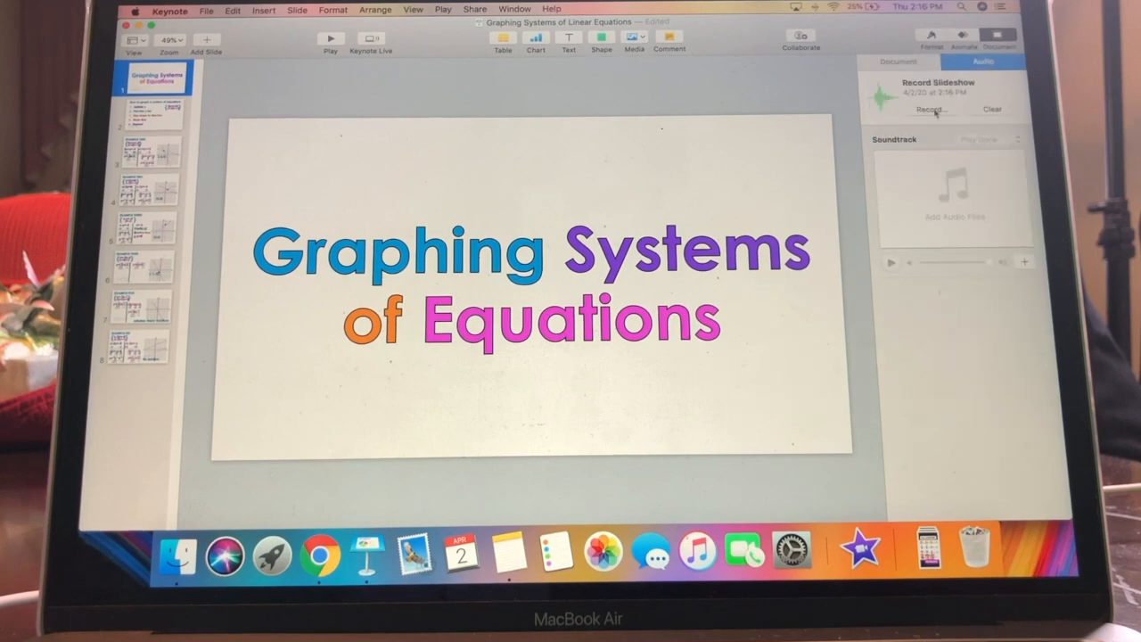
pyautogui.moveTo(931, 109)
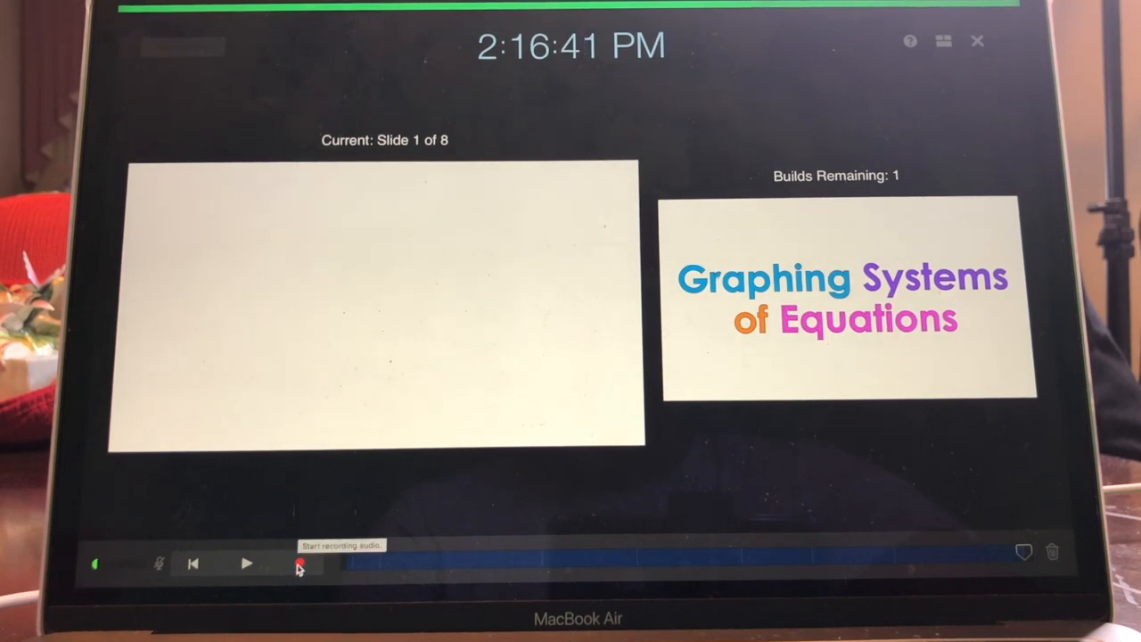
# Step: Record a narrated run through slides 1–3, stop recording and close the recorder
pyautogui.click(299, 563)
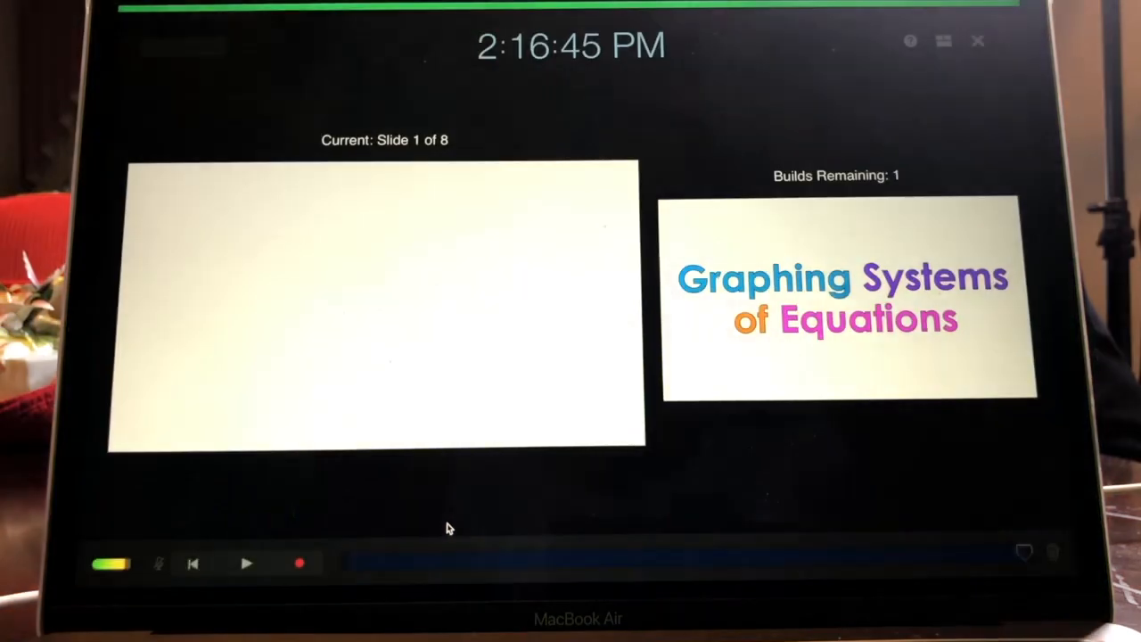
pyautogui.click(246, 563)
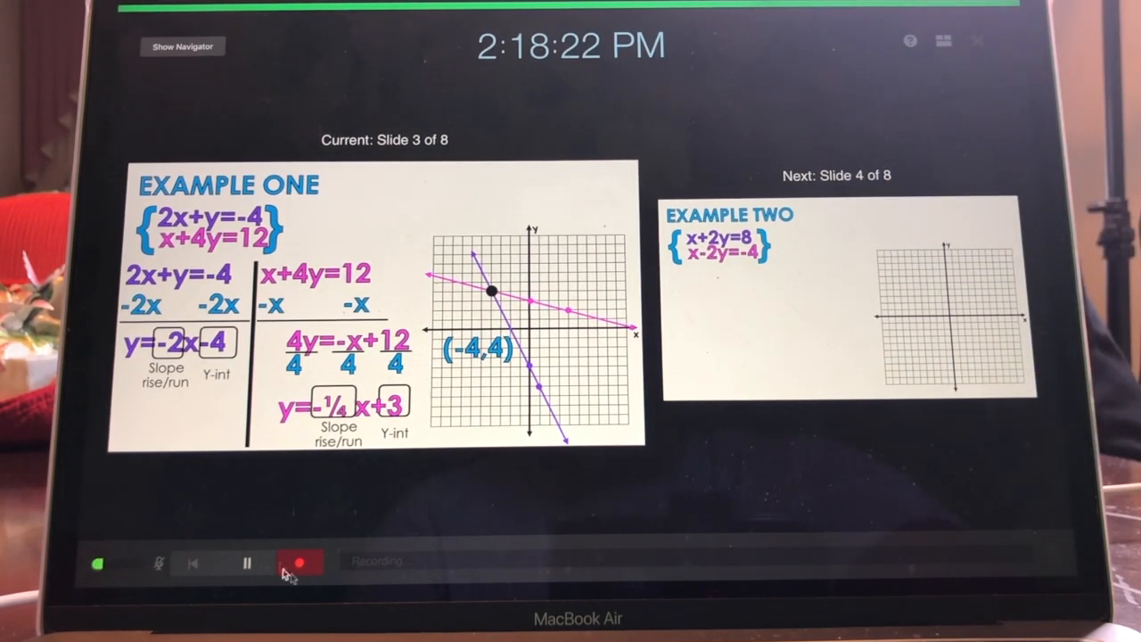
pyautogui.click(300, 563)
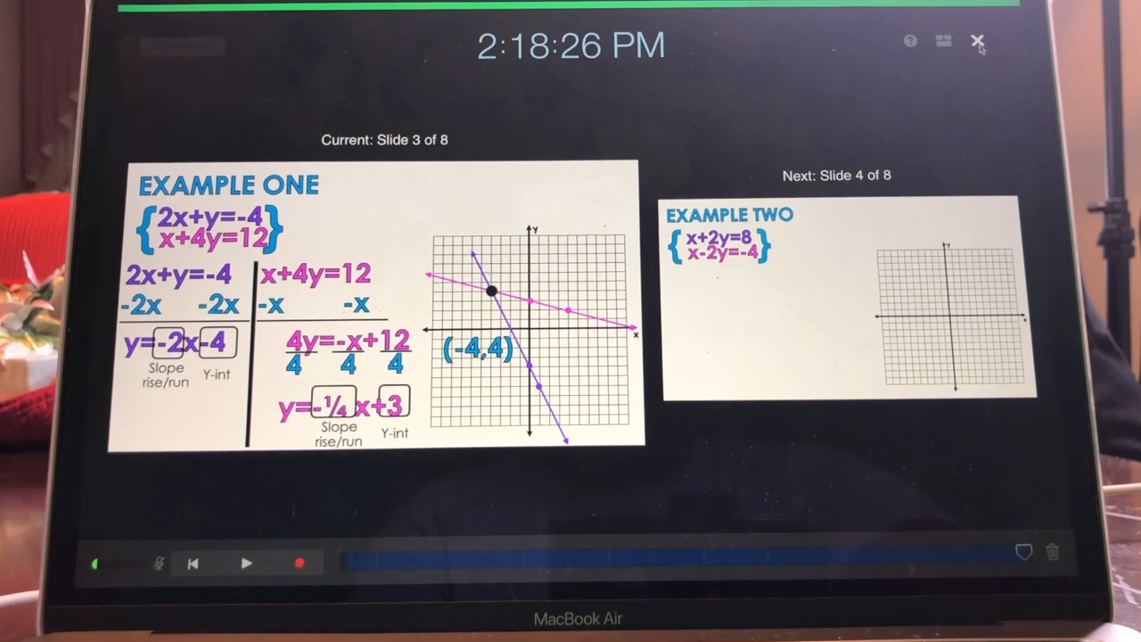
pyautogui.click(977, 41)
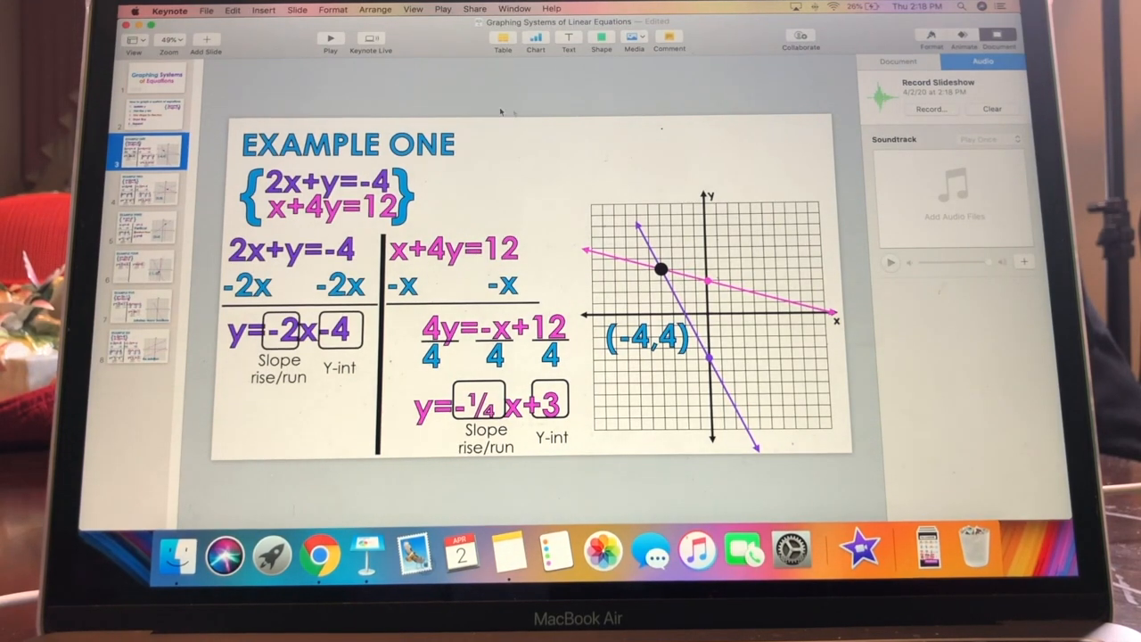
# Step: Export to a movie using the Slideshow Recording playback at 720p and proceed to the save prompt
pyautogui.click(207, 10)
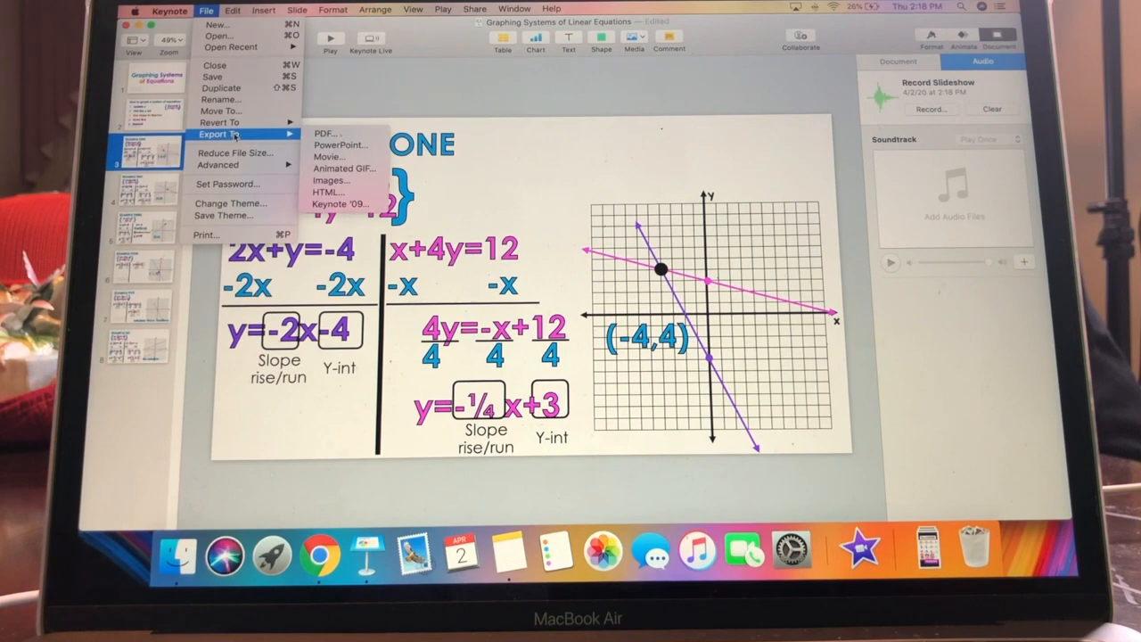
pyautogui.moveTo(330, 180)
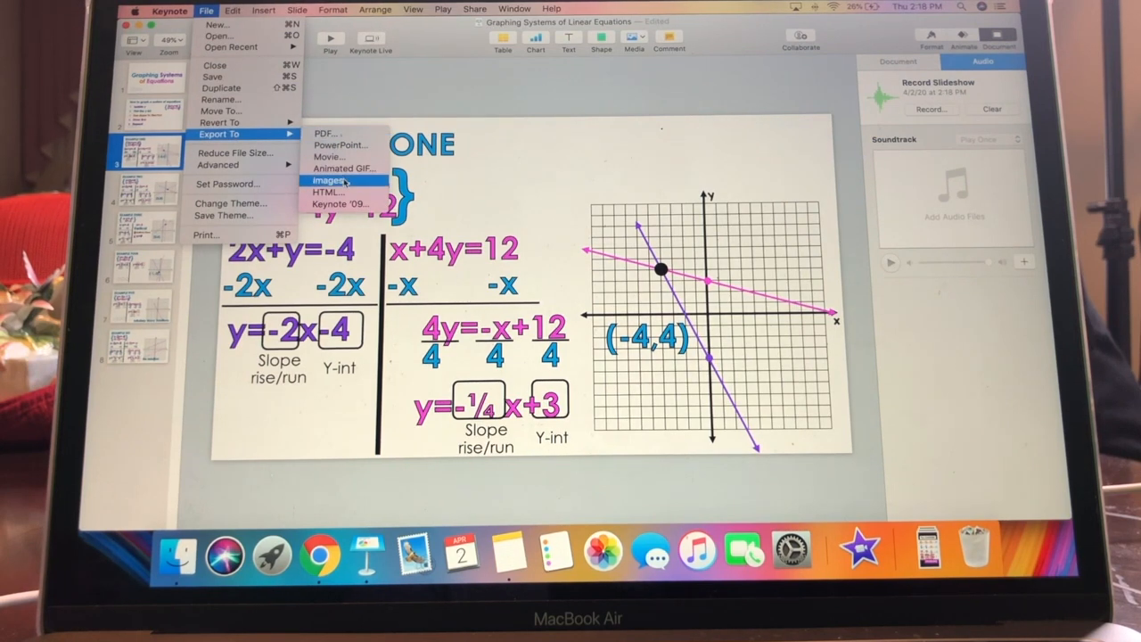
pyautogui.click(328, 178)
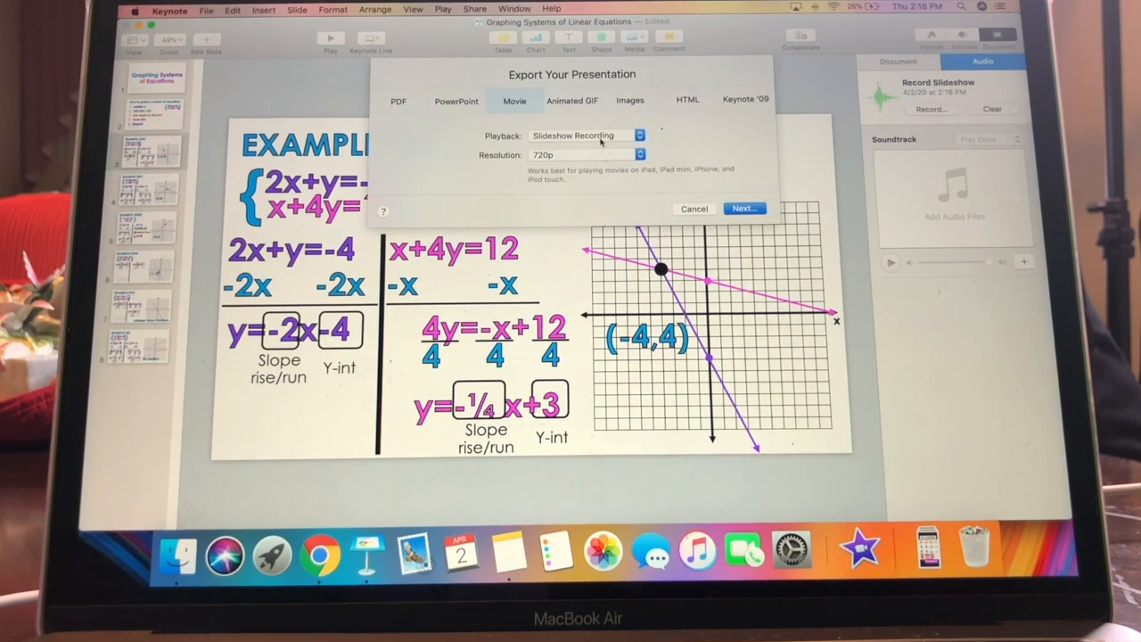
pyautogui.click(585, 136)
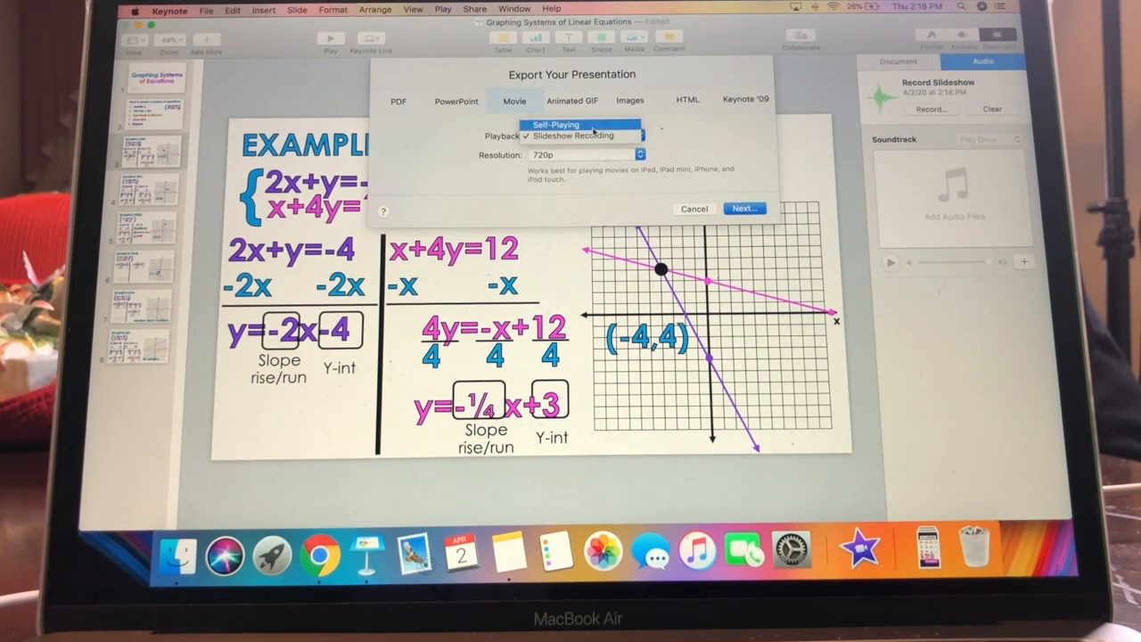
pyautogui.click(573, 135)
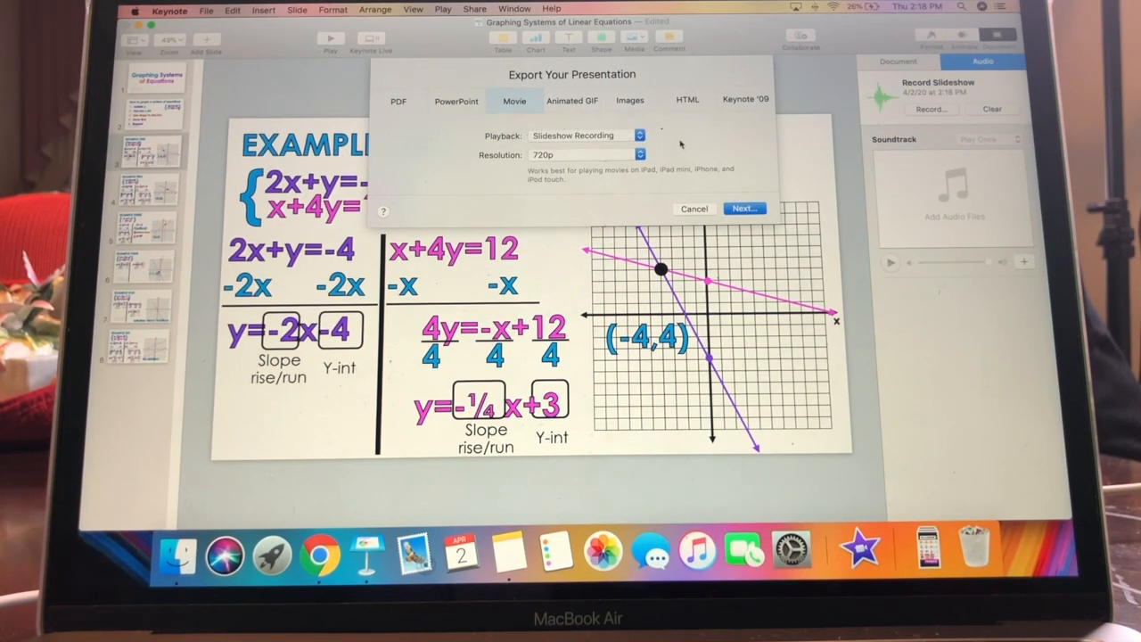
pyautogui.click(588, 154)
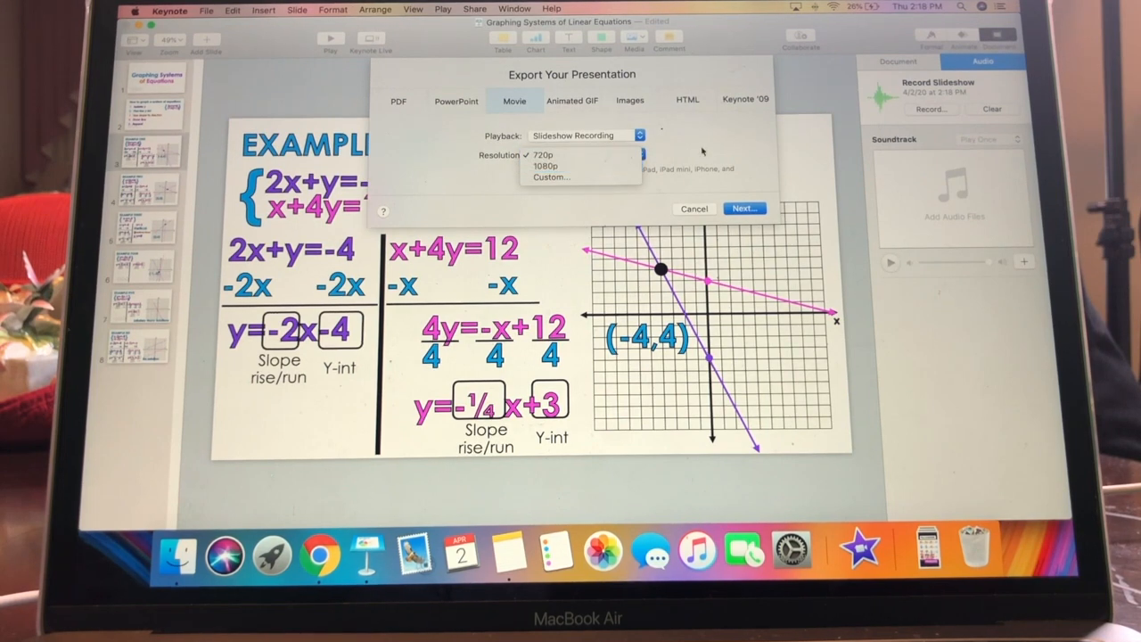
pyautogui.click(542, 154)
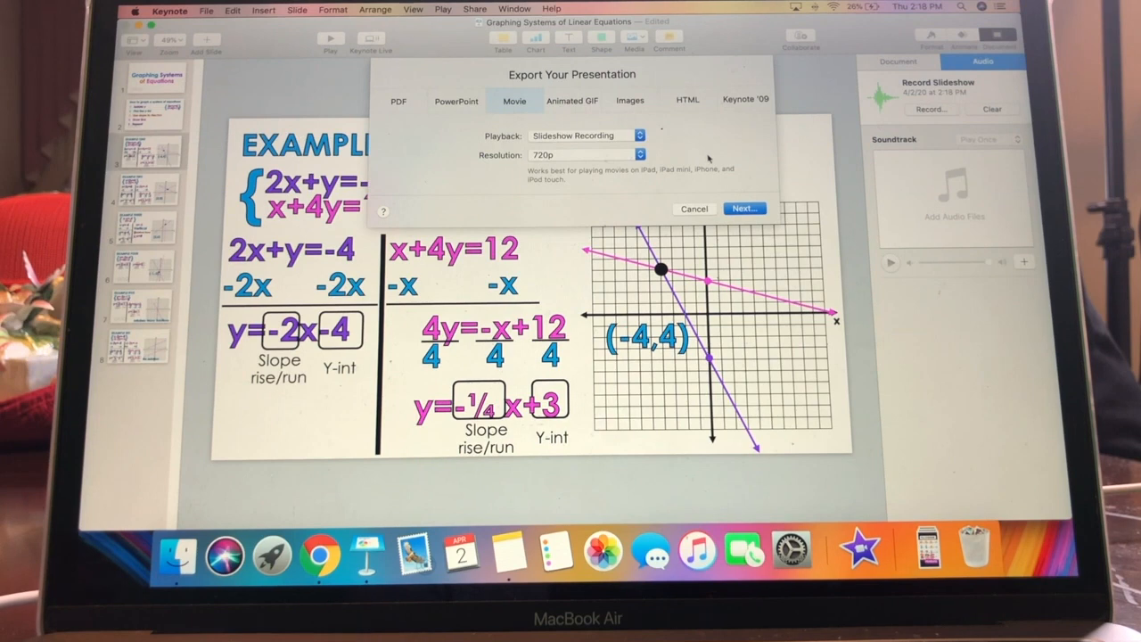
pyautogui.click(693, 207)
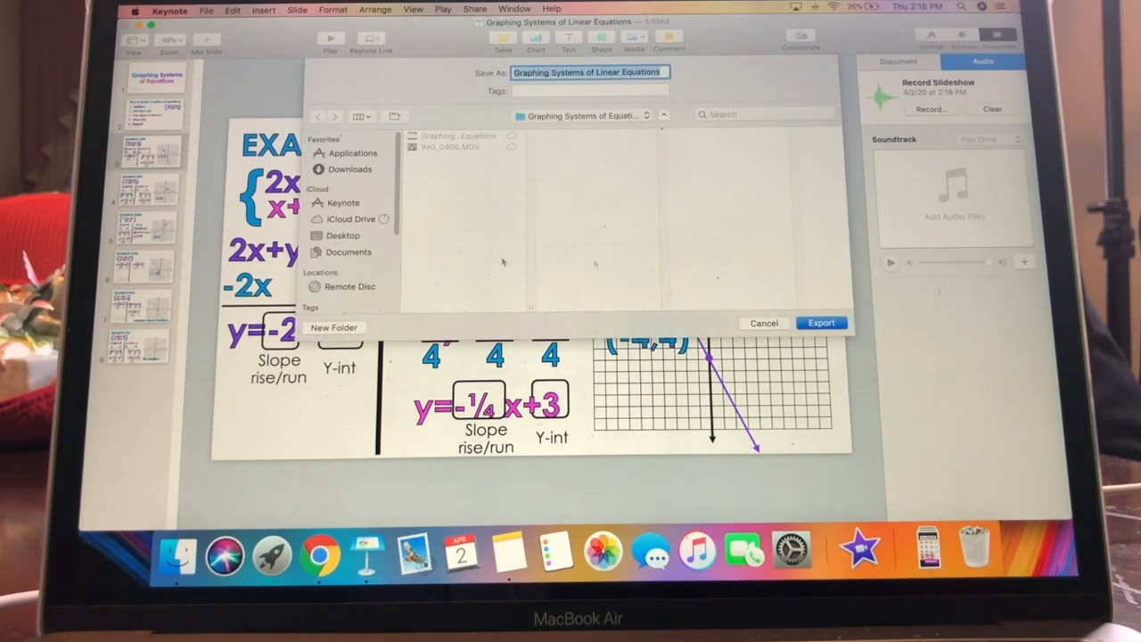
pyautogui.moveTo(432, 182)
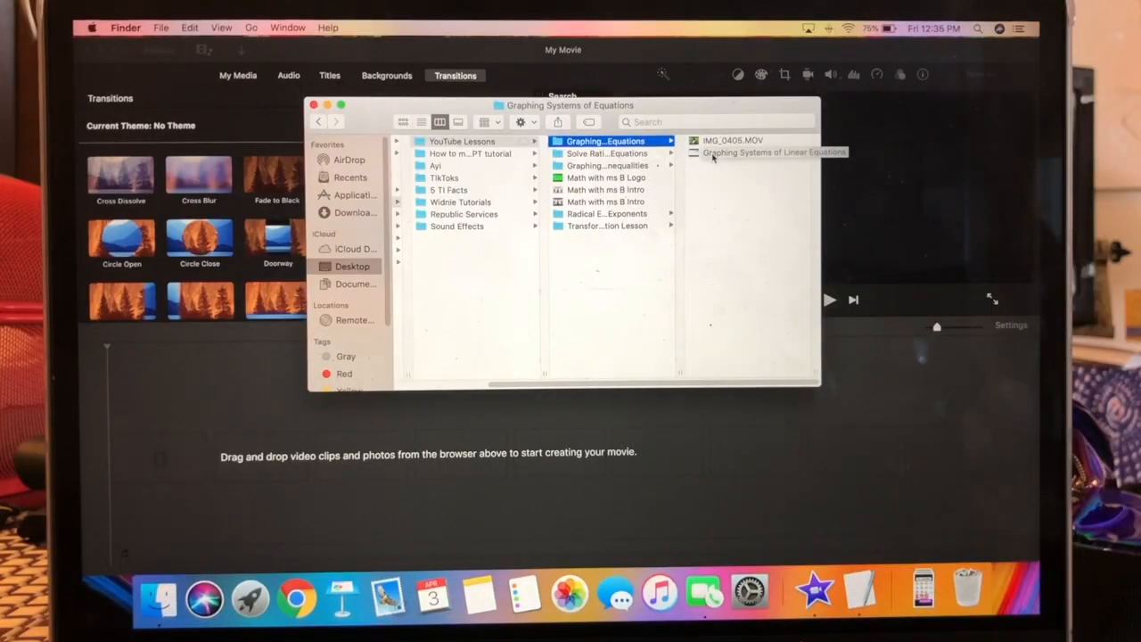
# Step: Play the exported Graphing Systems movie in QuickTime Player, pausing and resuming to check it
pyautogui.doubleClick(774, 151)
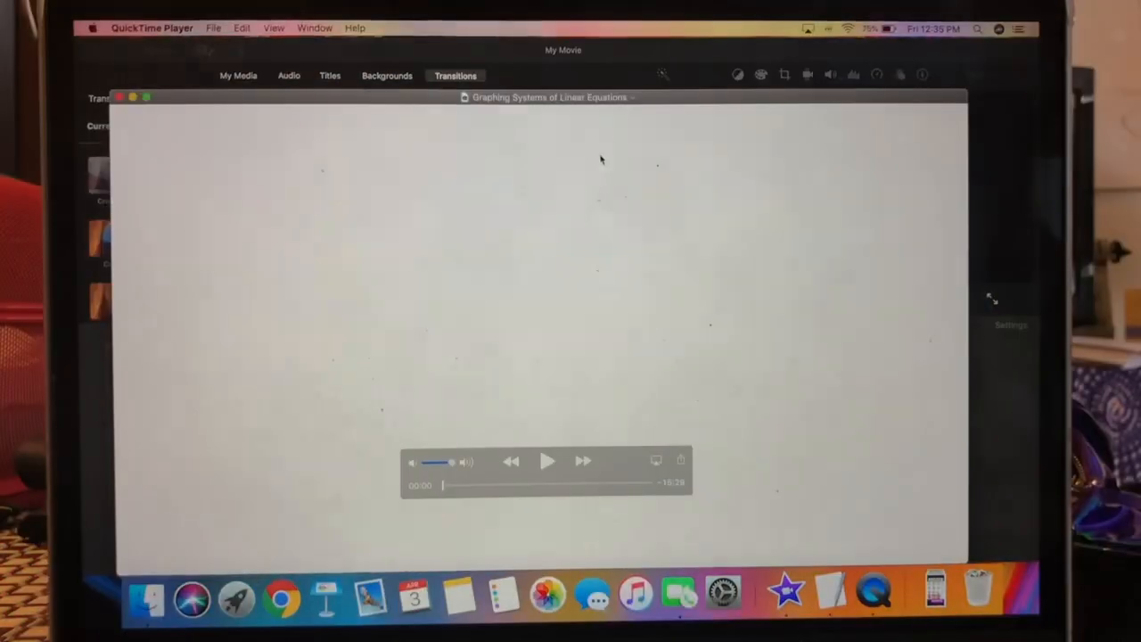
pyautogui.click(548, 460)
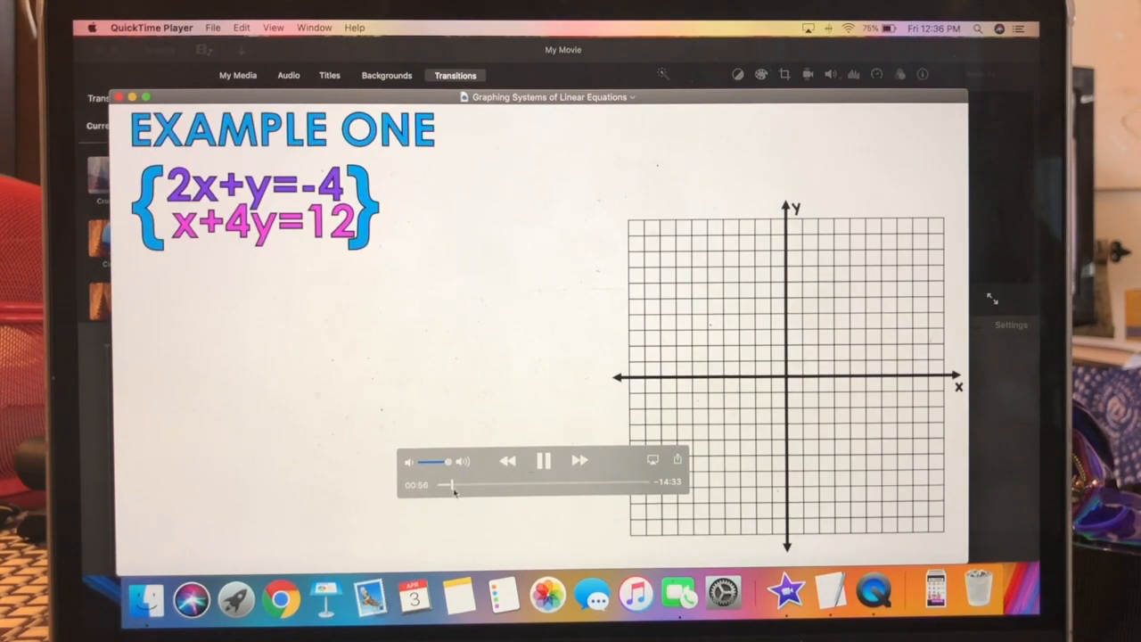
pyautogui.click(544, 460)
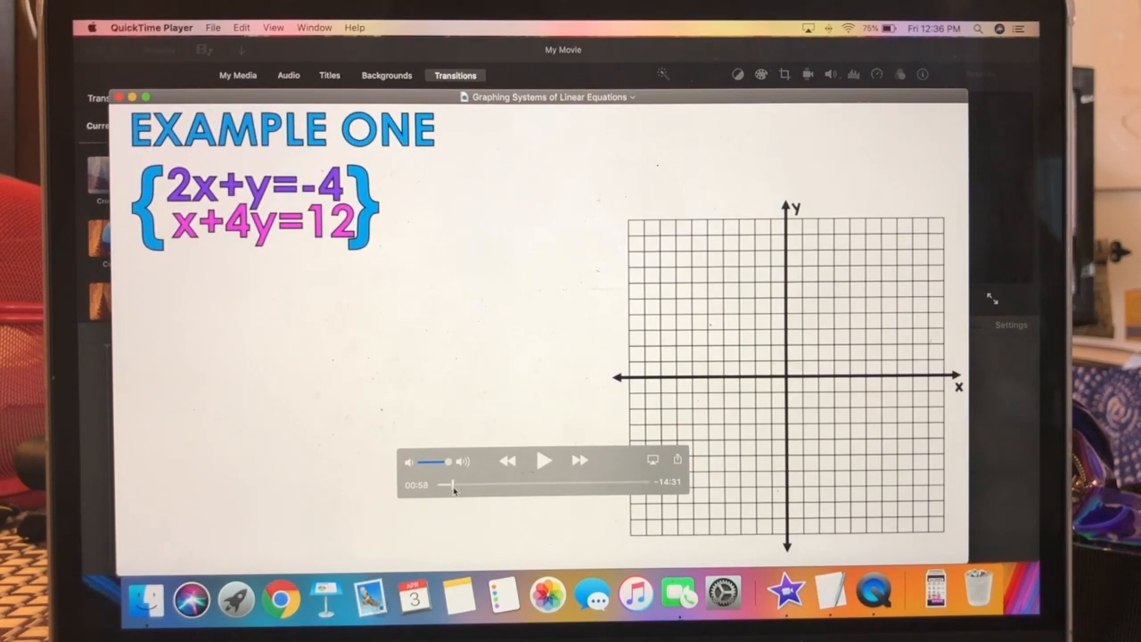
pyautogui.click(544, 460)
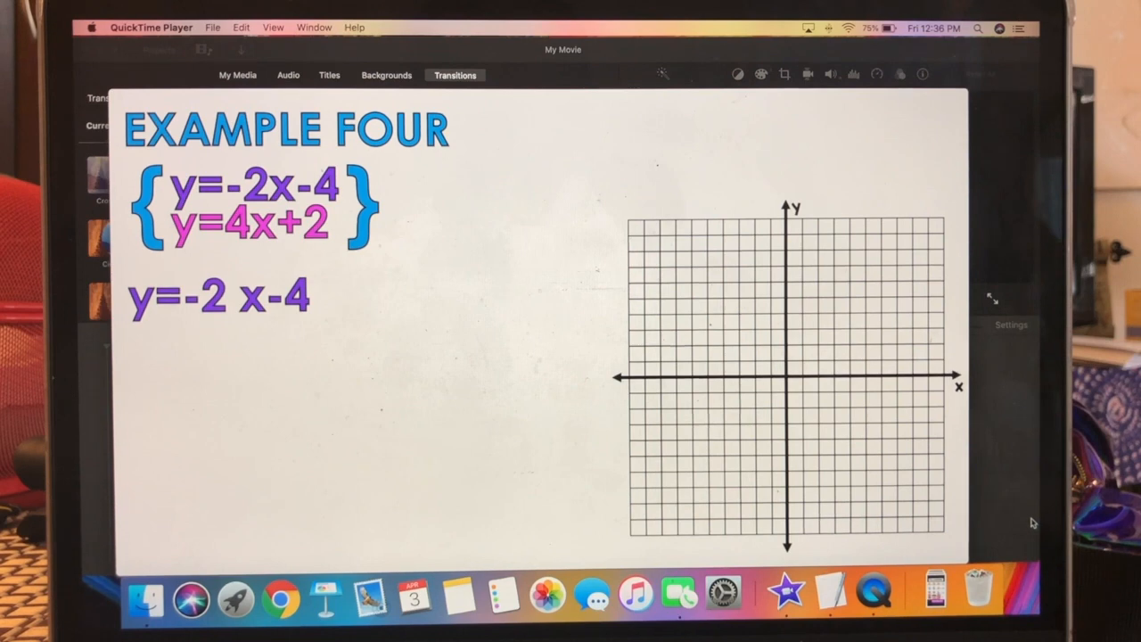
pyautogui.write('Y-int')
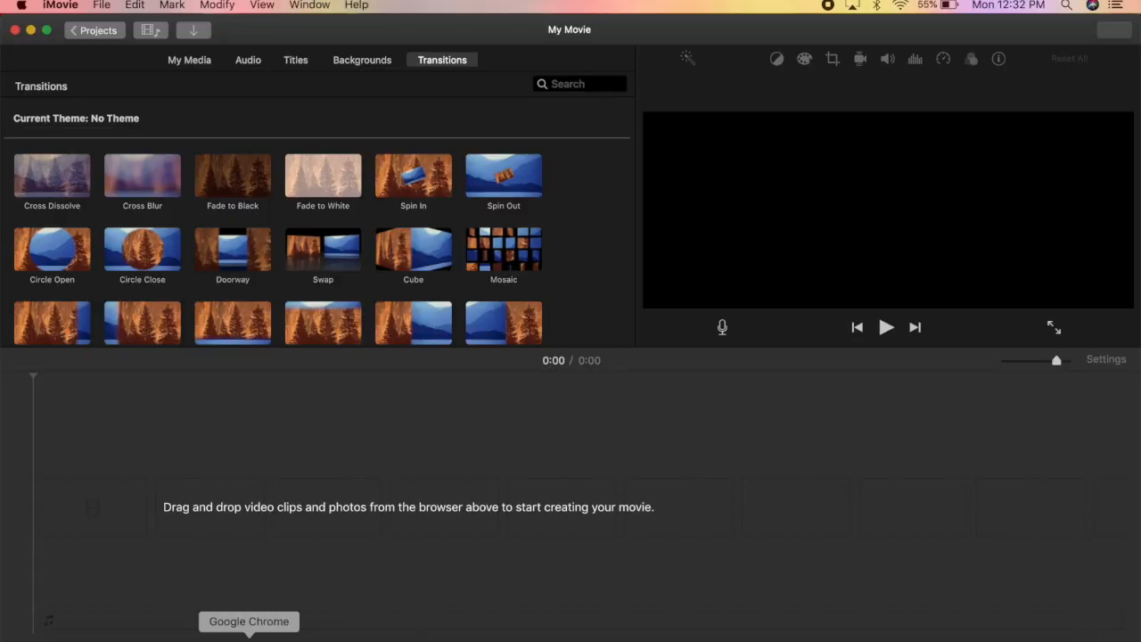
pyautogui.moveTo(174, 271)
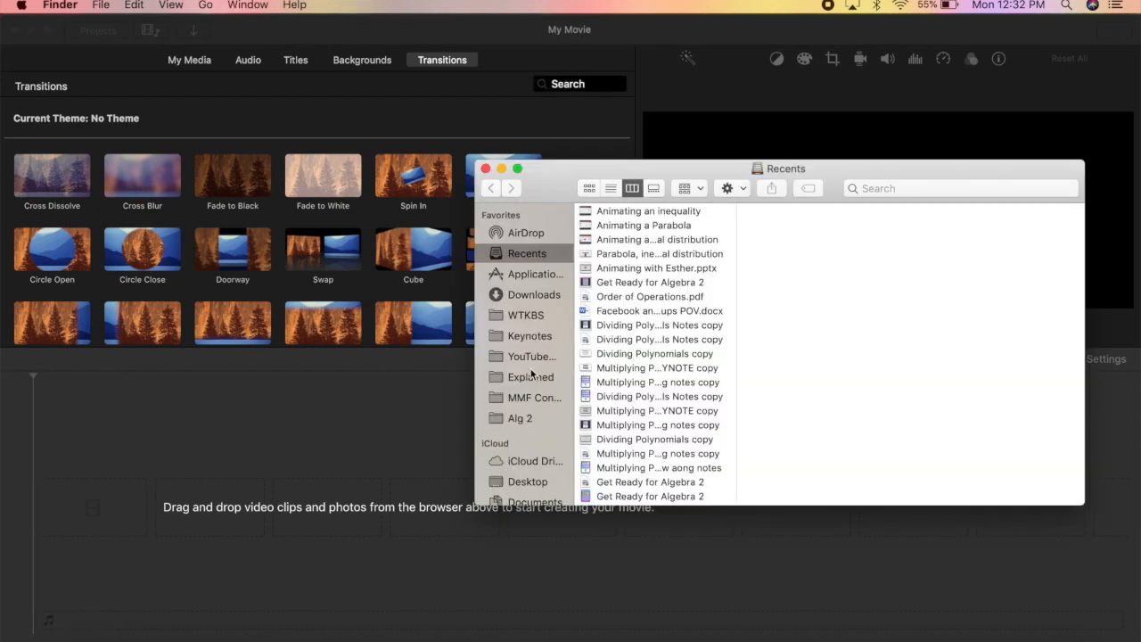
# Step: Browse to Explained > Grades Explained and select the Grades explained movie
pyautogui.click(531, 377)
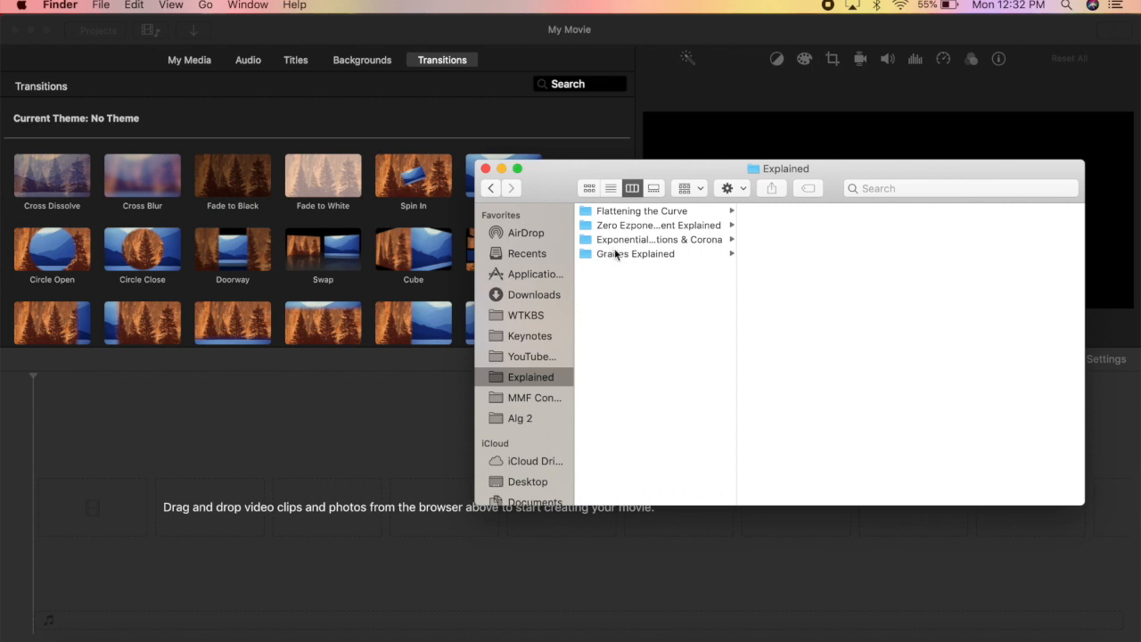
pyautogui.click(635, 253)
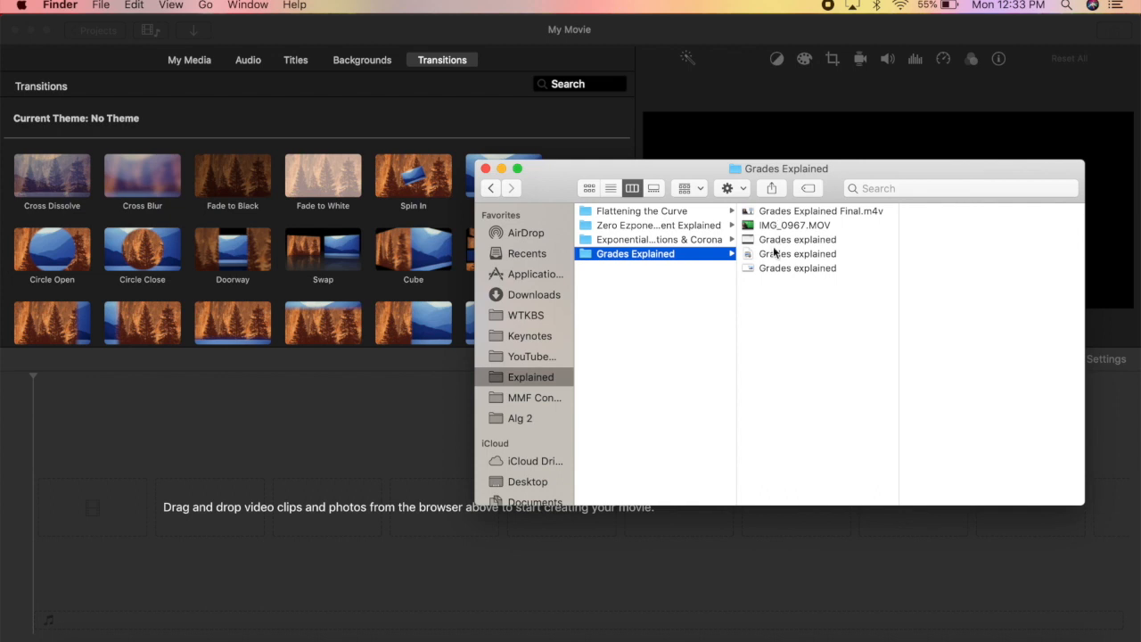
pyautogui.click(792, 239)
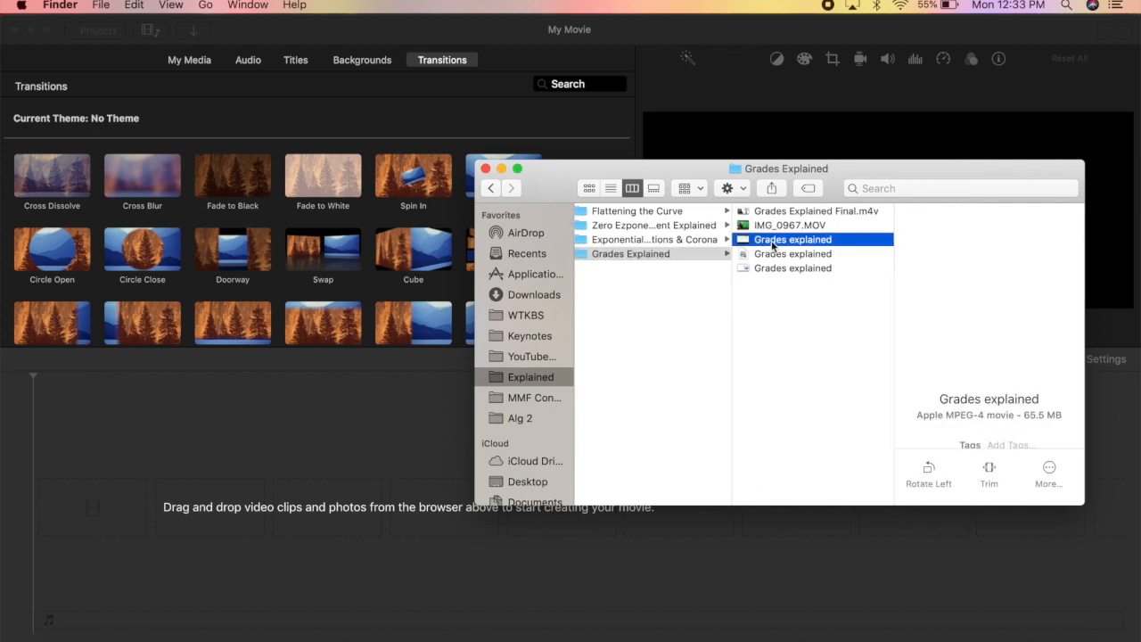
pyautogui.moveTo(774, 248)
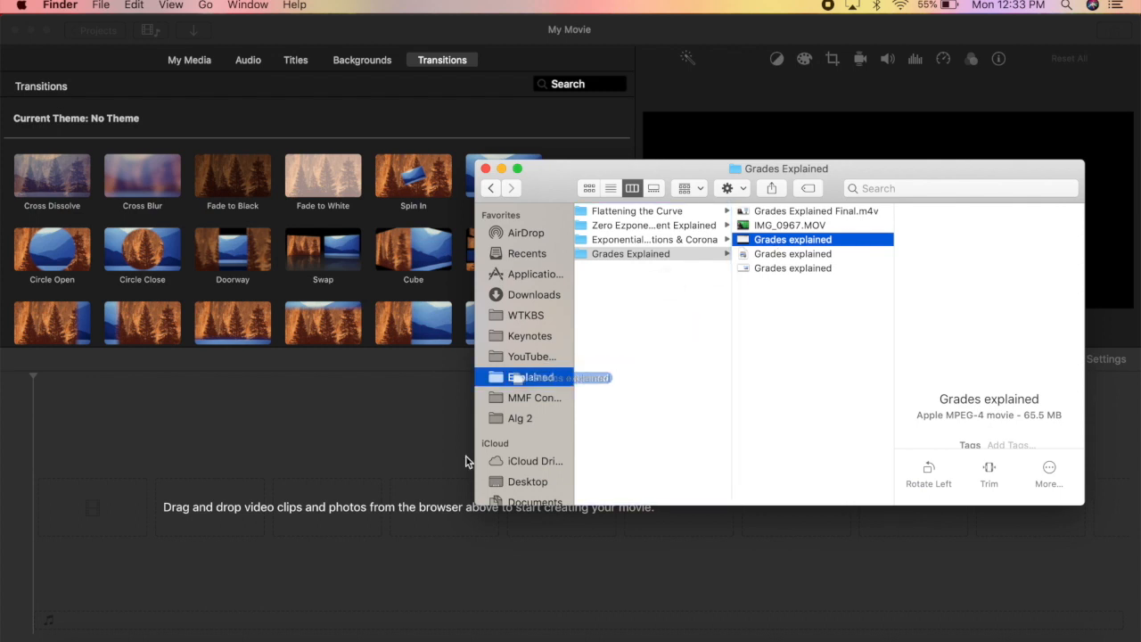
# Step: Drag the Grades explained slideshow into the timeline, then select IMG_0967.MOV in Finder
pyautogui.moveTo(544, 378); pyautogui.dragTo(77, 517)
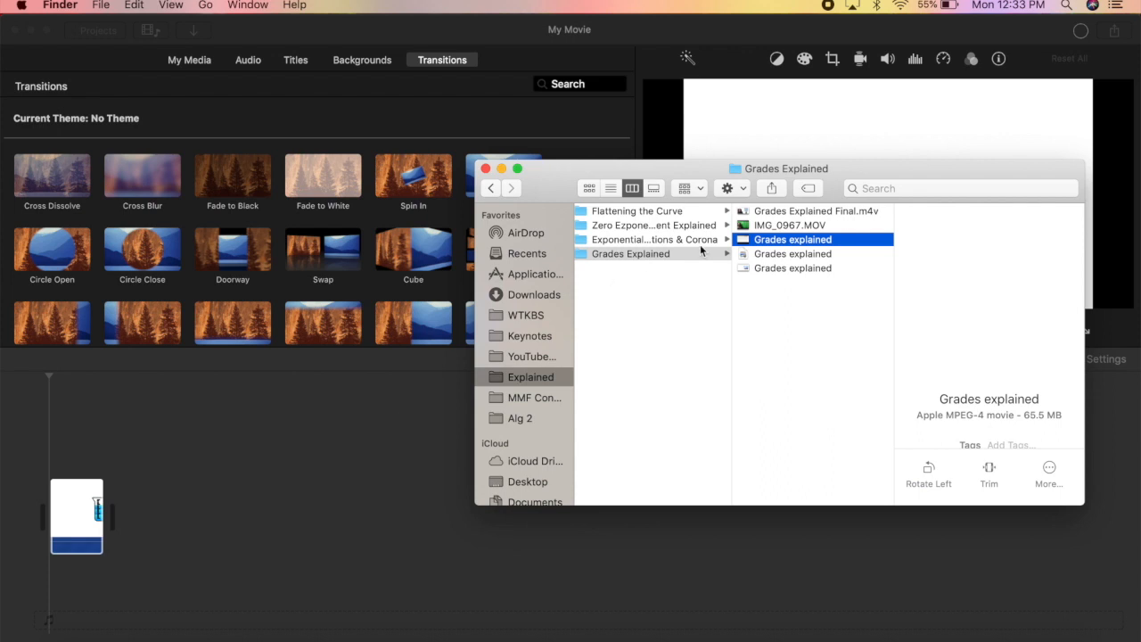
pyautogui.moveTo(772, 228)
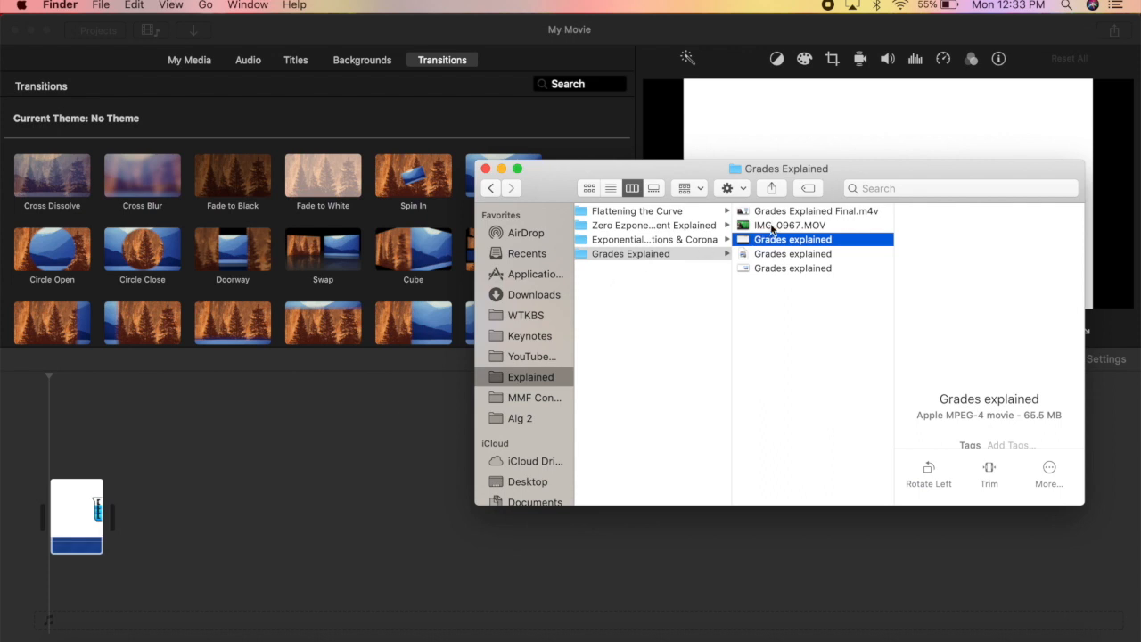
pyautogui.click(788, 225)
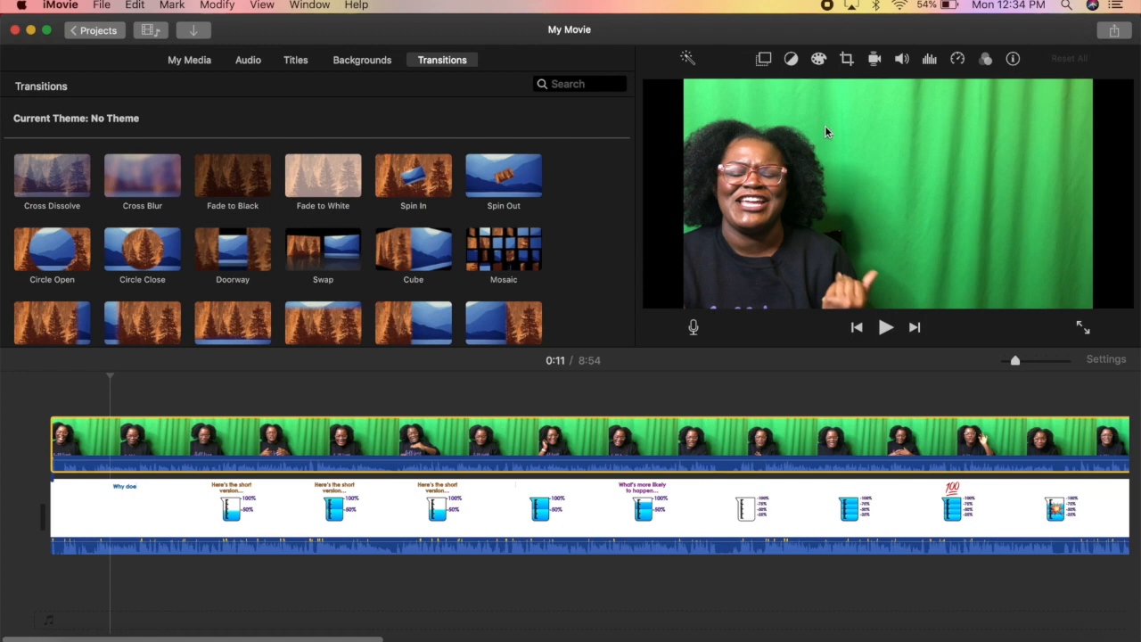
pyautogui.moveTo(905, 84)
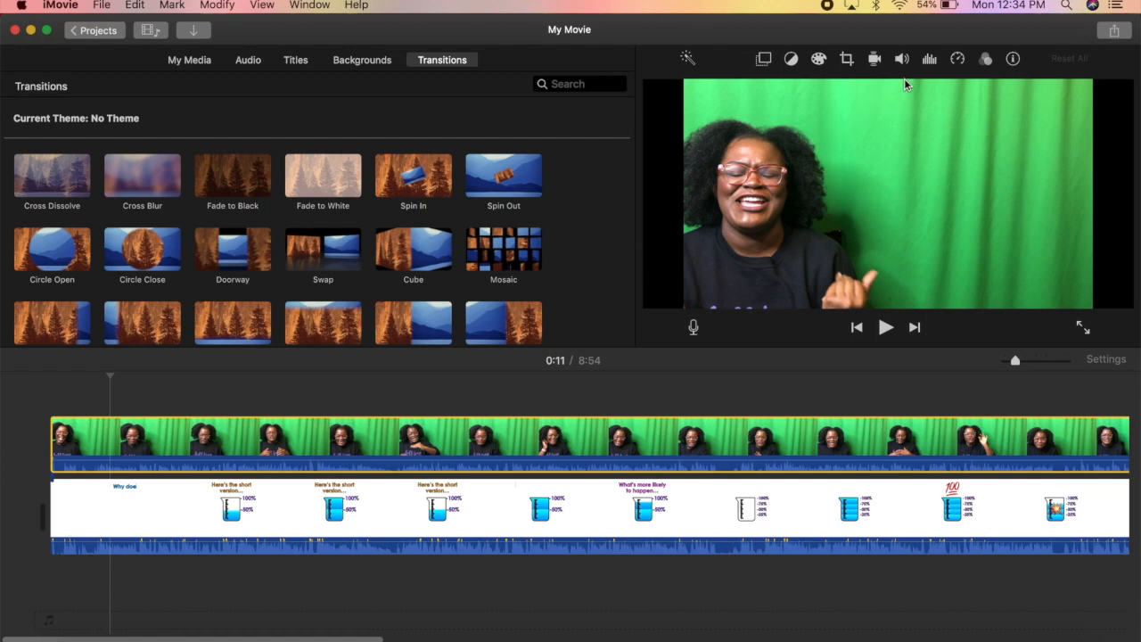
pyautogui.moveTo(782, 86)
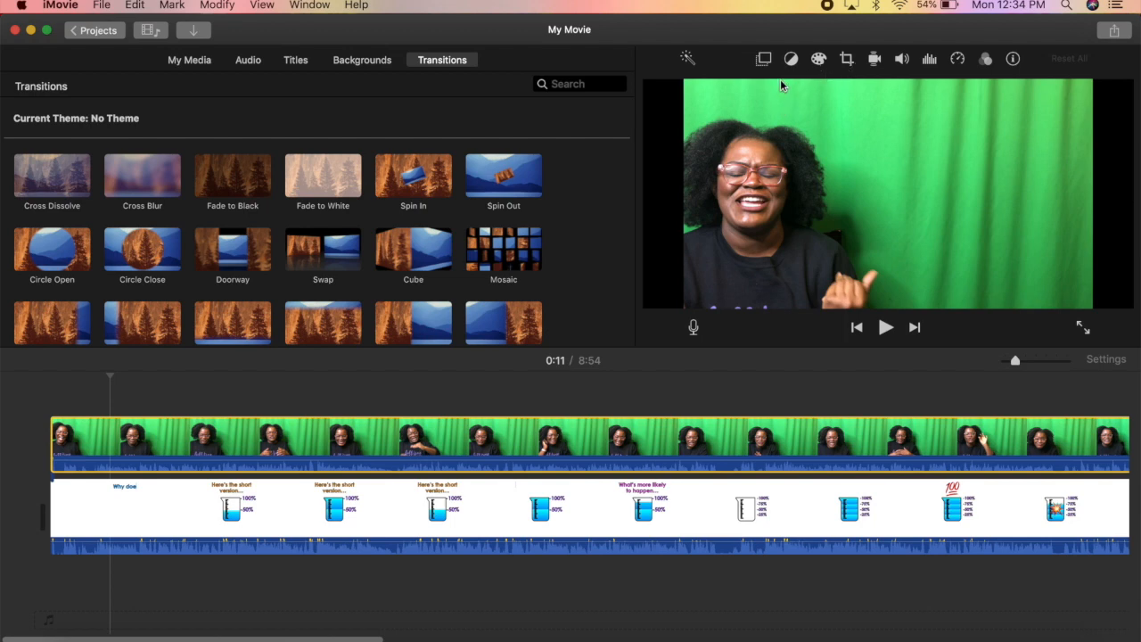
# Step: Set the presenter clip's video overlay to Green/Blue Screen and preview the keyed result
pyautogui.click(763, 59)
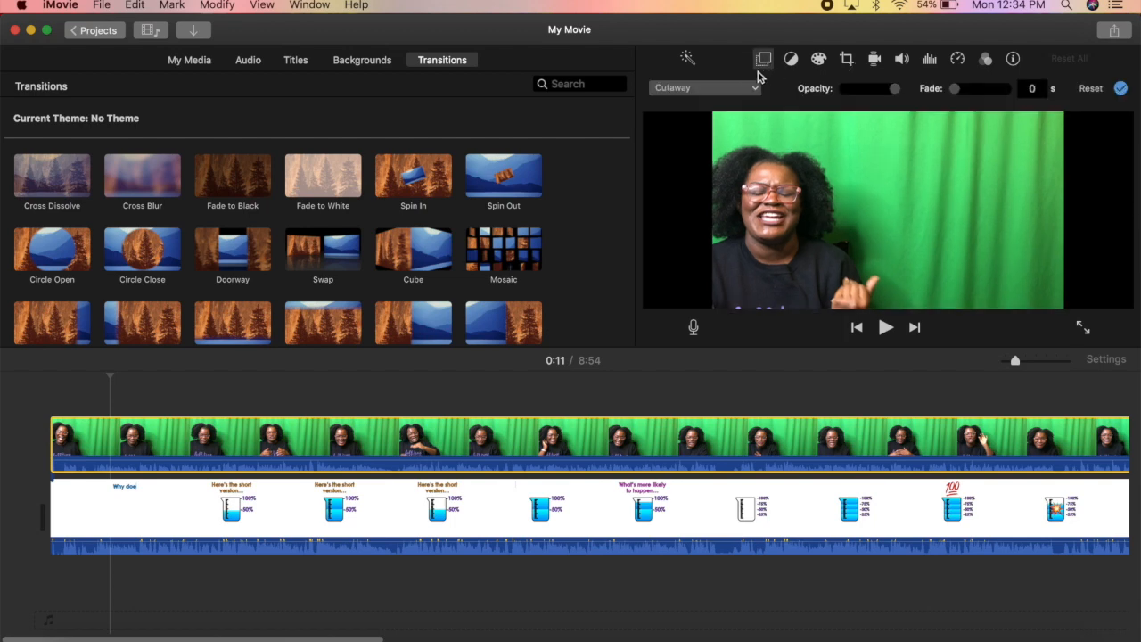
pyautogui.click(704, 87)
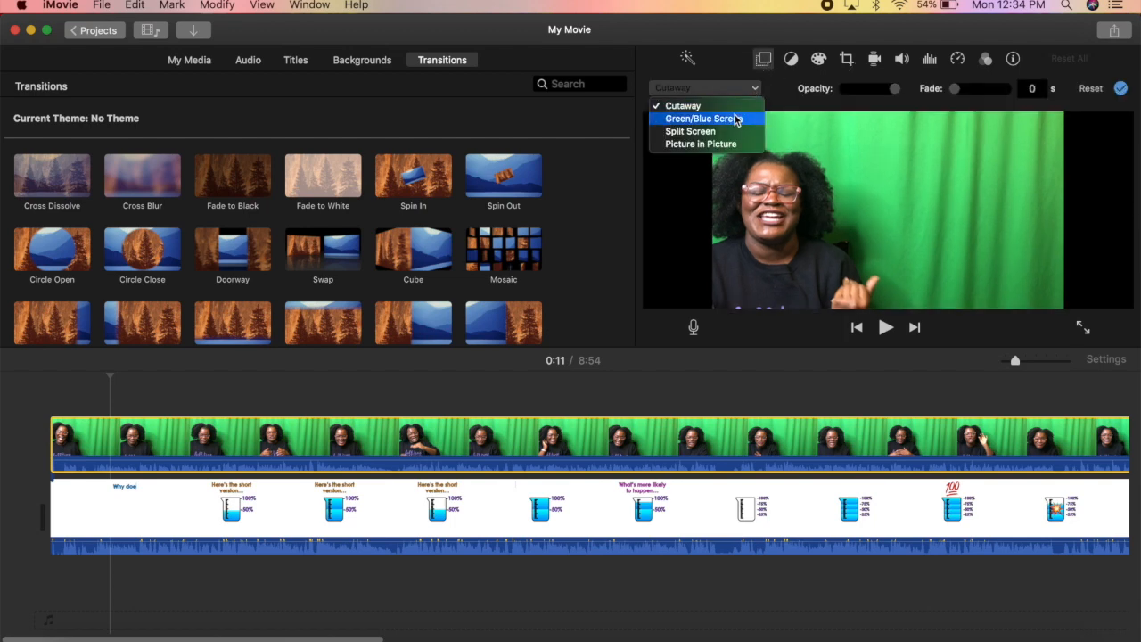
pyautogui.click(700, 118)
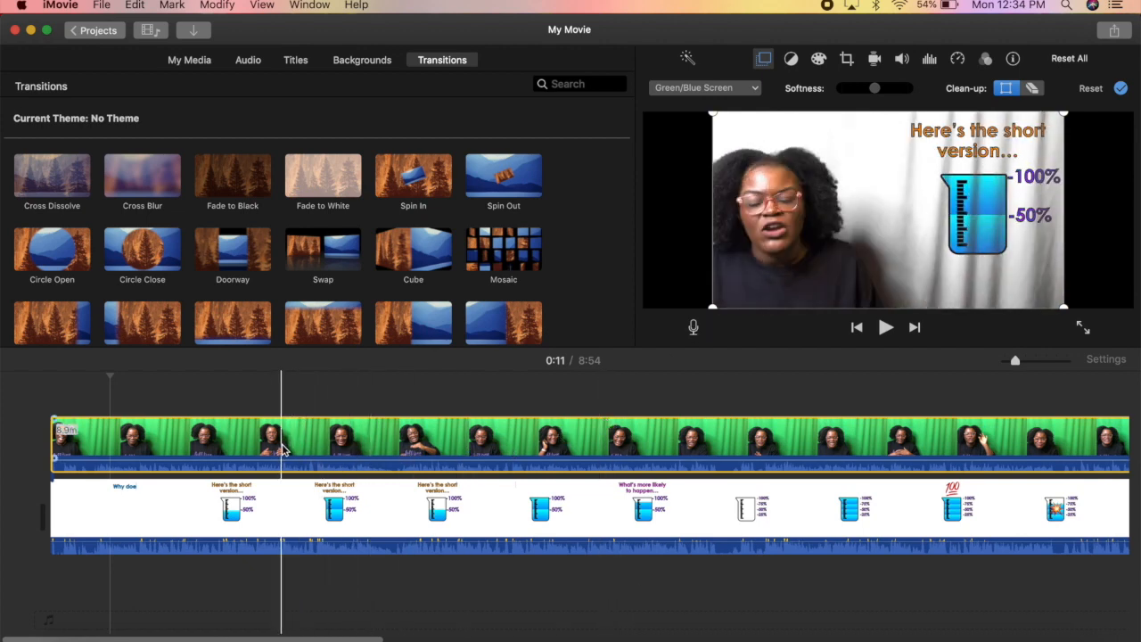
pyautogui.click(86, 442)
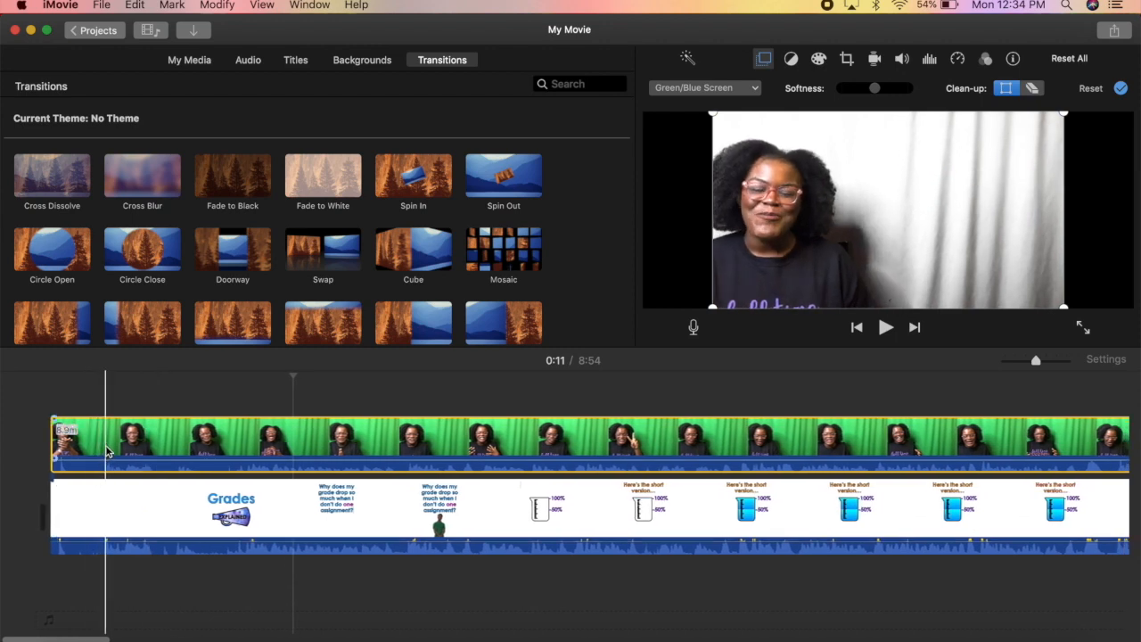
pyautogui.click(884, 327)
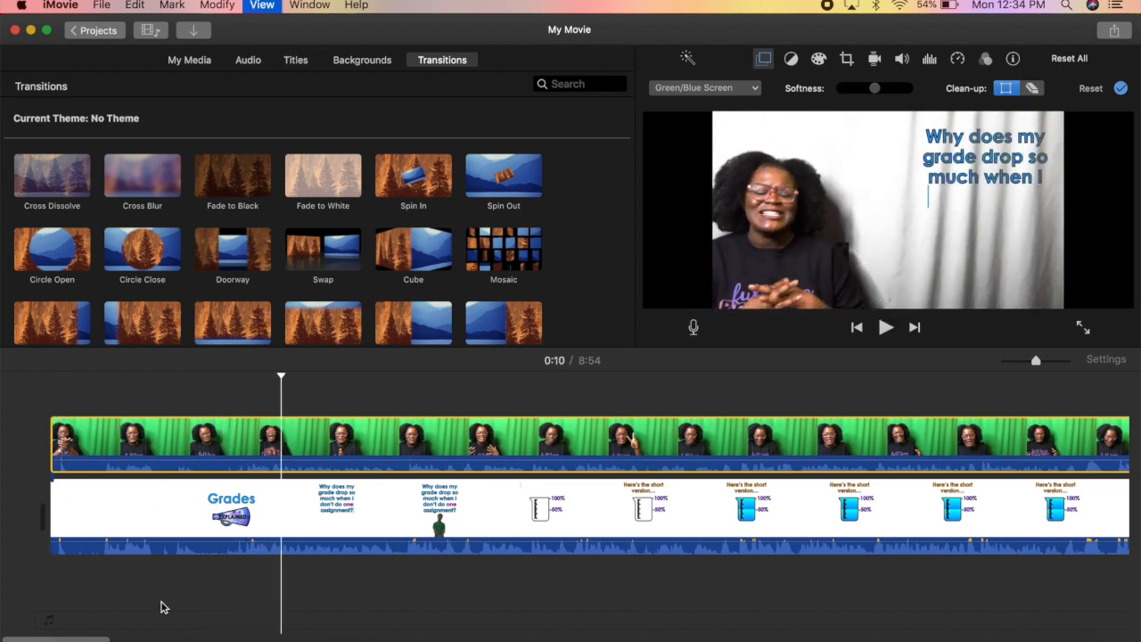
pyautogui.click(884, 328)
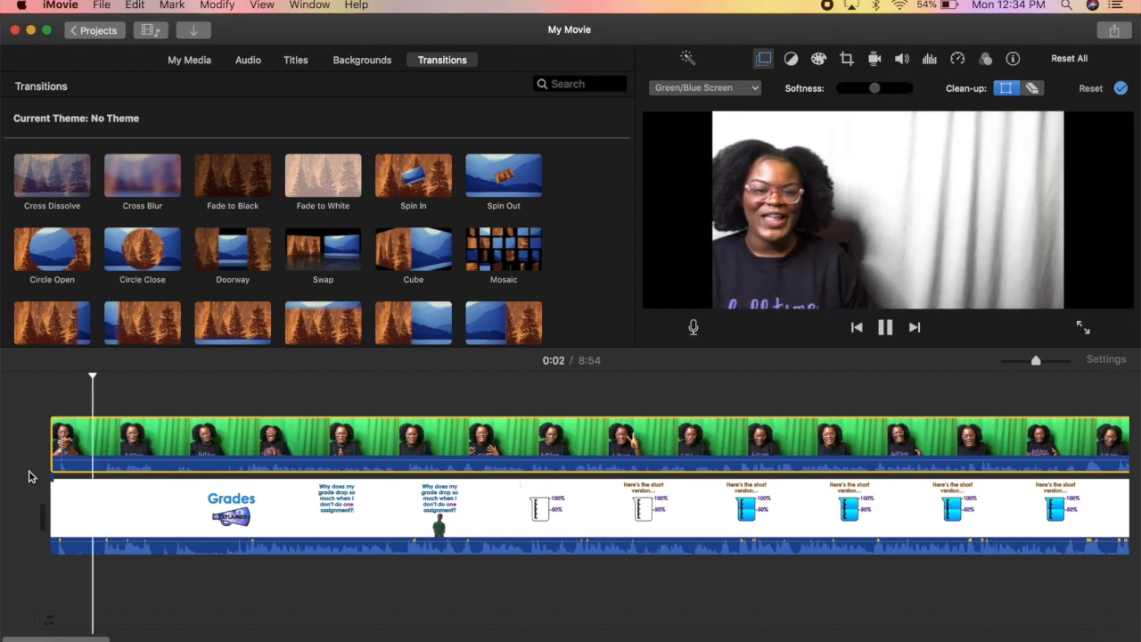
pyautogui.click(885, 328)
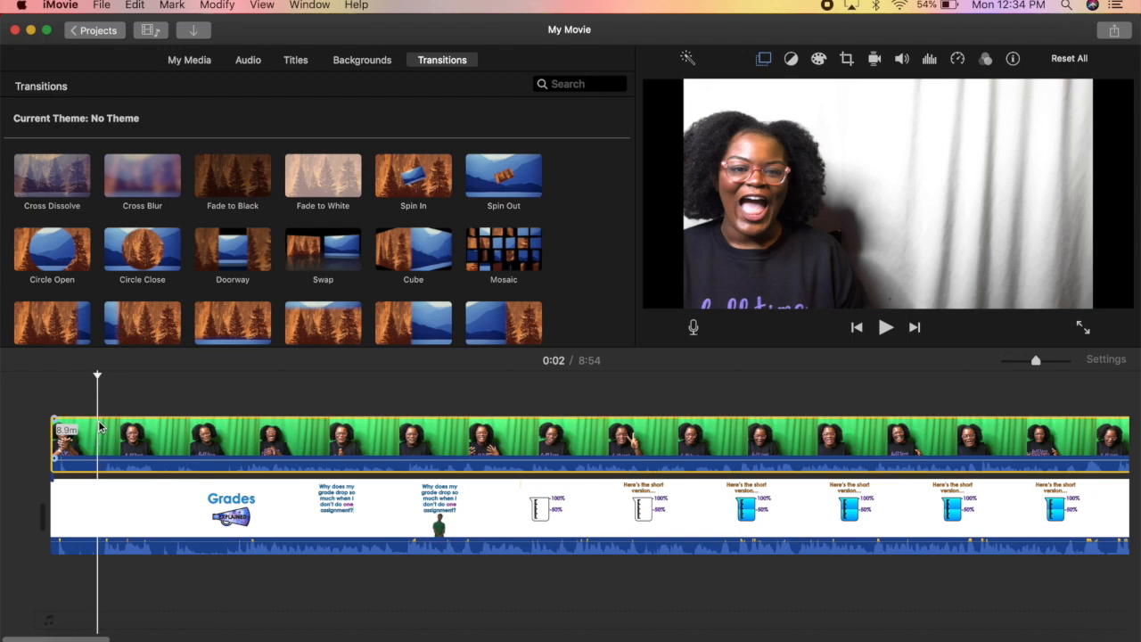
# Step: Split the clips at the two-second mark, drop the leading pieces and play back the trimmed opening
pyautogui.rightClick(100, 424)
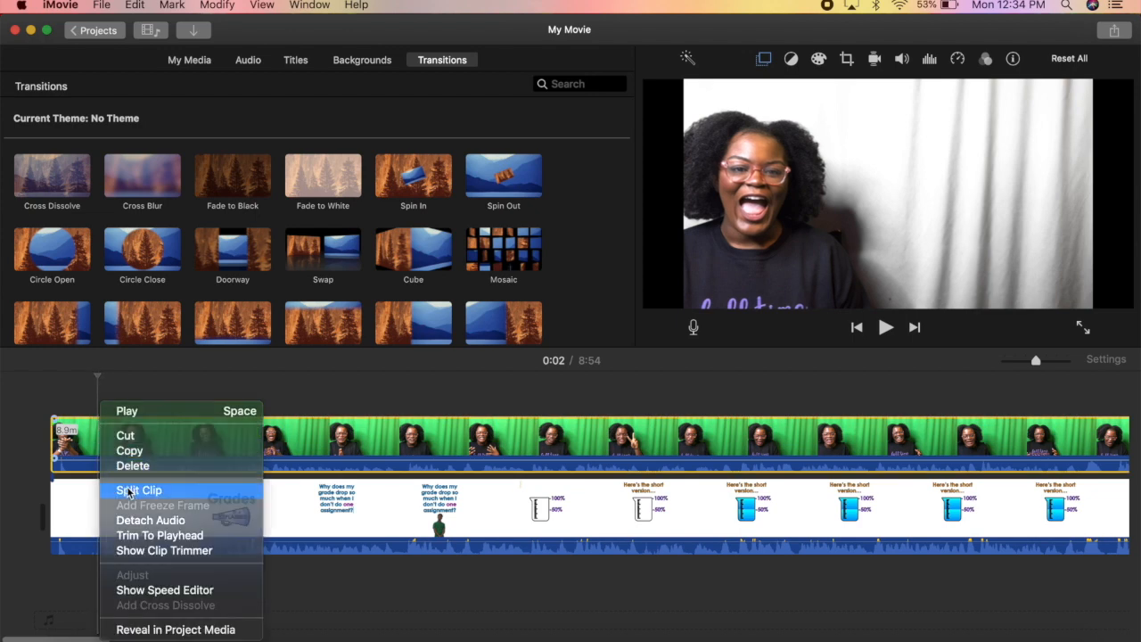
pyautogui.click(139, 489)
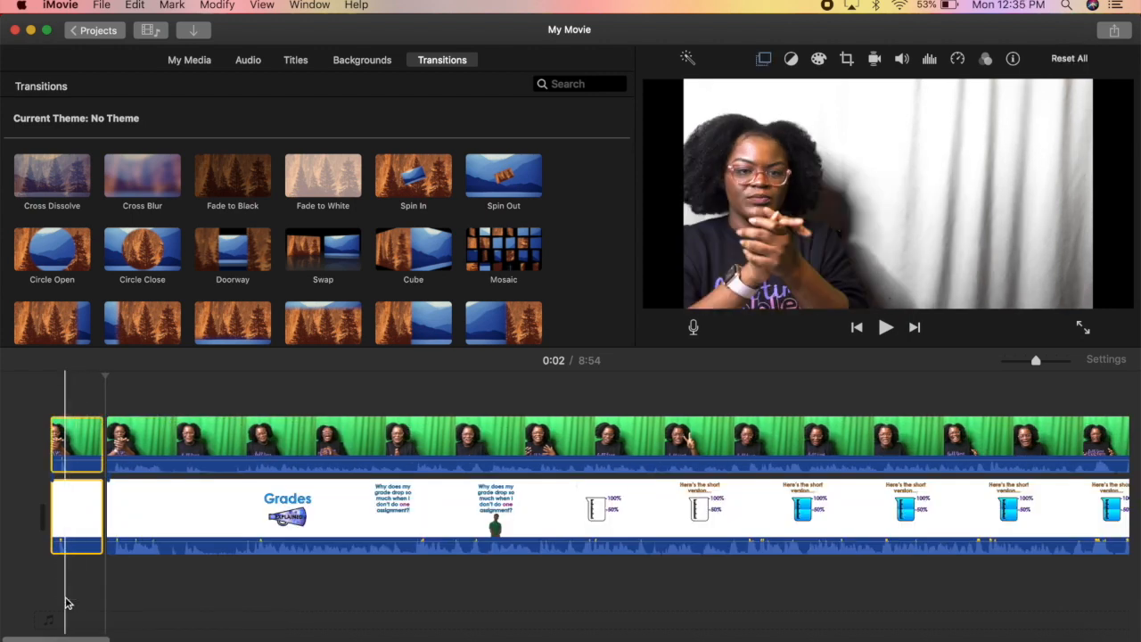
pyautogui.click(884, 328)
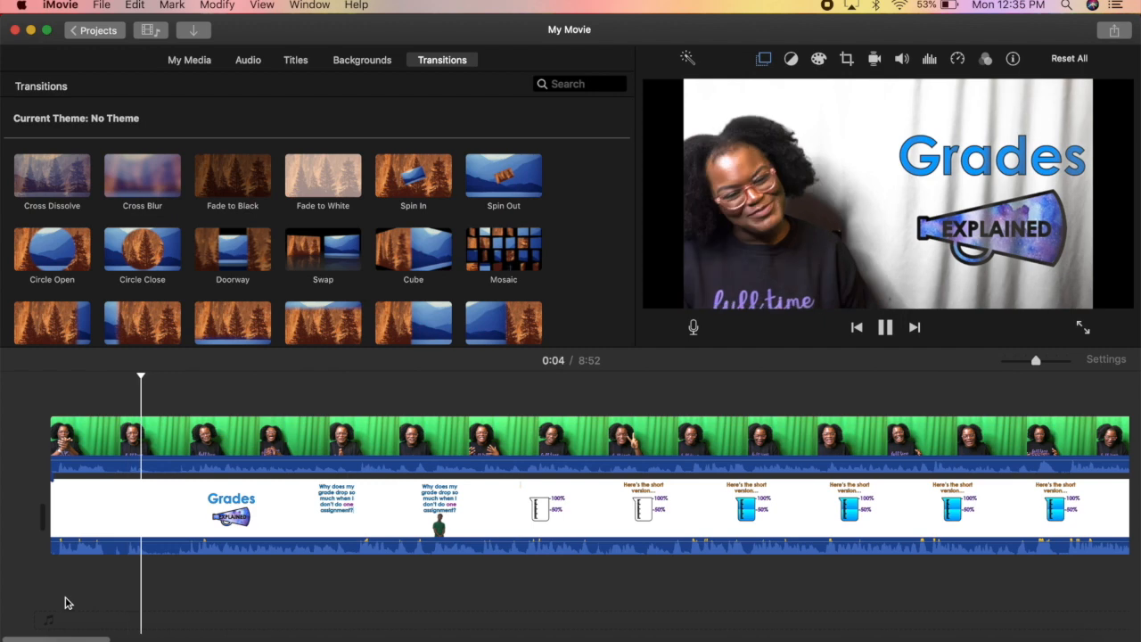
pyautogui.click(884, 326)
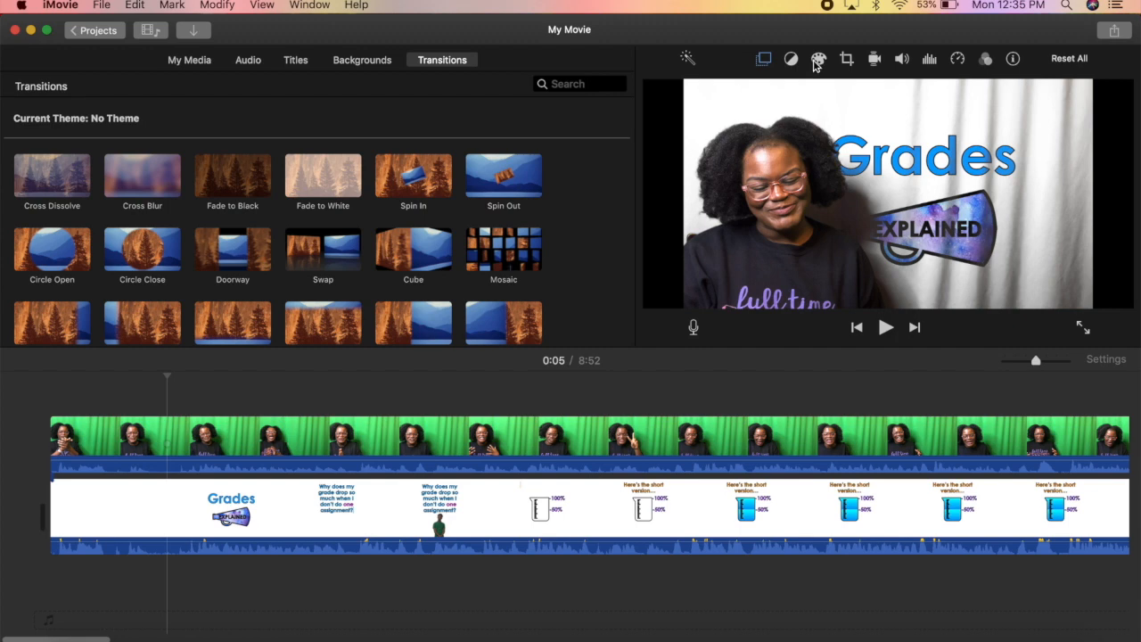
pyautogui.moveTo(816, 59)
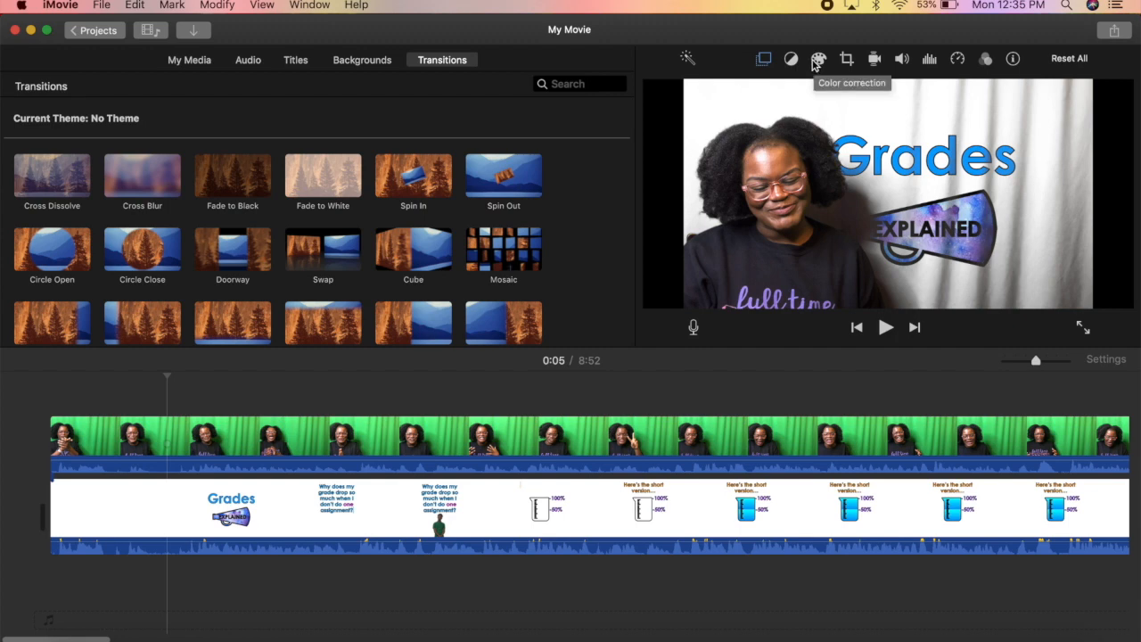
# Step: Refine the green-screen key with the Clean-up eraser and check it on a later slide
pyautogui.click(816, 57)
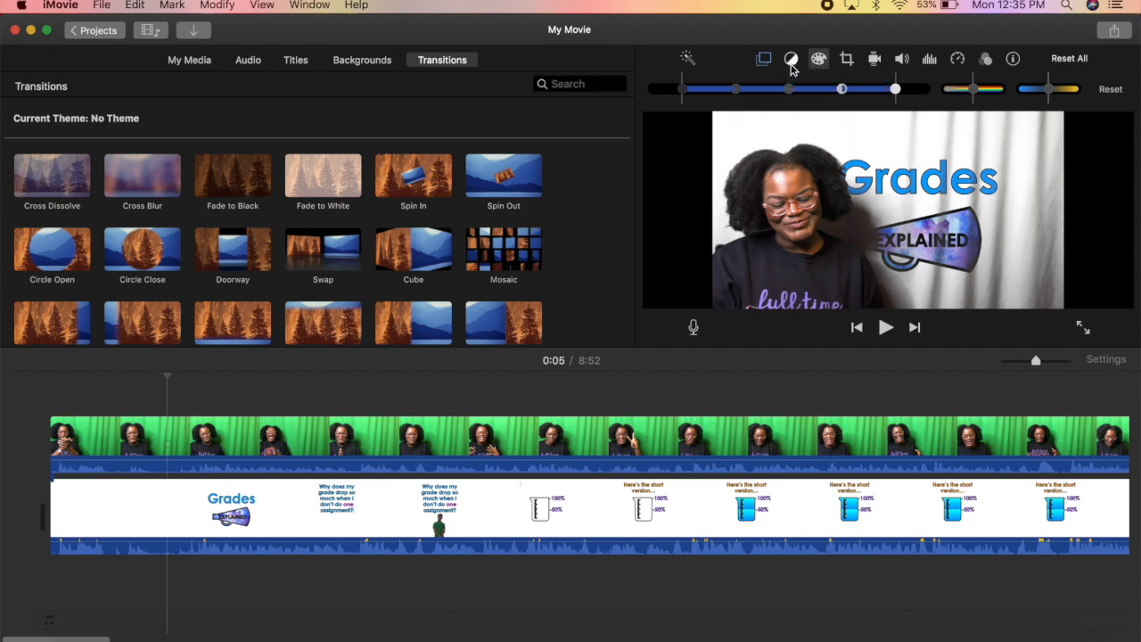
pyautogui.click(763, 59)
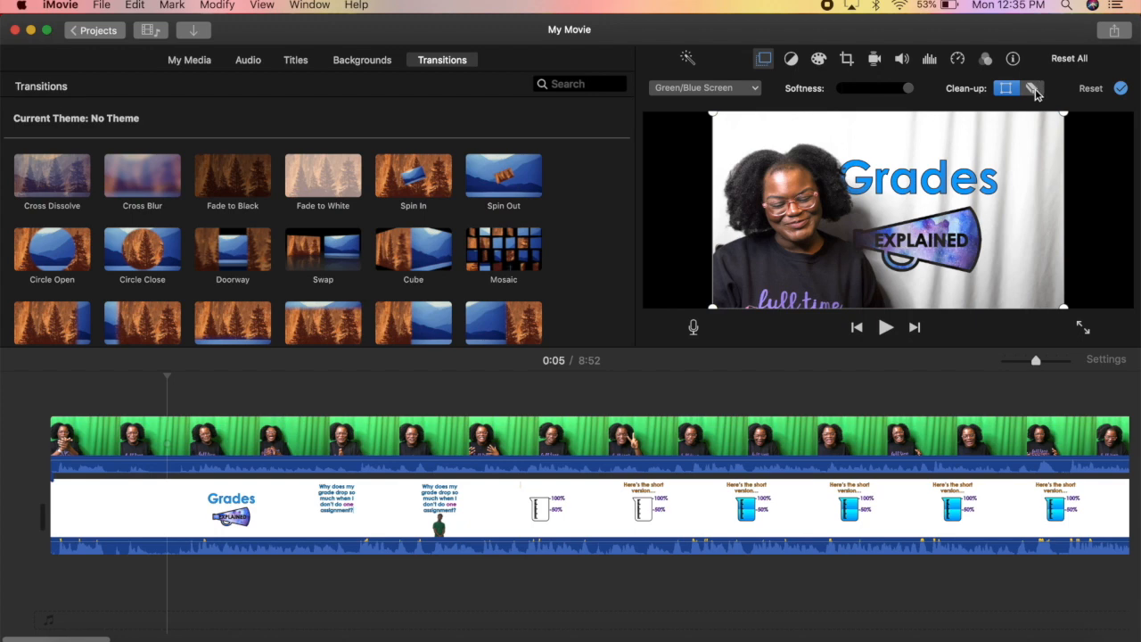
pyautogui.click(1032, 87)
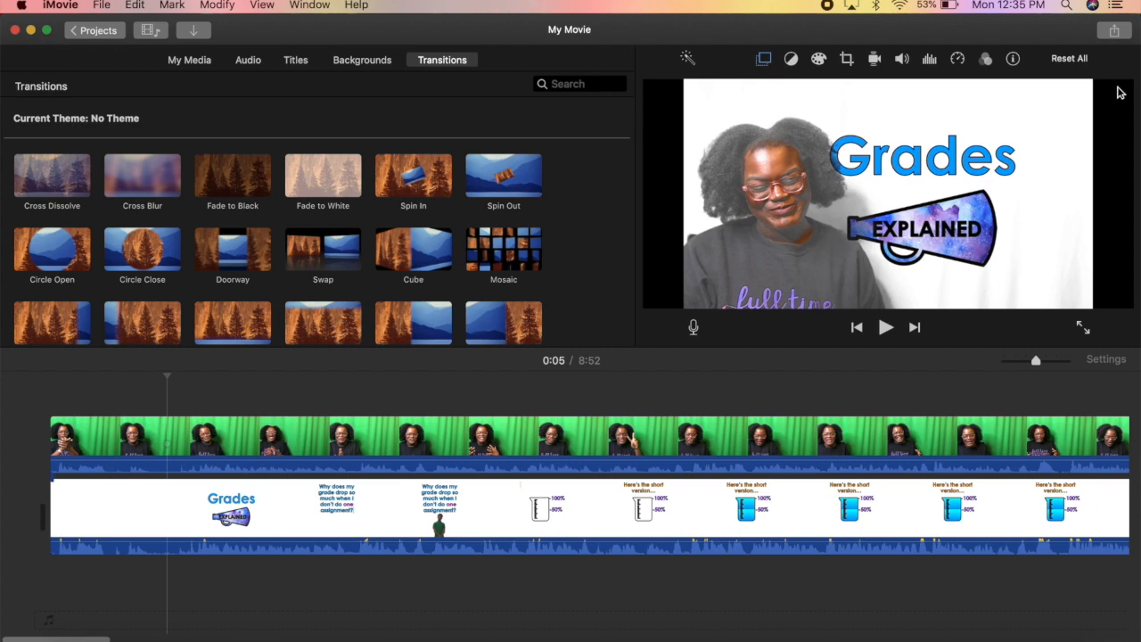
pyautogui.moveTo(777, 146)
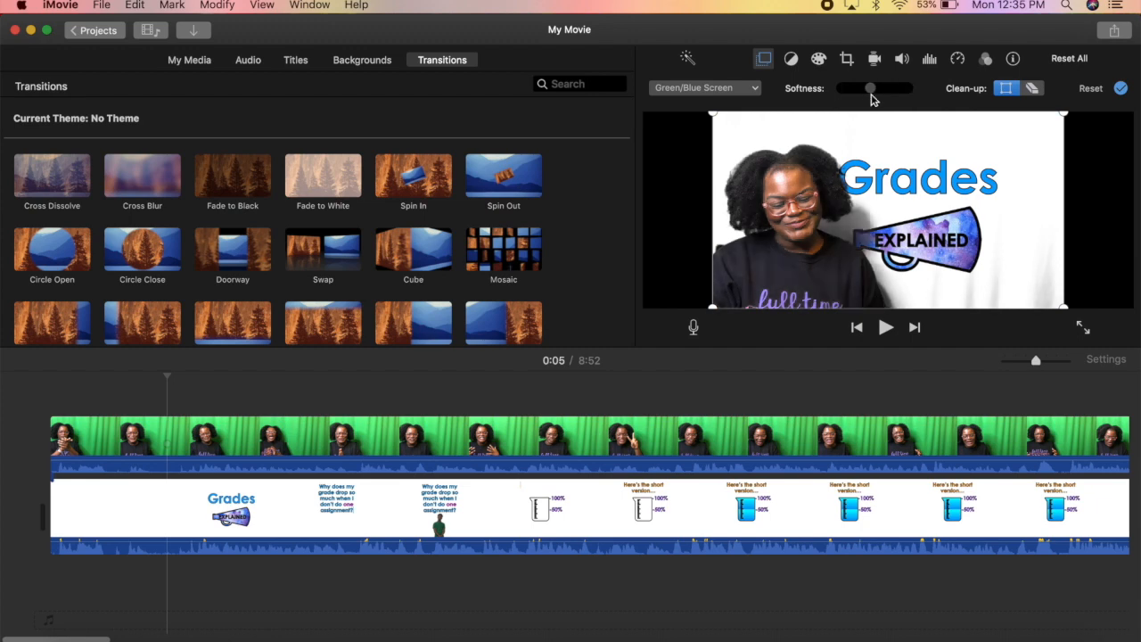
pyautogui.moveTo(792, 182)
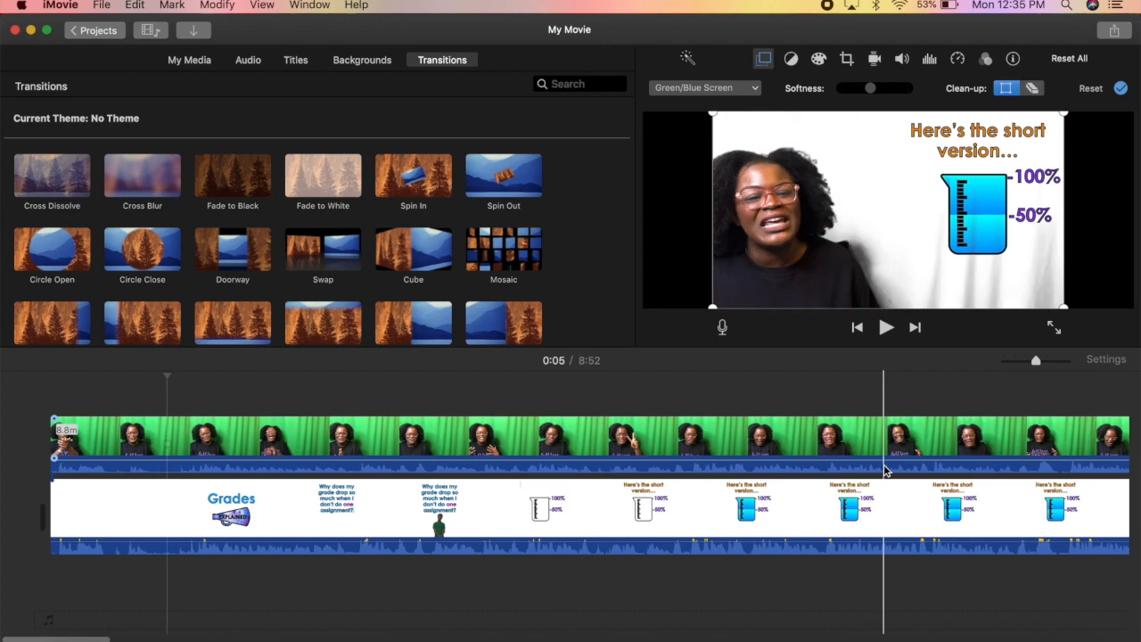
pyautogui.click(1038, 467)
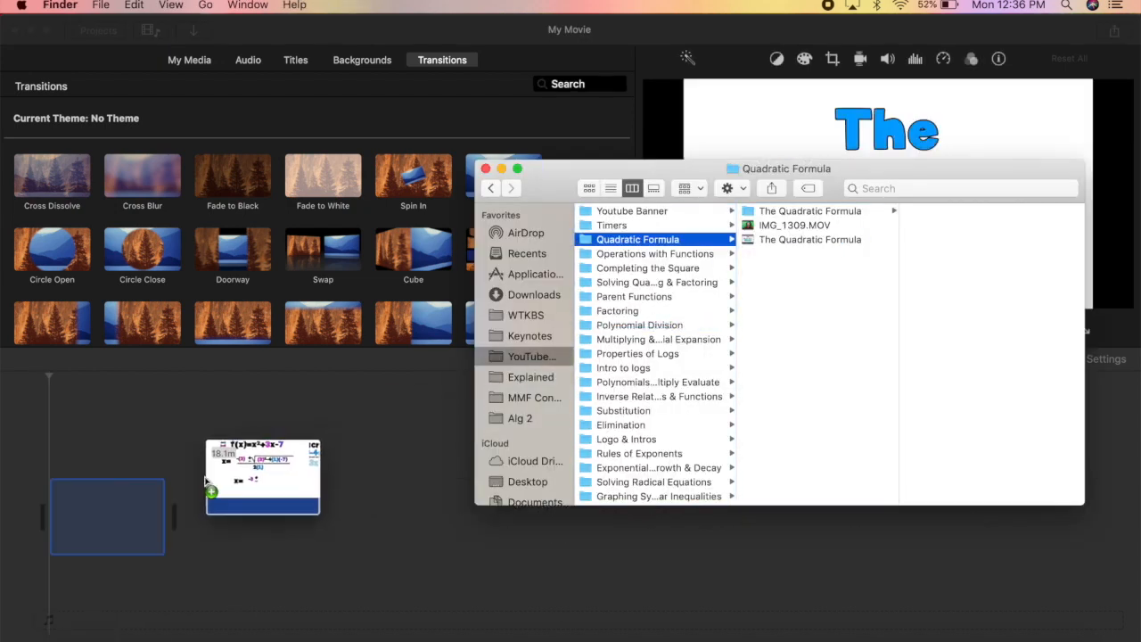
# Step: Select IMG_1309.MOV in the Quadratic Formula folder for the timeline
pyautogui.click(793, 225)
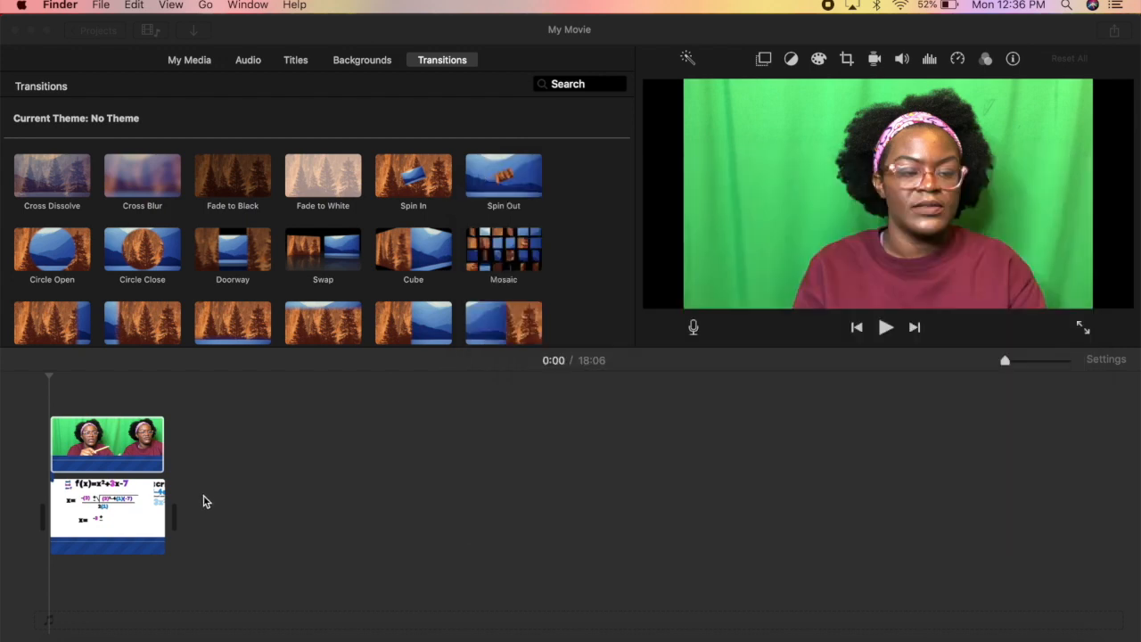
# Step: Apply the Green/Blue Screen overlay to the presenter clip so she appears over the formula slides
pyautogui.click(107, 444)
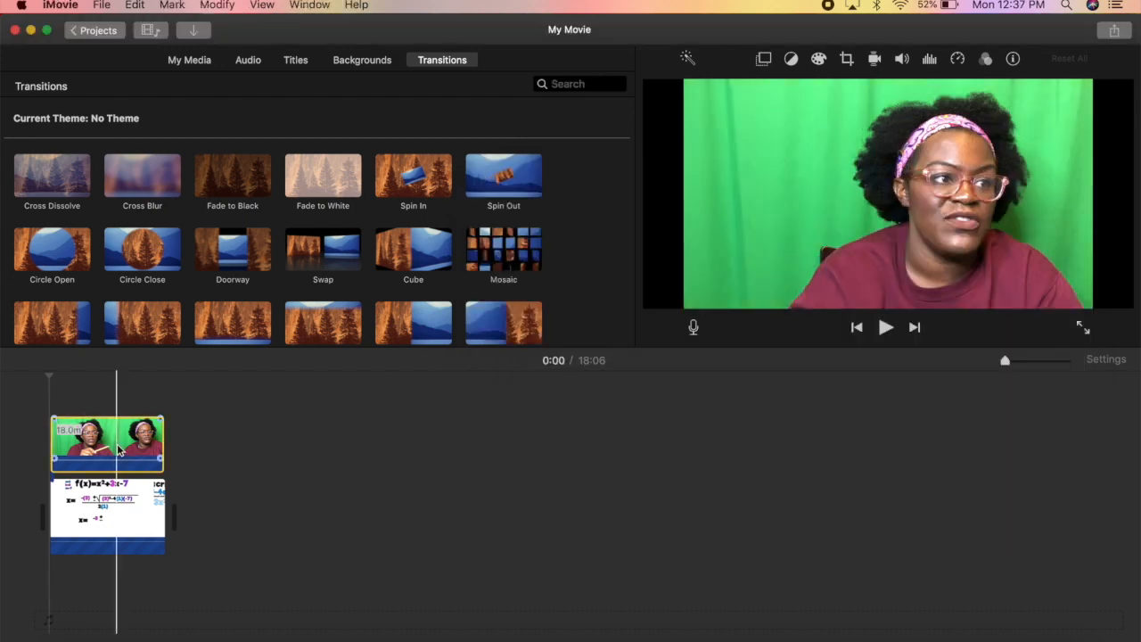
pyautogui.click(763, 59)
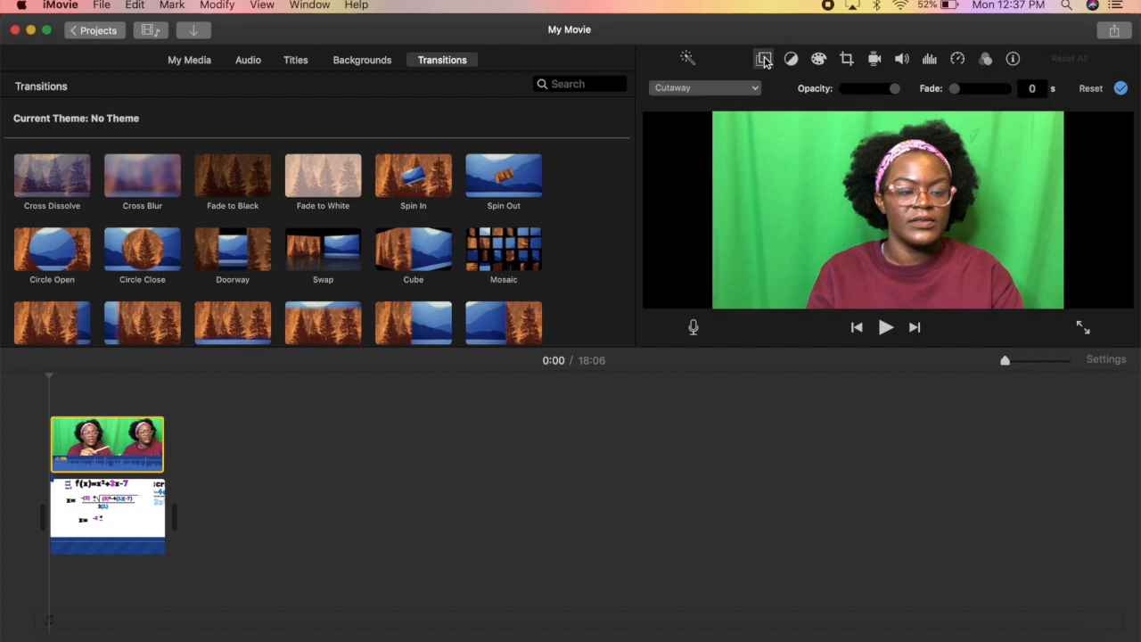
pyautogui.click(705, 88)
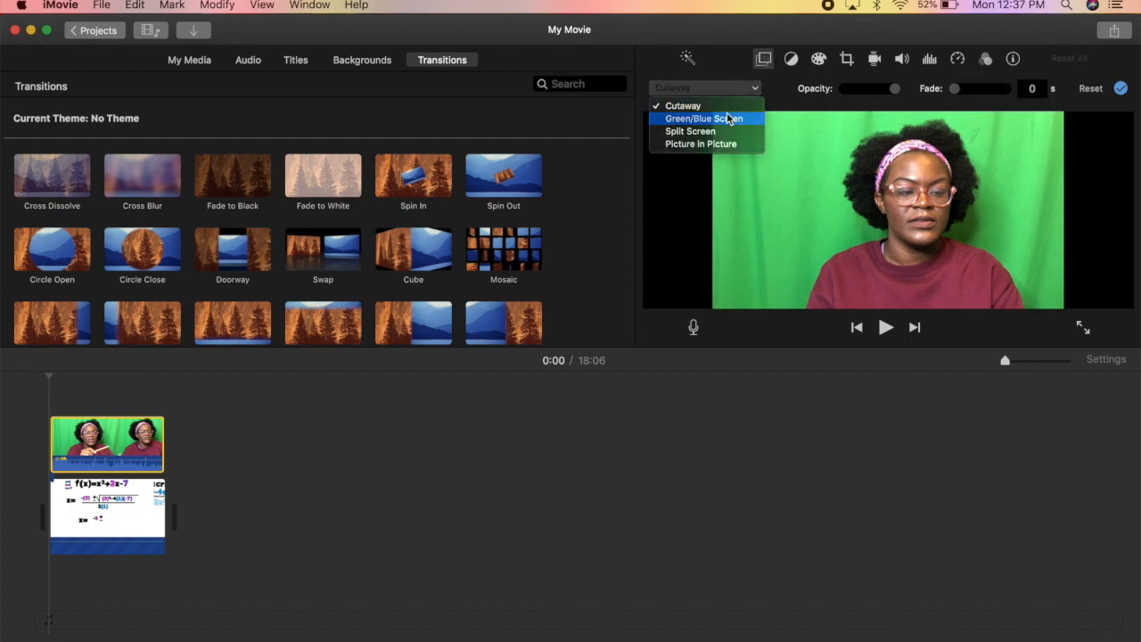
pyautogui.click(706, 117)
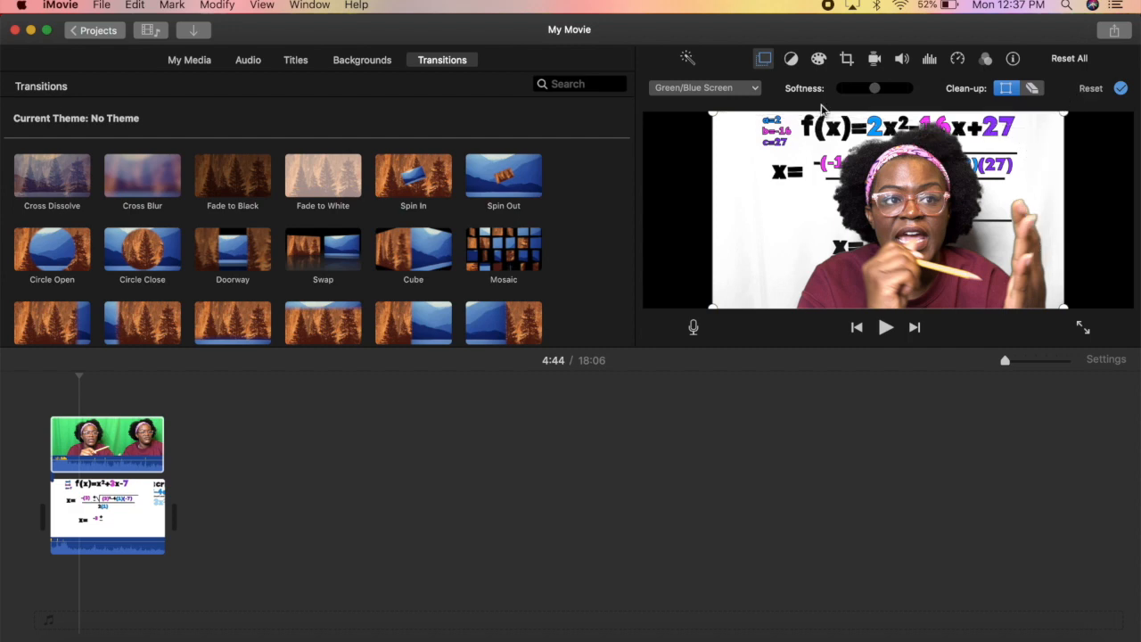
pyautogui.moveTo(895, 184)
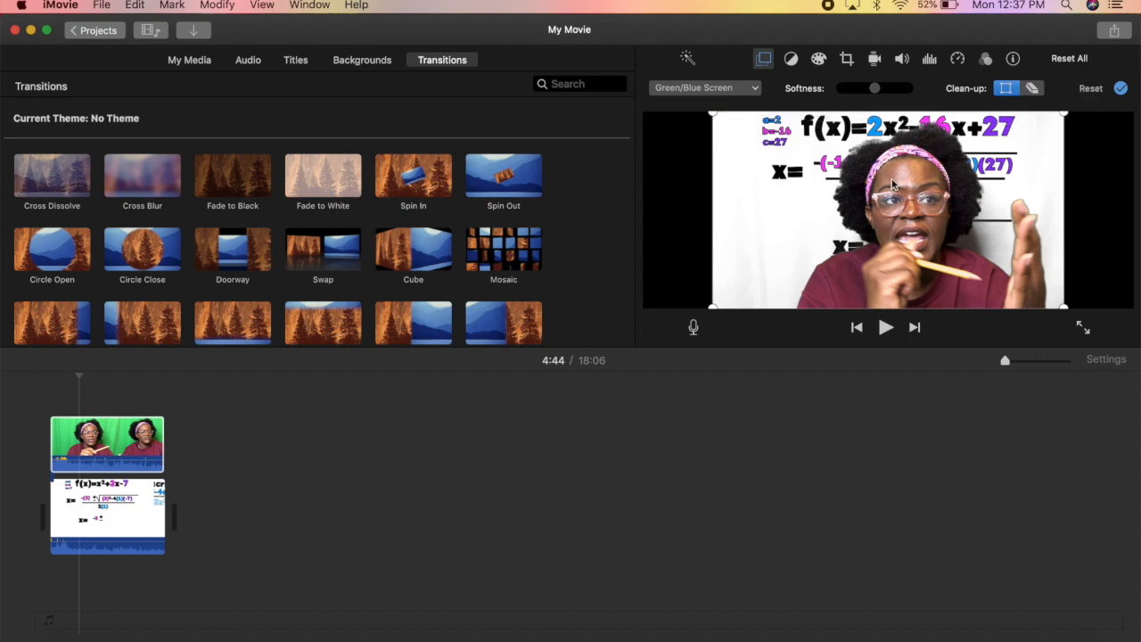
pyautogui.moveTo(717, 118)
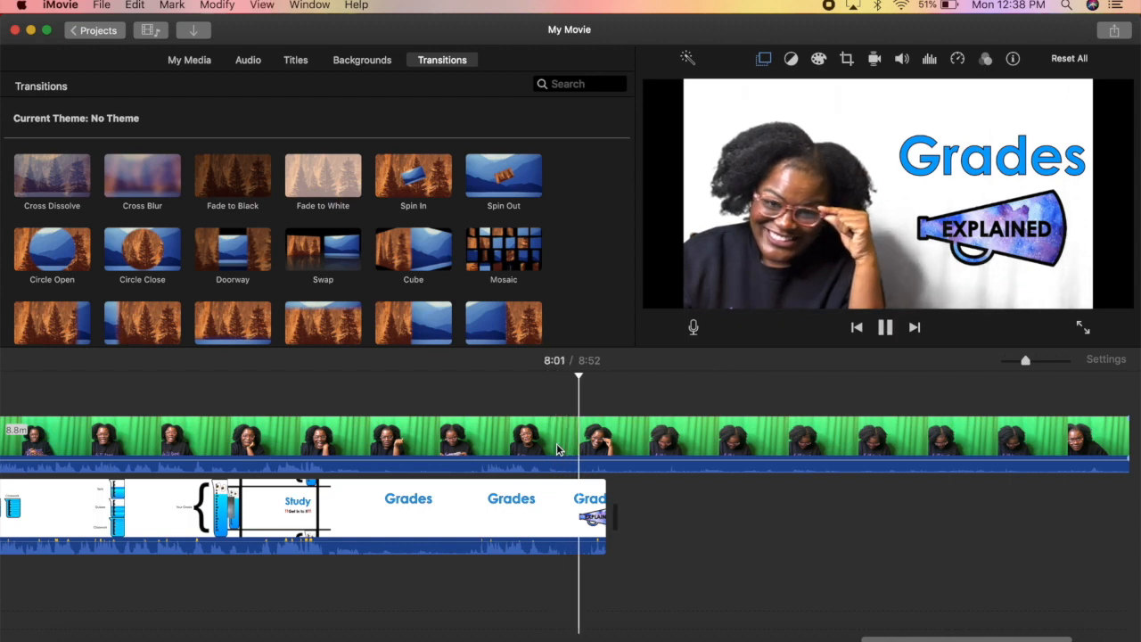
# Step: Split the green-screen clip at 8:01 where the slides end and delete the leftover part
pyautogui.click(884, 329)
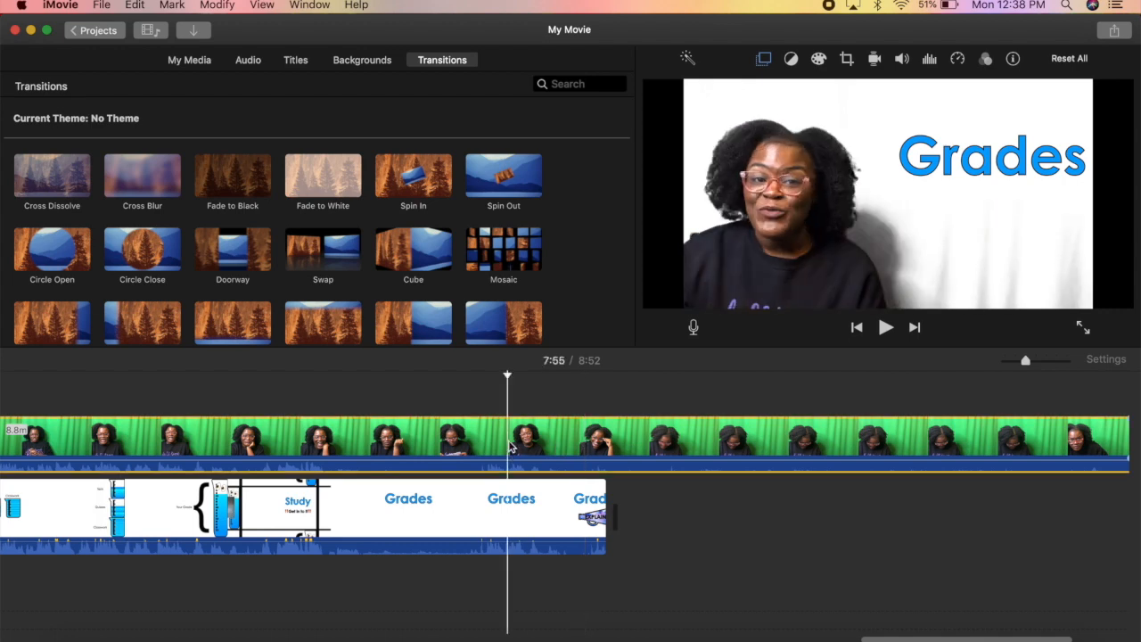
pyautogui.click(884, 326)
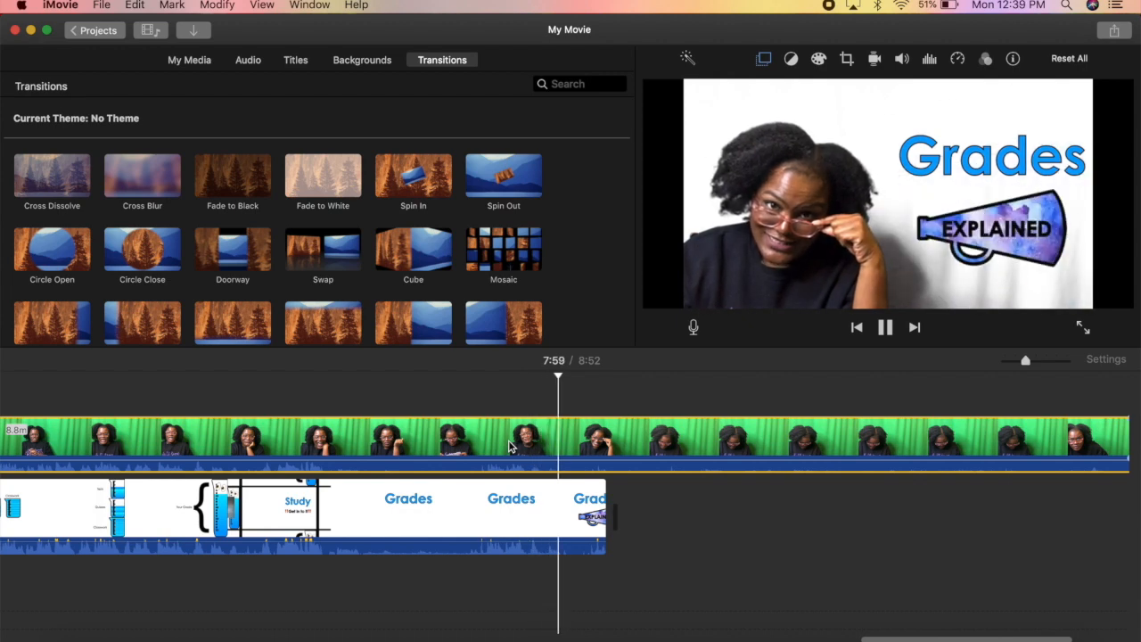
pyautogui.click(885, 328)
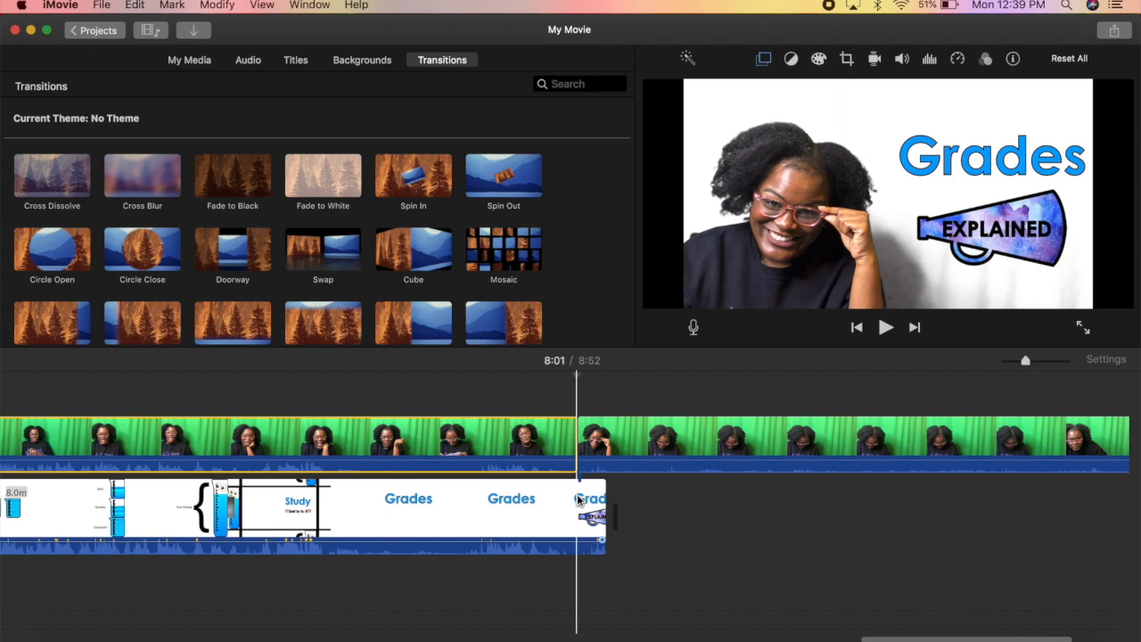
pyautogui.rightClick(577, 499)
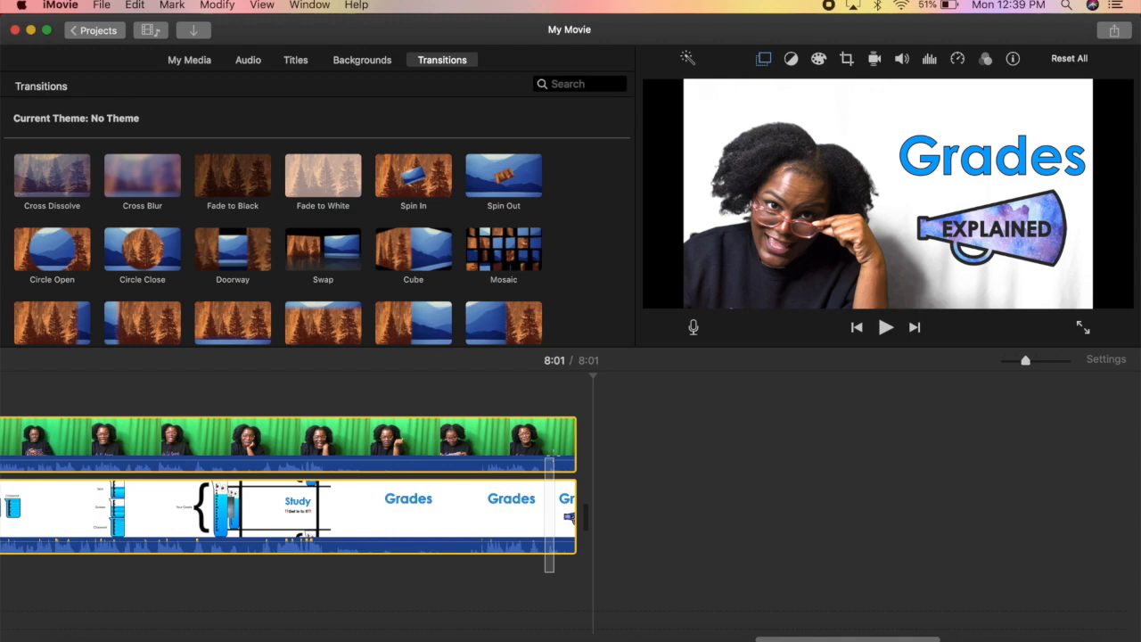
# Step: Drop a Cross Dissolve onto the slideshow clip's 8:01 ending so the movie fades to black
pyautogui.rightClick(552, 460)
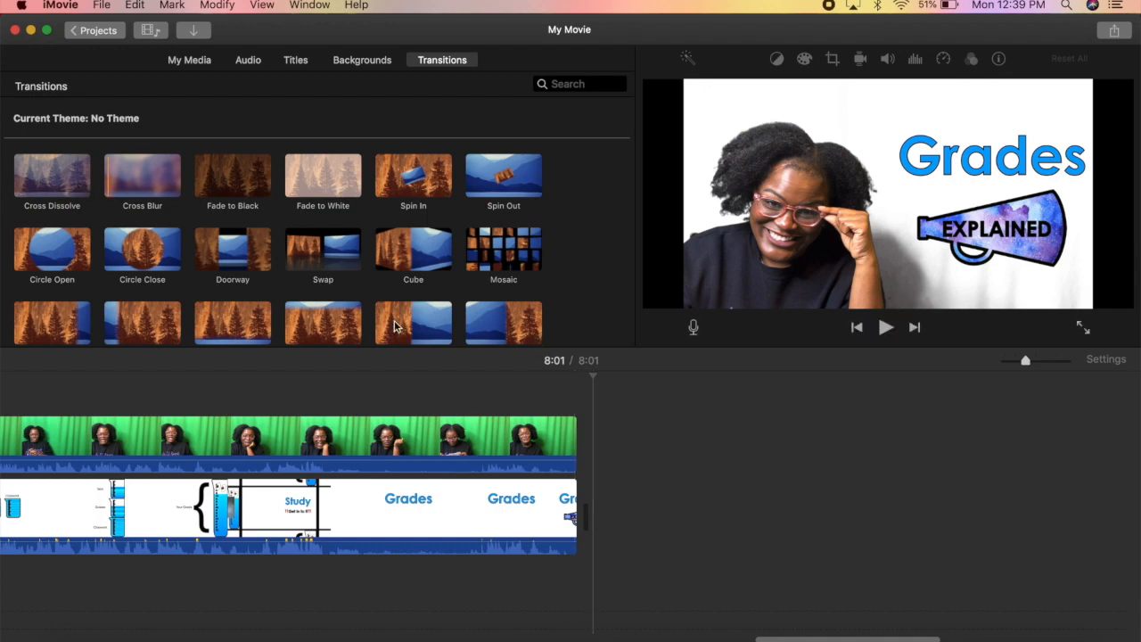
pyautogui.moveTo(75, 178)
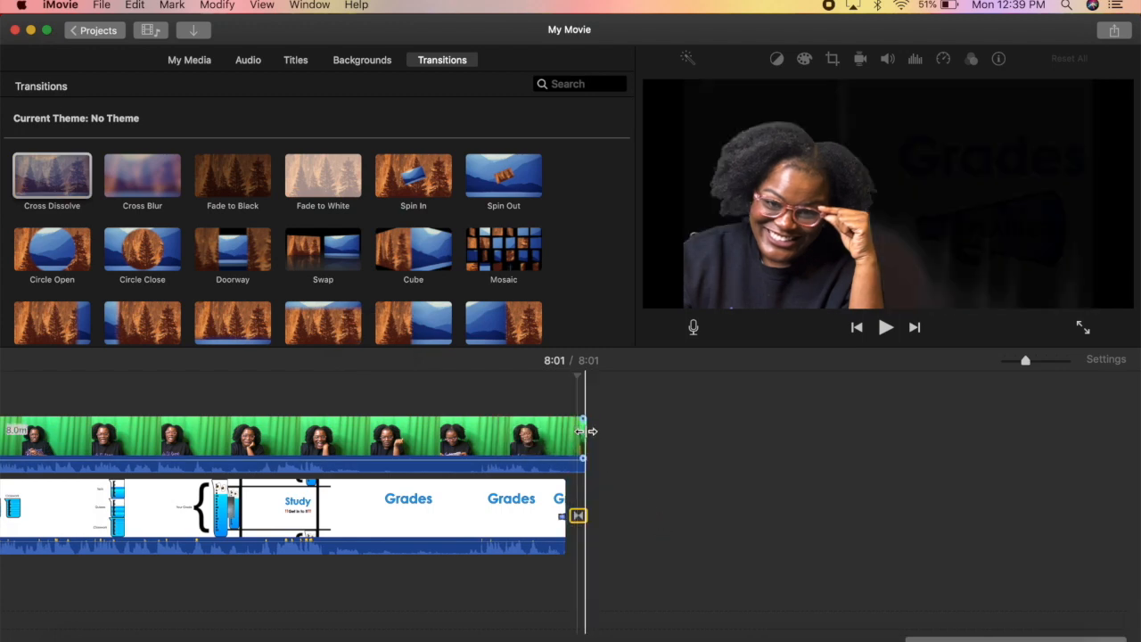
pyautogui.moveTo(581, 431); pyautogui.dragTo(549, 431)
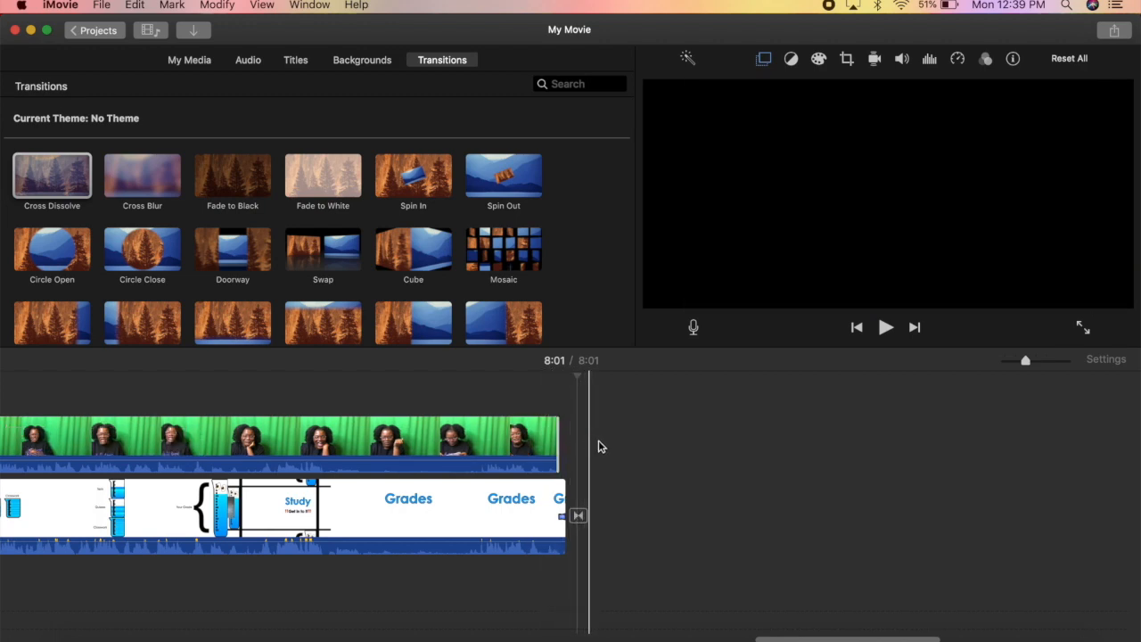
# Step: Share the movie as a File, keeping the 720p / High / Faster export settings
pyautogui.click(1113, 30)
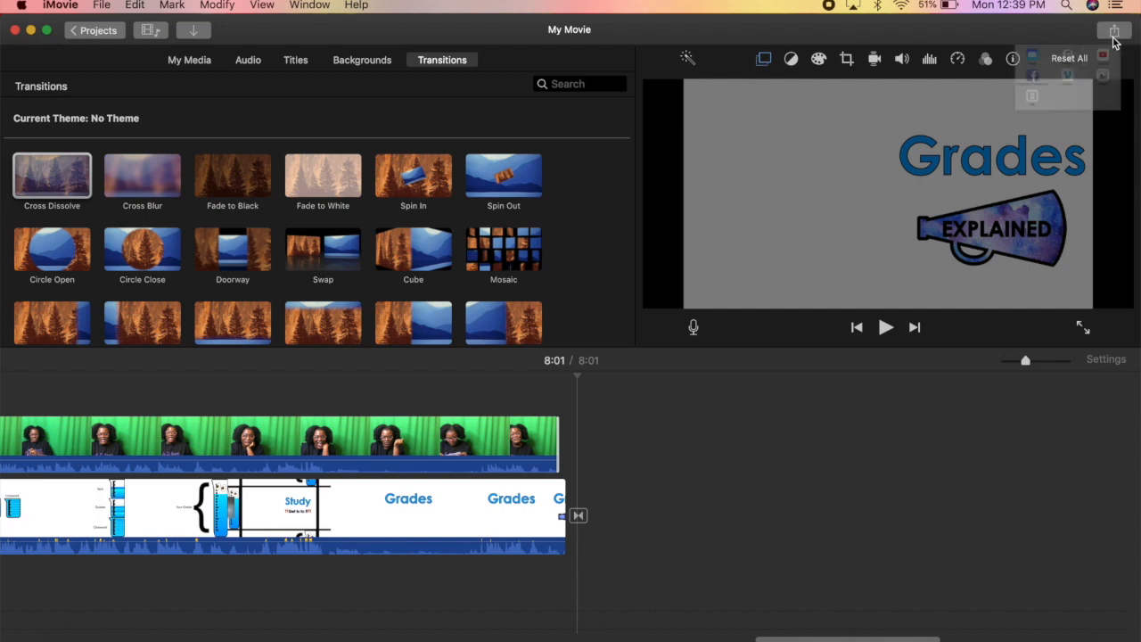
pyautogui.click(1115, 30)
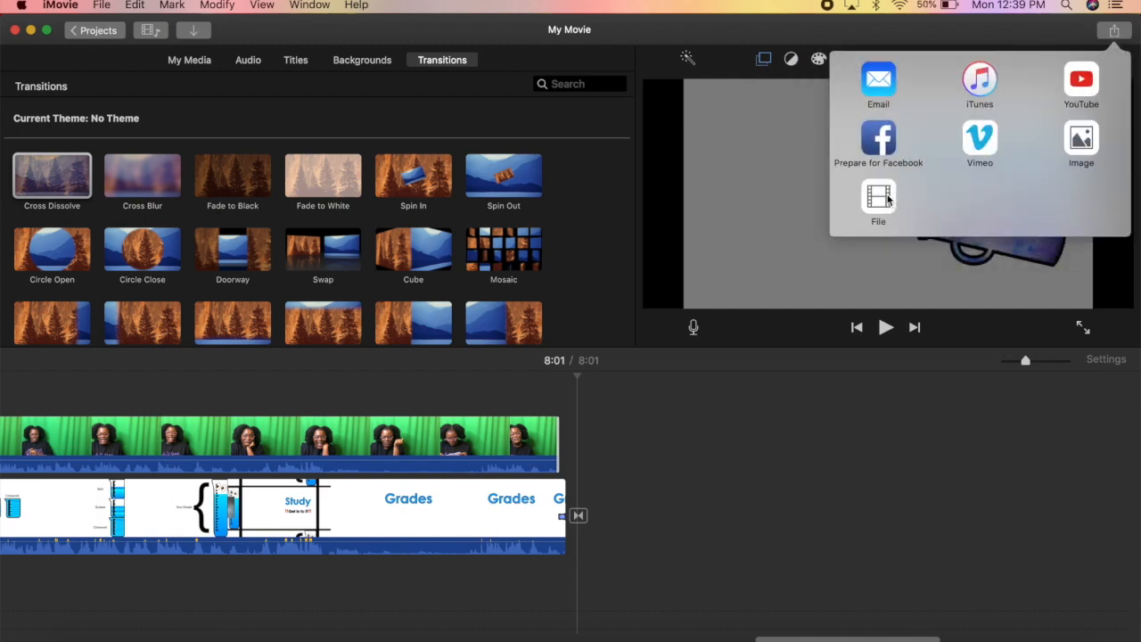
pyautogui.click(877, 200)
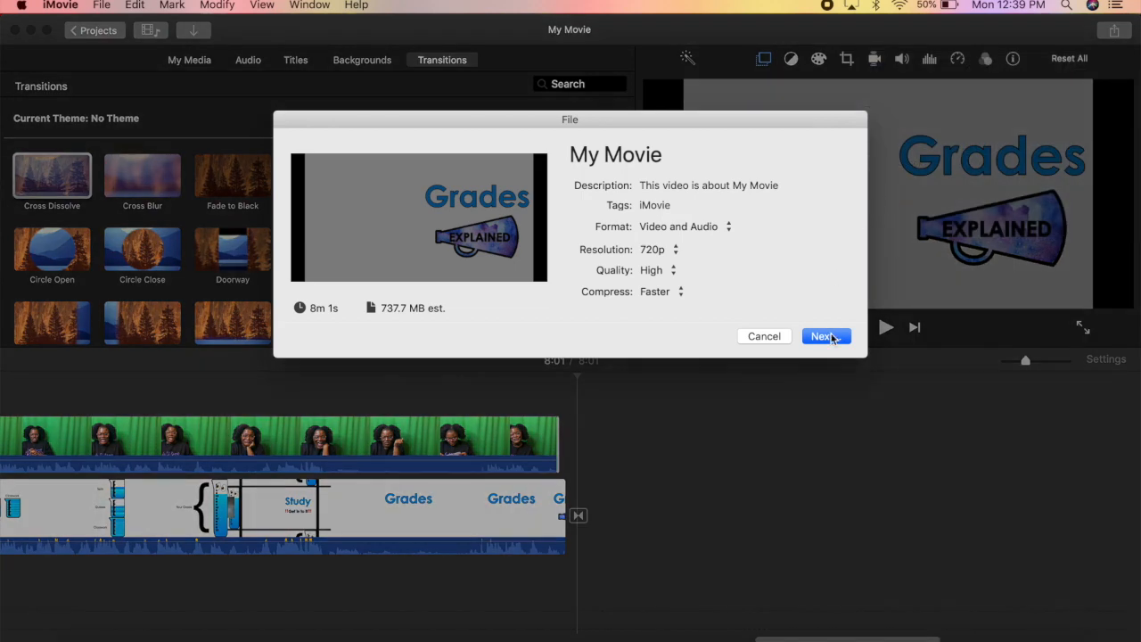
pyautogui.click(824, 335)
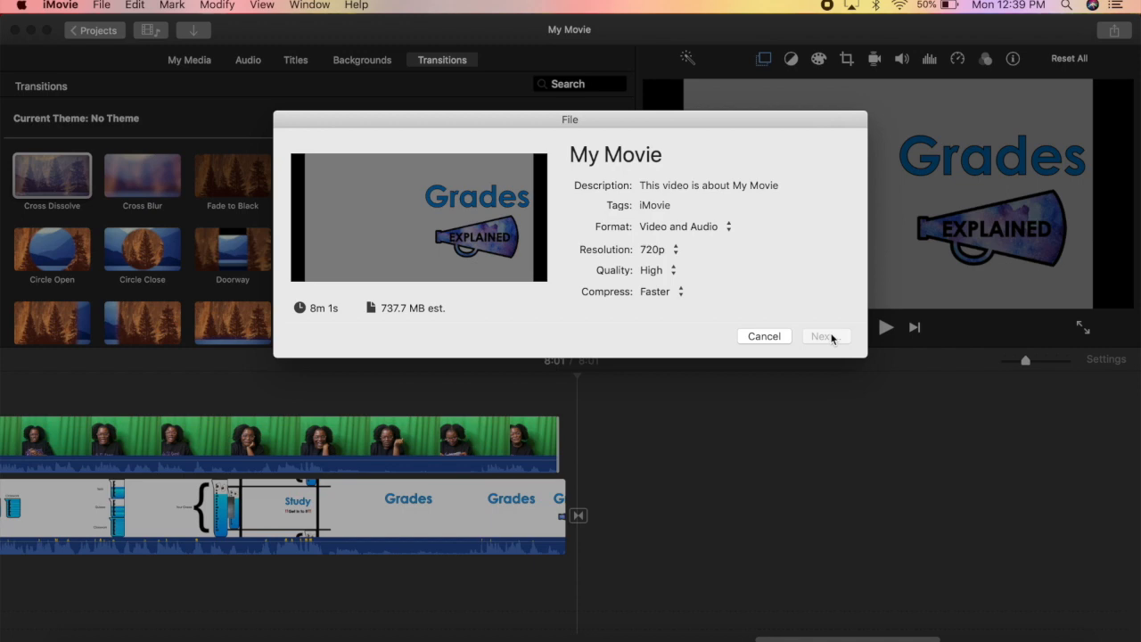
pyautogui.click(820, 335)
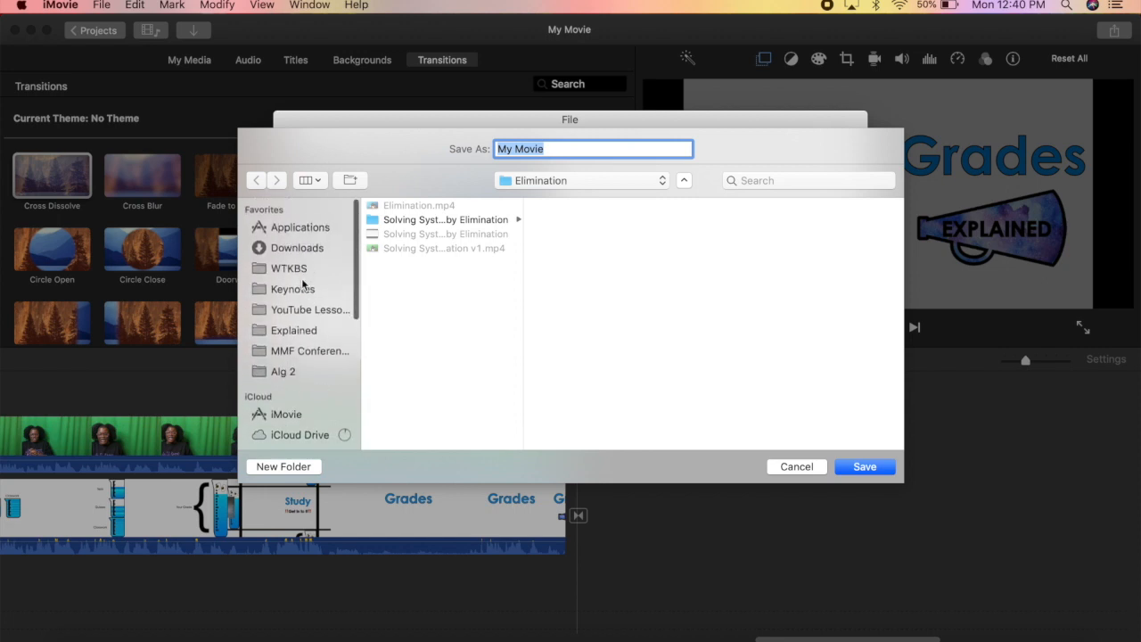
# Step: Point the save prompt at the Explained folder and name the export 'Name it anything =)'
pyautogui.click(292, 329)
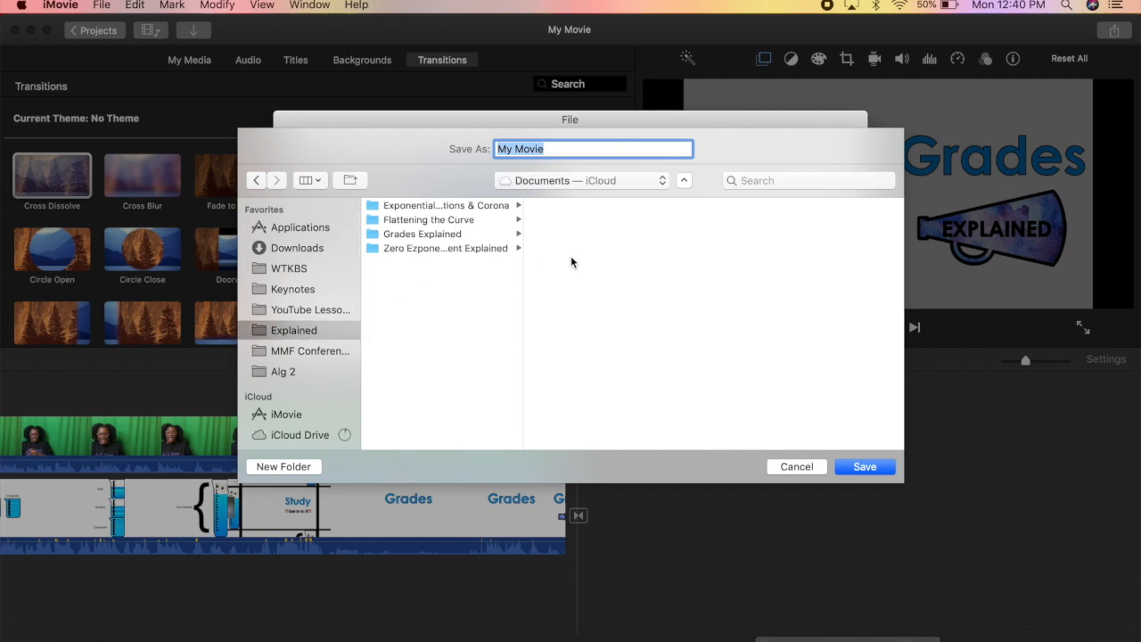
pyautogui.write('Nam')
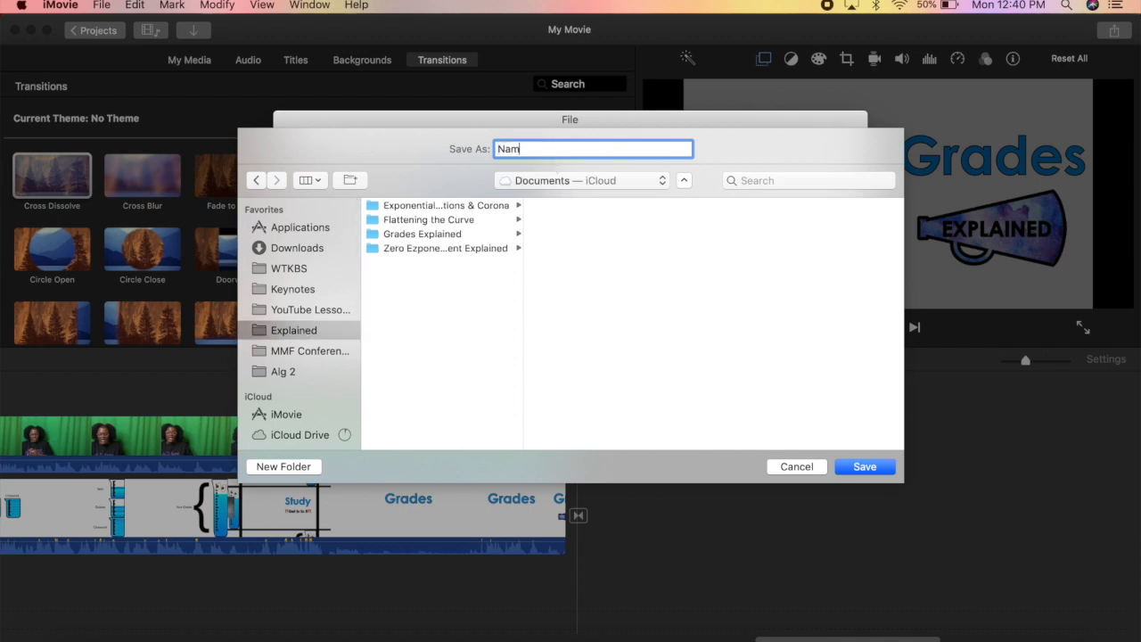
pyautogui.write('e it anything =)')
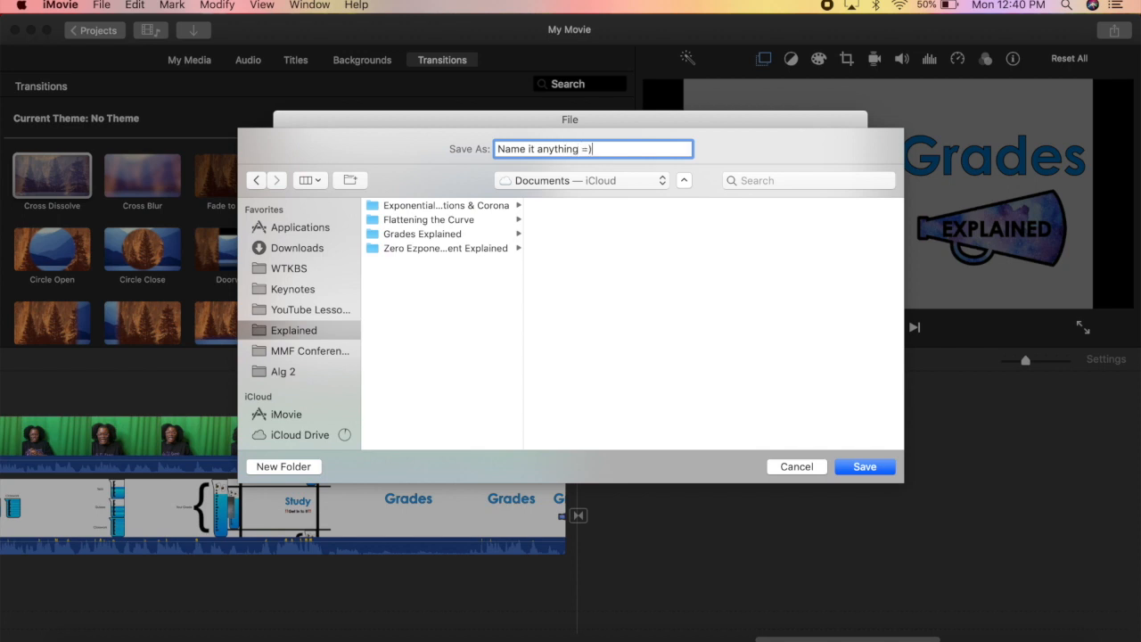
pyautogui.moveTo(863, 467)
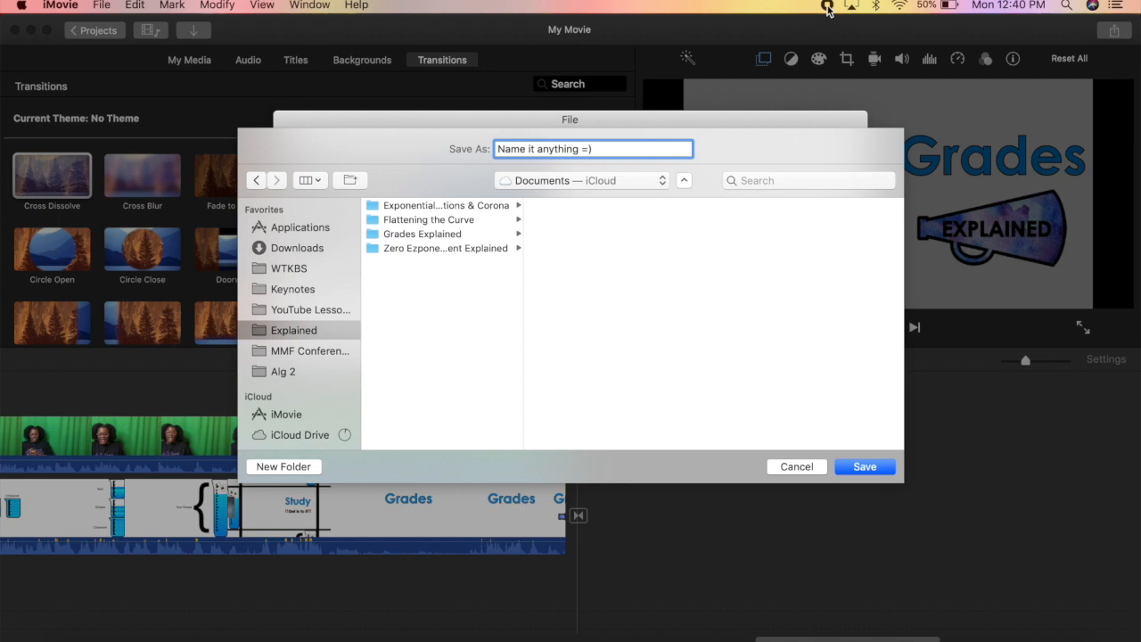
pyautogui.moveTo(784, 485)
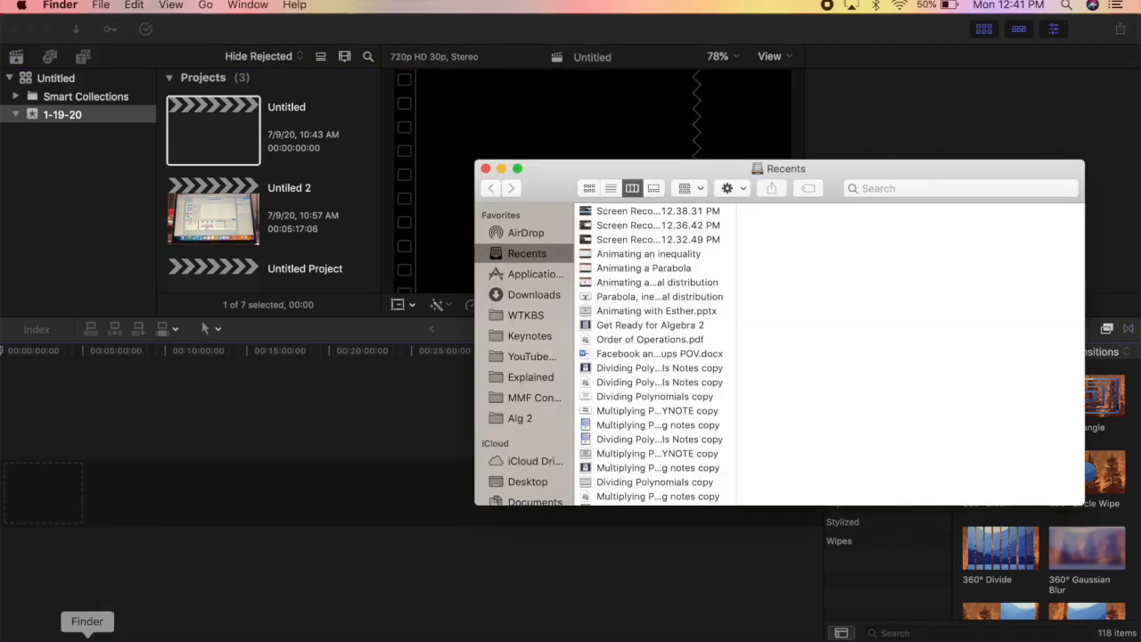
pyautogui.moveTo(403, 496)
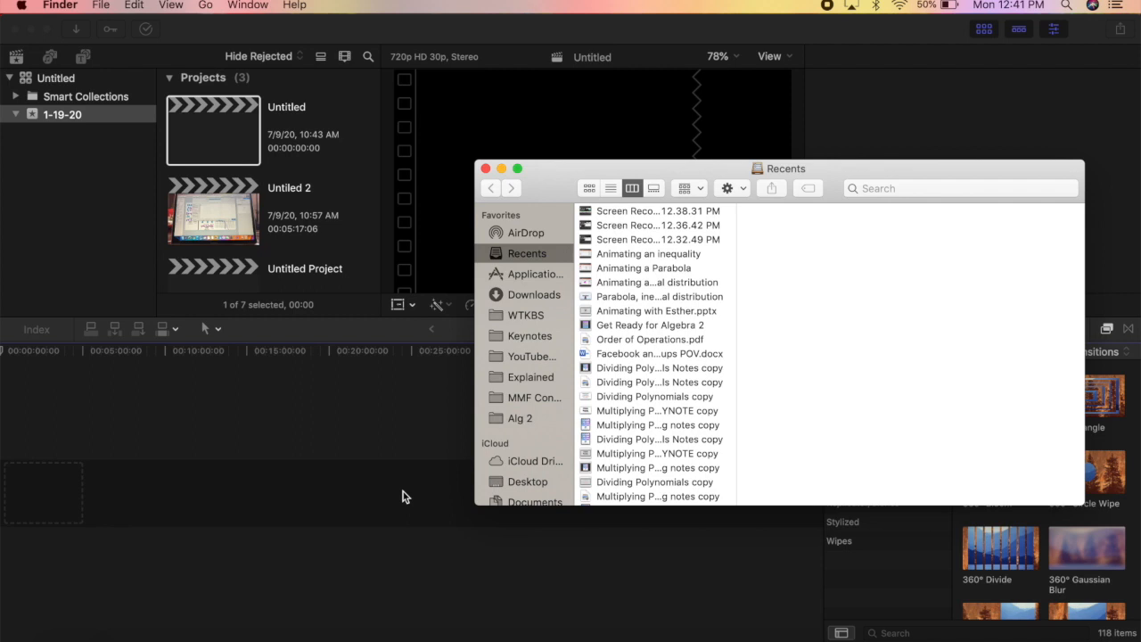
pyautogui.moveTo(526, 353)
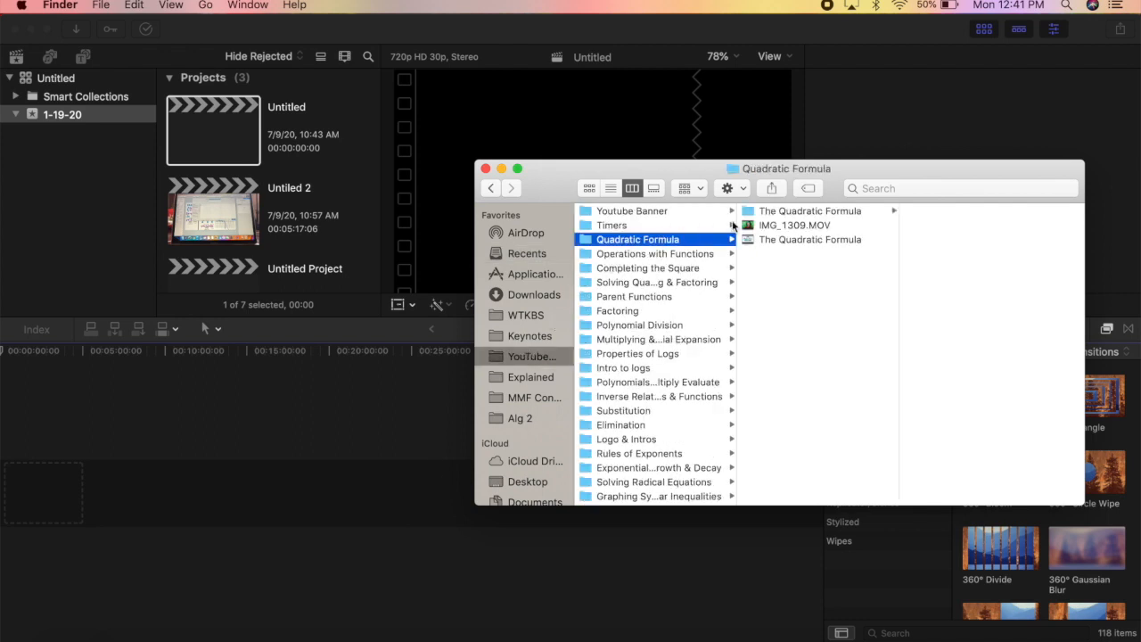
# Step: Bring The Quadratic Formula video, then IMG_1309.MOV, from Finder into the timeline with the clip stacked above
pyautogui.click(806, 239)
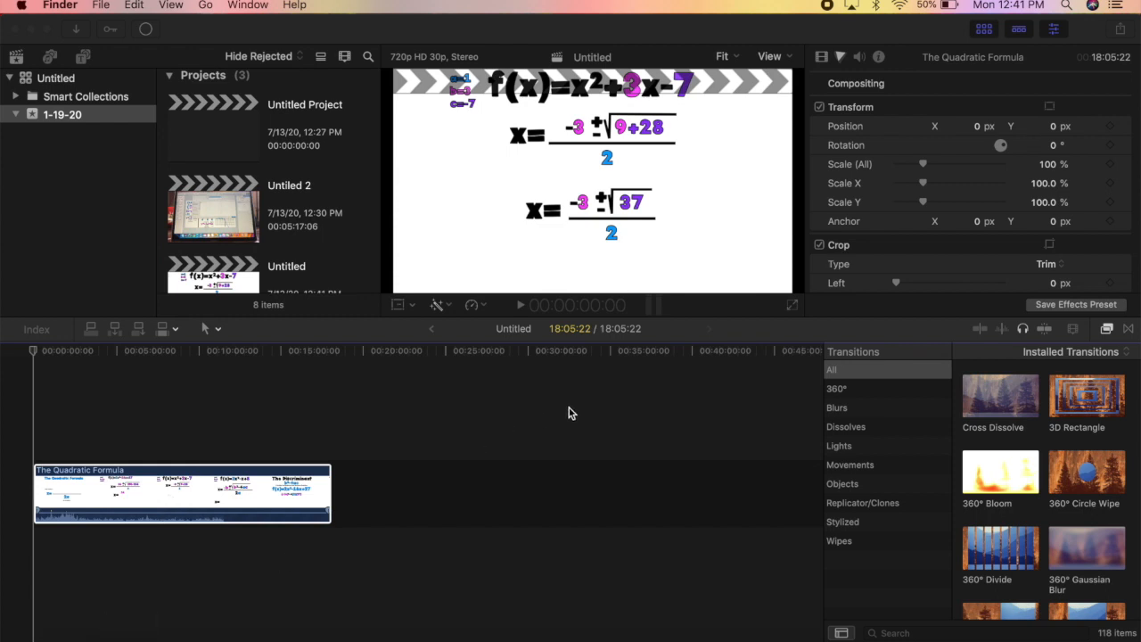
pyautogui.click(132, 622)
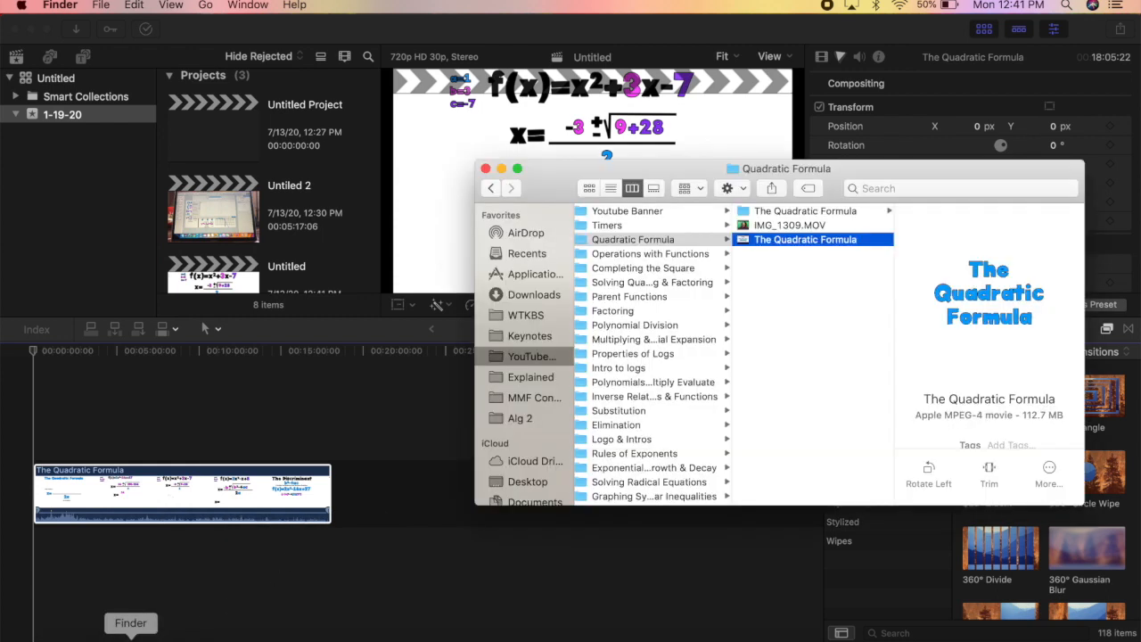
pyautogui.click(788, 225)
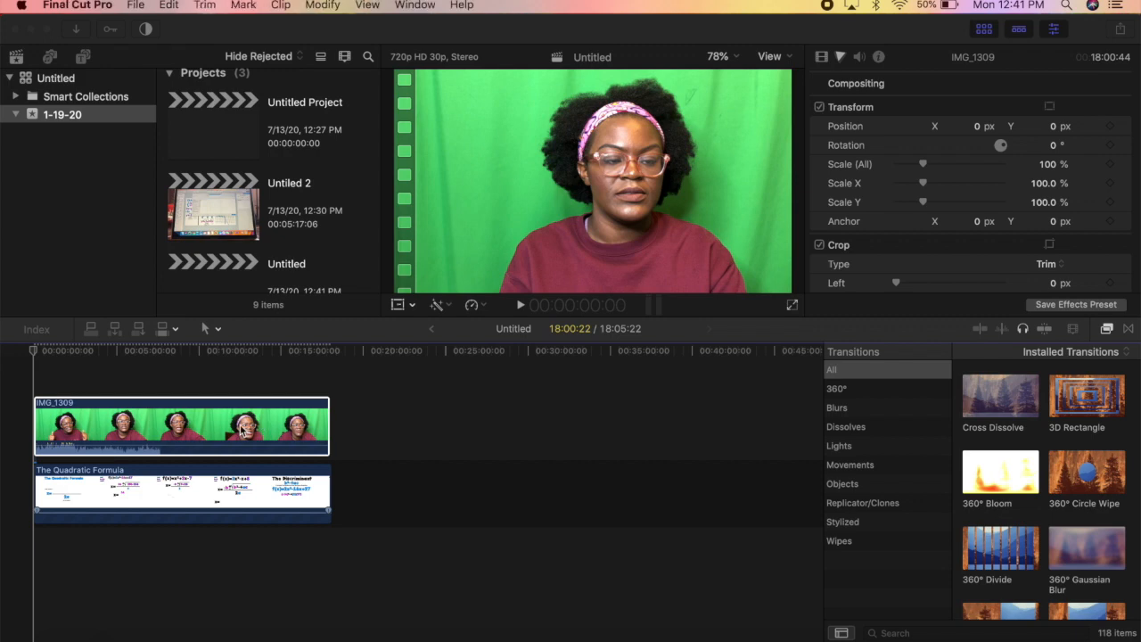
# Step: Search the Effects browser for 'key' and apply the Keyer to the IMG_1309 green-screen clip
pyautogui.click(971, 632)
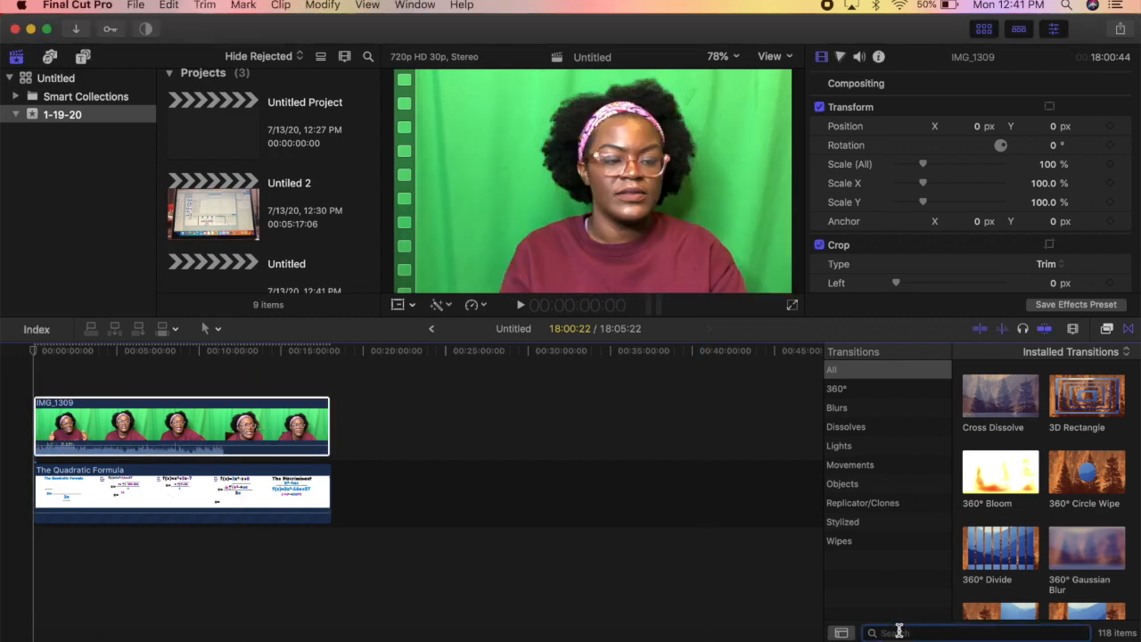
pyautogui.write('key')
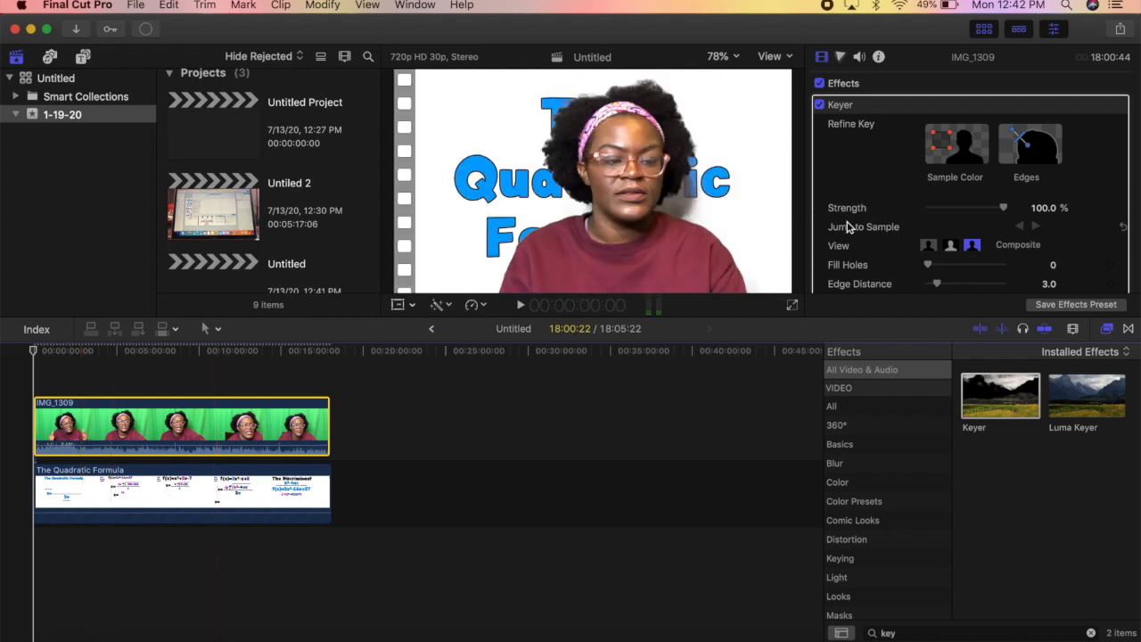
pyautogui.scroll(-3)
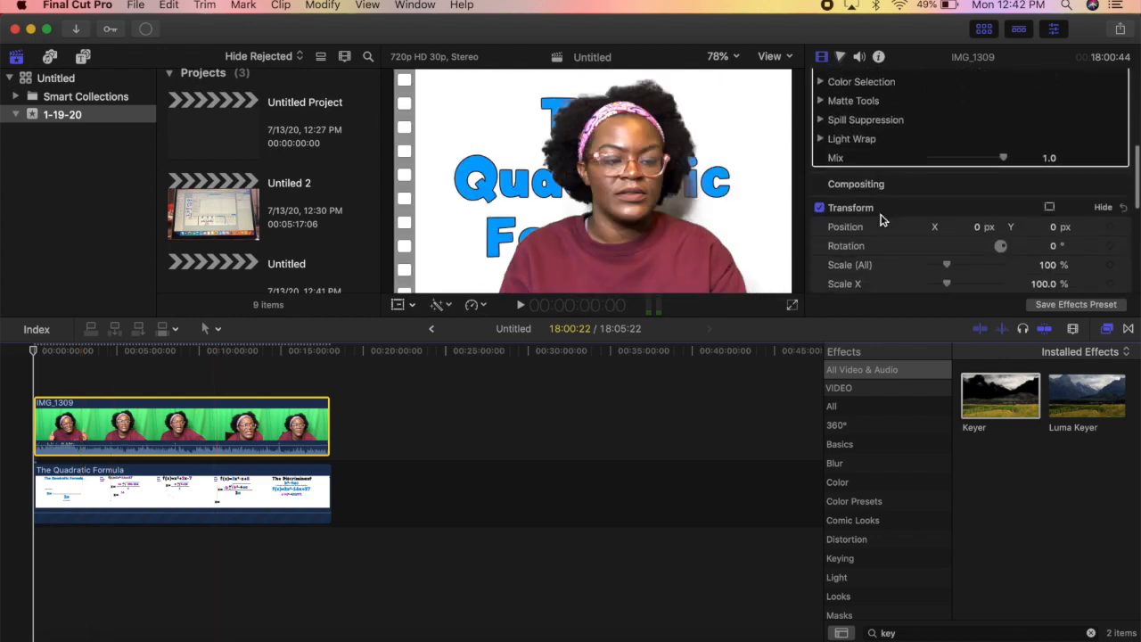
# Step: Scale the keyed presenter to 63.3% and move her into the slide's lower-right corner in the Viewer
pyautogui.scroll(-3)
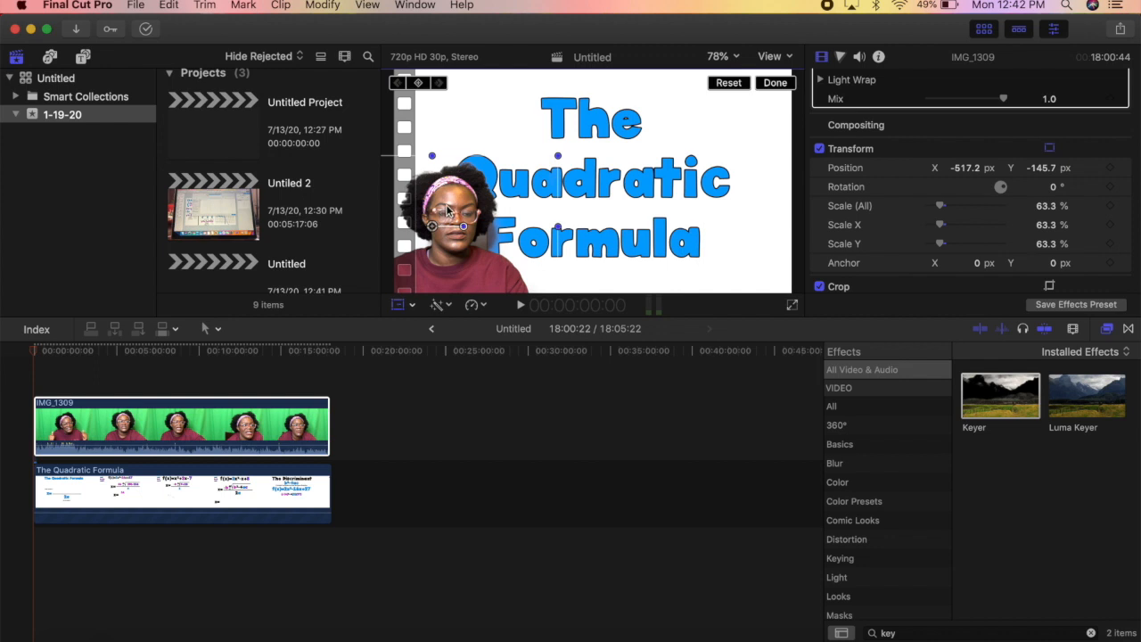
pyautogui.moveTo(450, 210); pyautogui.dragTo(774, 235)
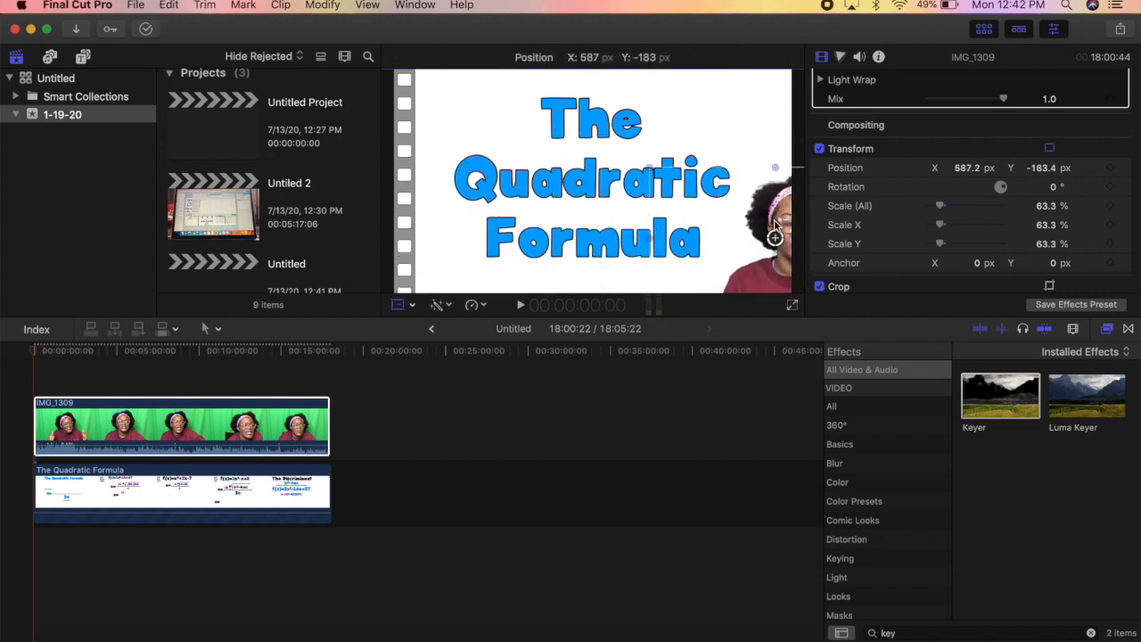
pyautogui.moveTo(774, 237); pyautogui.dragTo(733, 230)
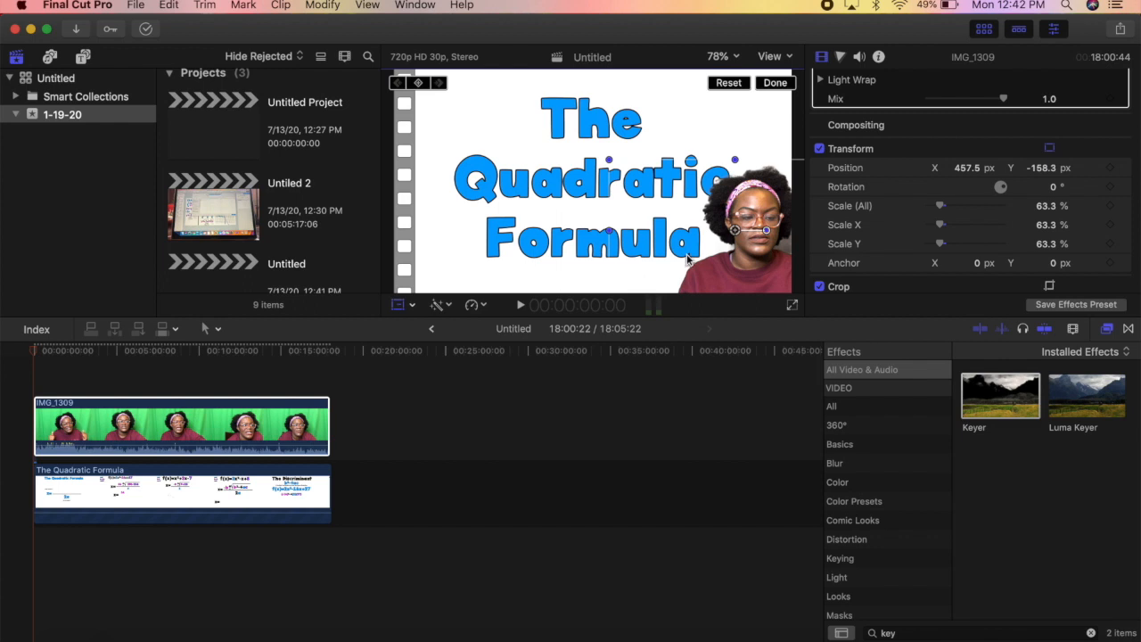
pyautogui.moveTo(734, 230); pyautogui.dragTo(723, 107)
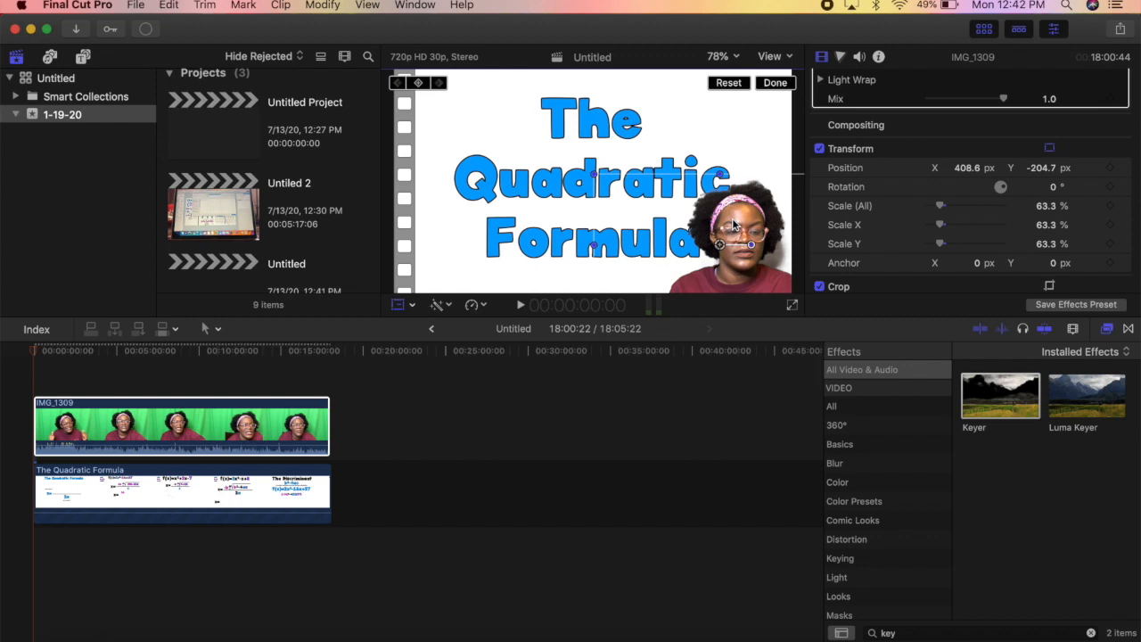
pyautogui.moveTo(20, 407)
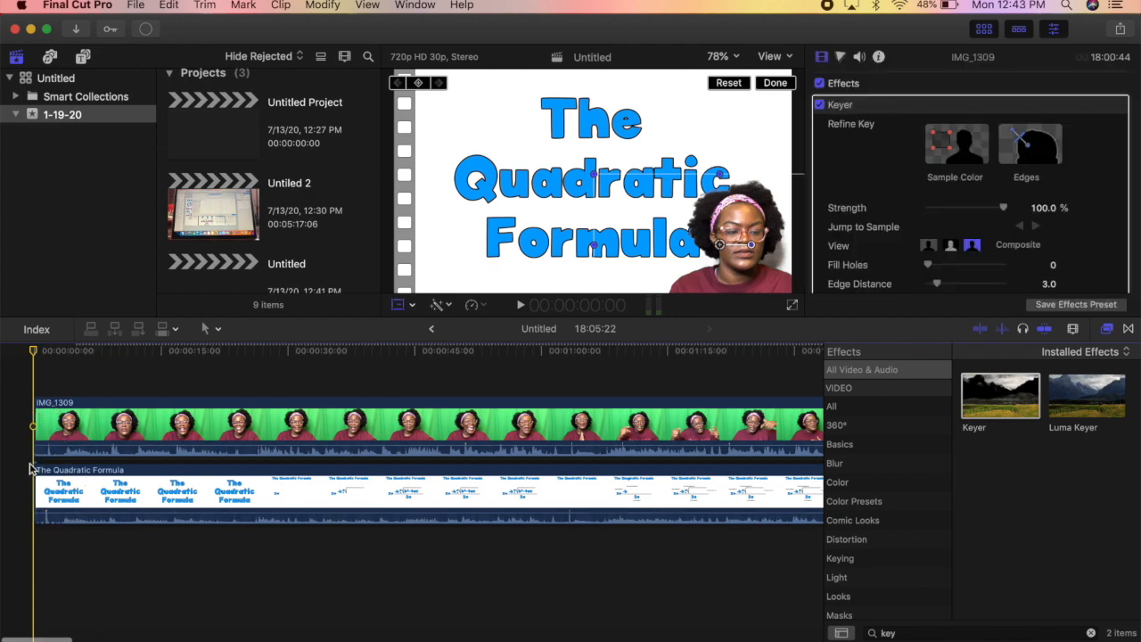
pyautogui.moveTo(71, 384)
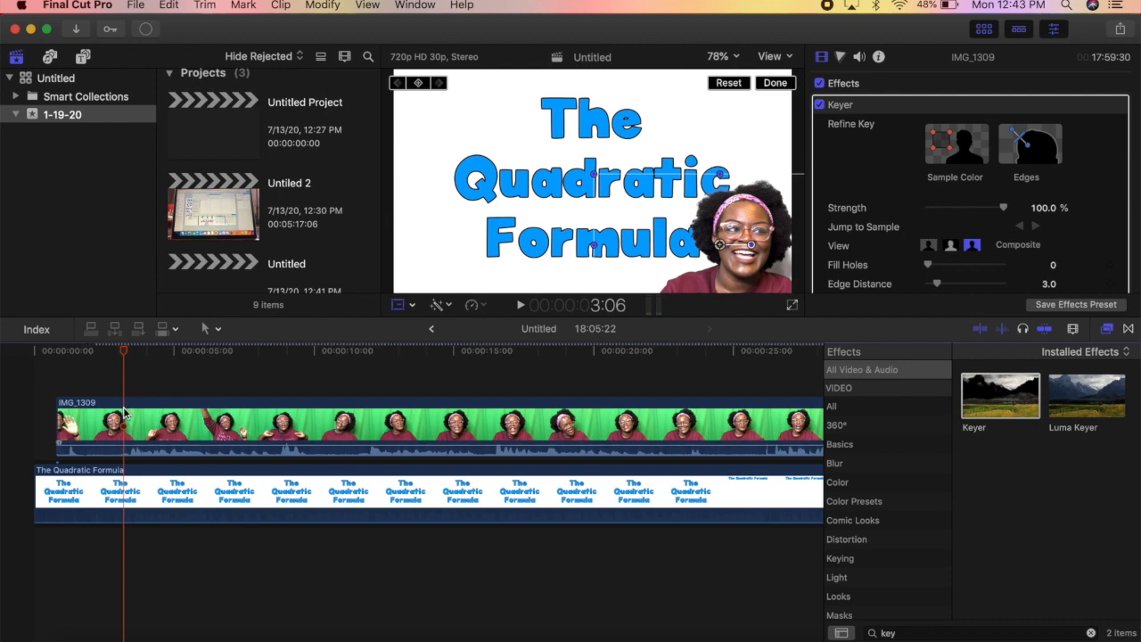
pyautogui.rightClick(107, 426)
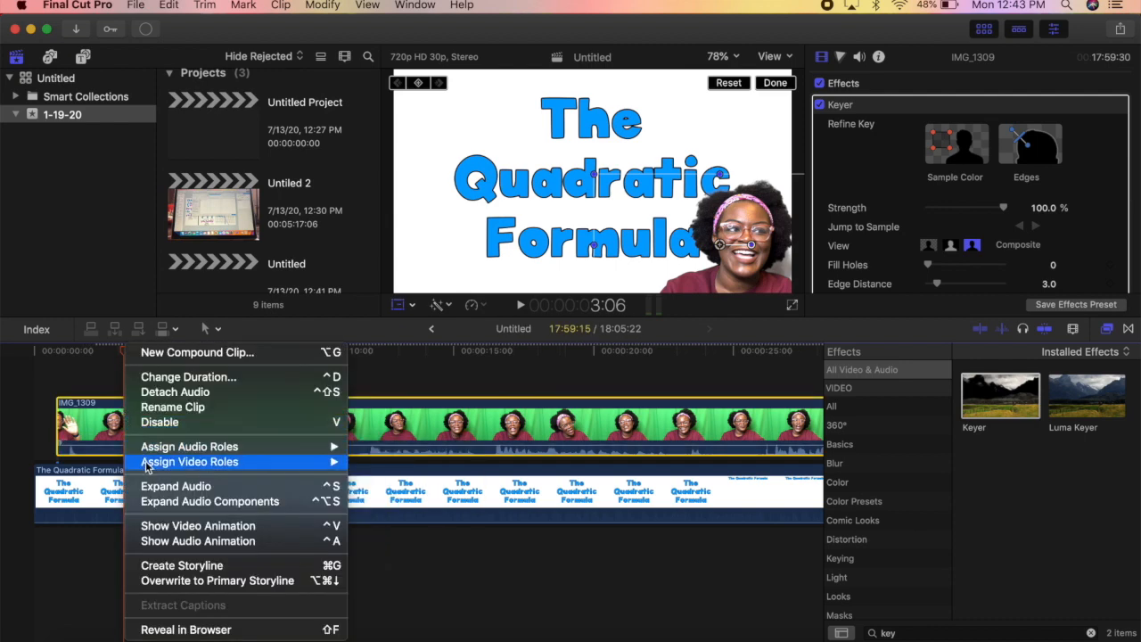
pyautogui.moveTo(150, 437)
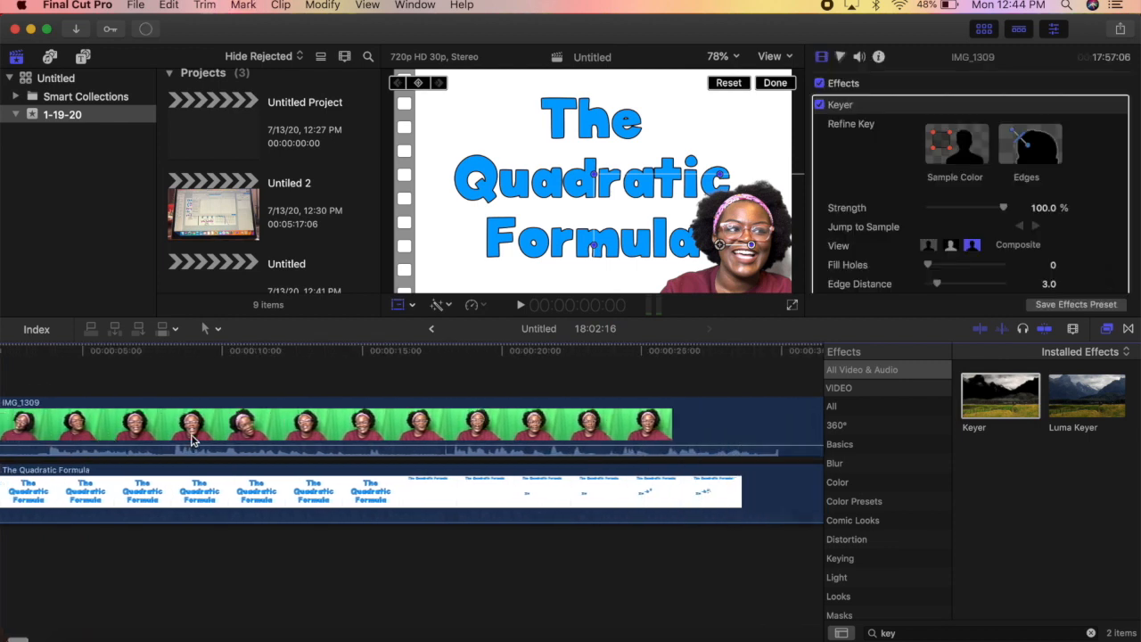
# Step: Skim along the timeline ruler through the formula breakdown toward the project's end
pyautogui.click(214, 350)
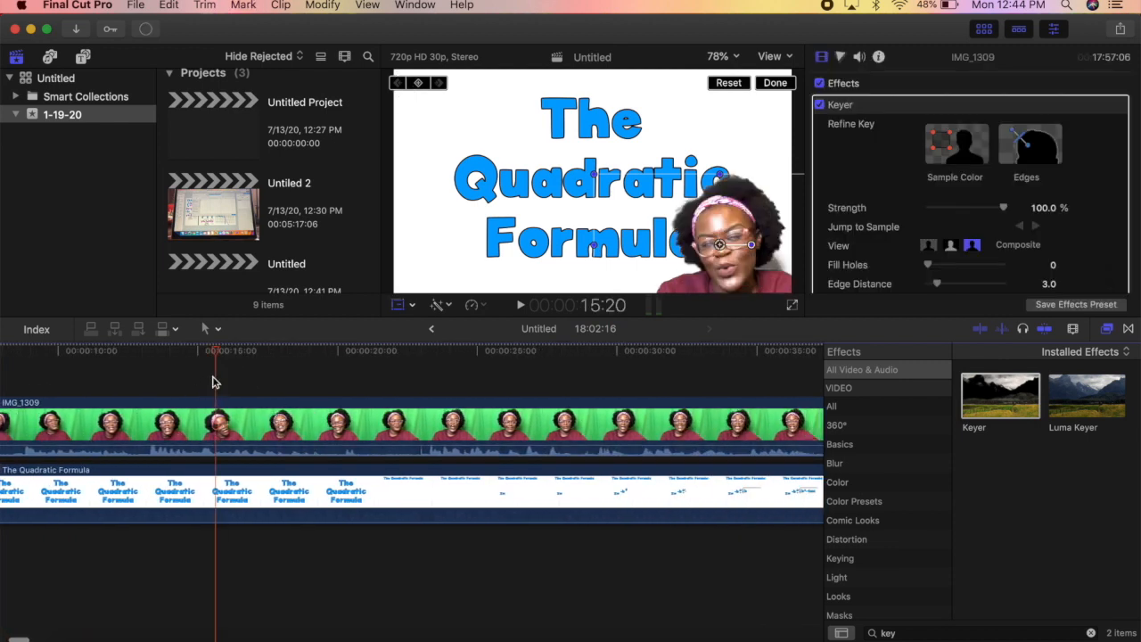
pyautogui.click(571, 408)
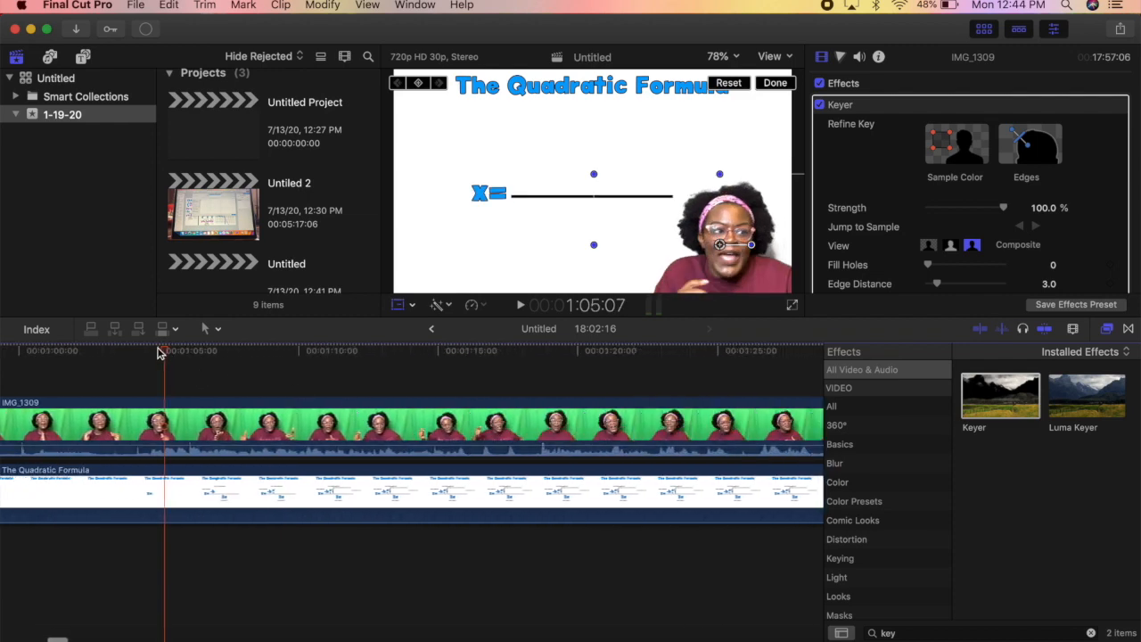
pyautogui.click(635, 349)
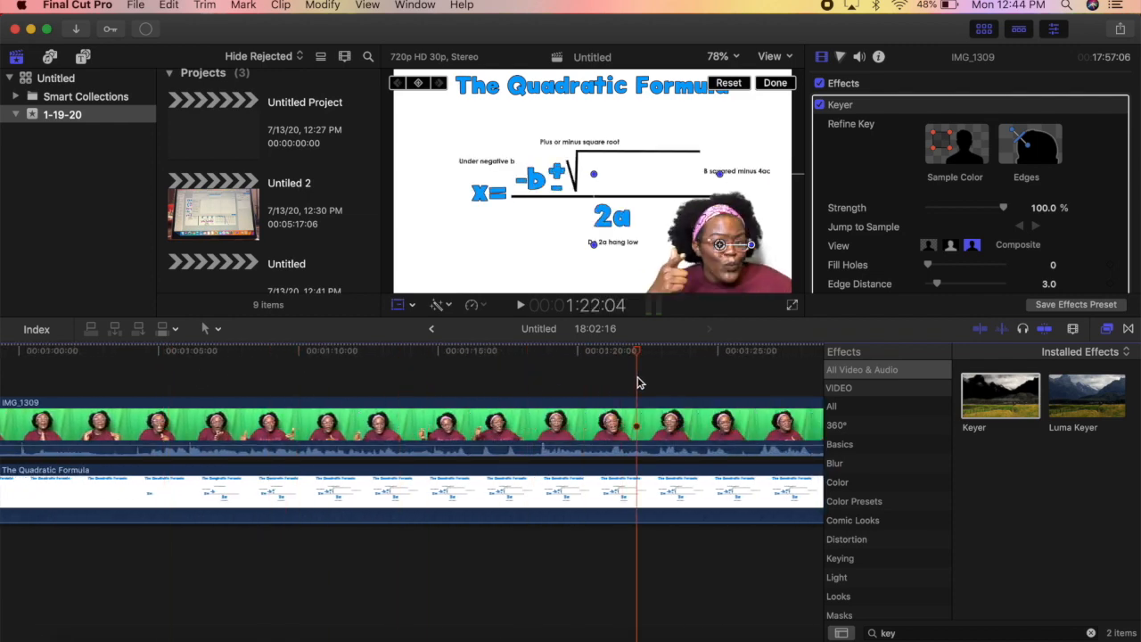
pyautogui.click(355, 349)
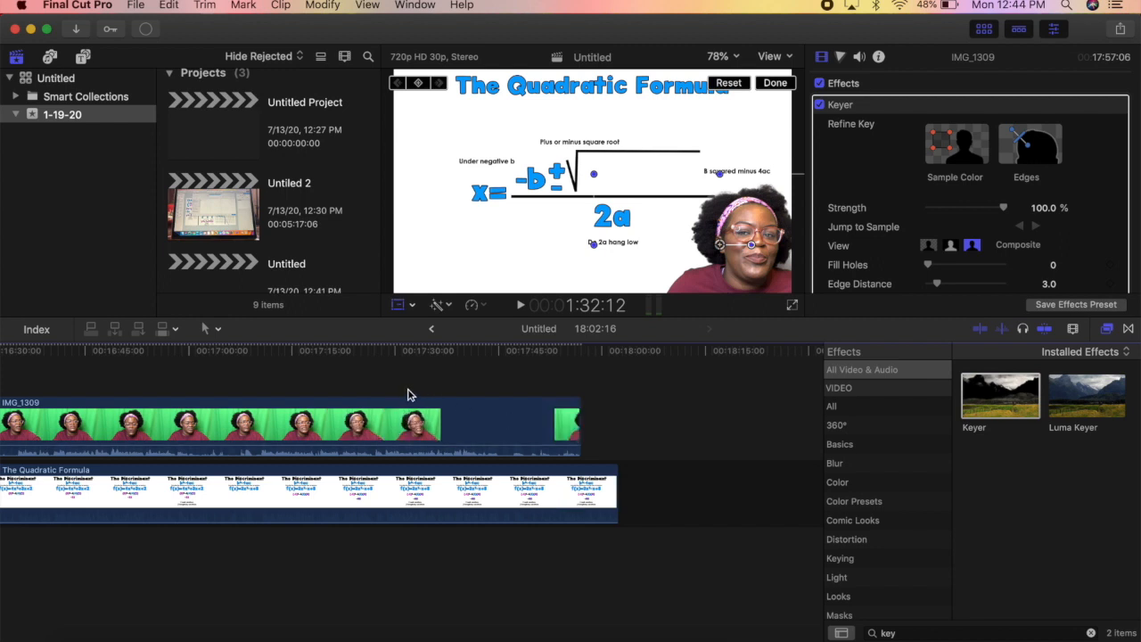
# Step: Settle the playhead at 17:53:23 on the Discriminant slide where the speaker stops
pyautogui.click(437, 349)
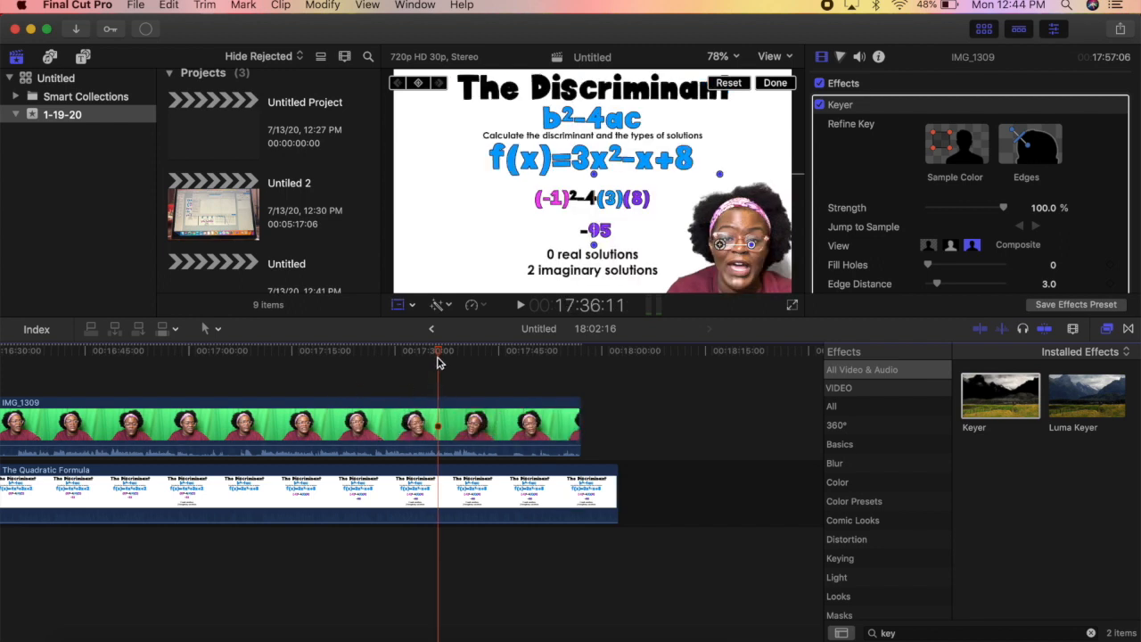
pyautogui.click(553, 349)
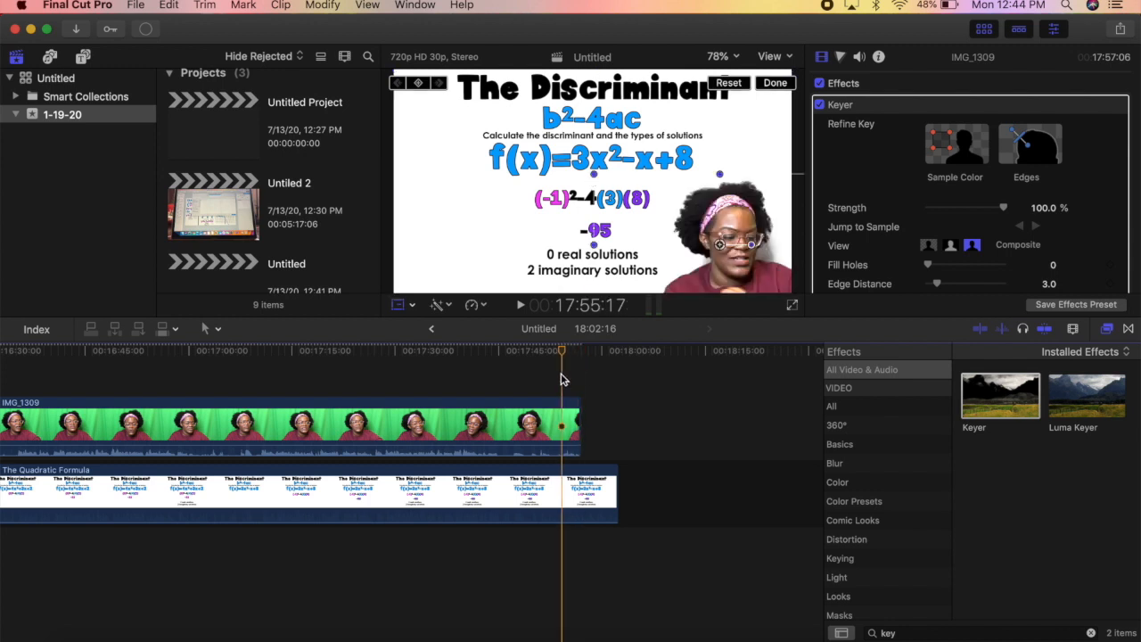
pyautogui.moveTo(561, 365); pyautogui.dragTo(503, 365)
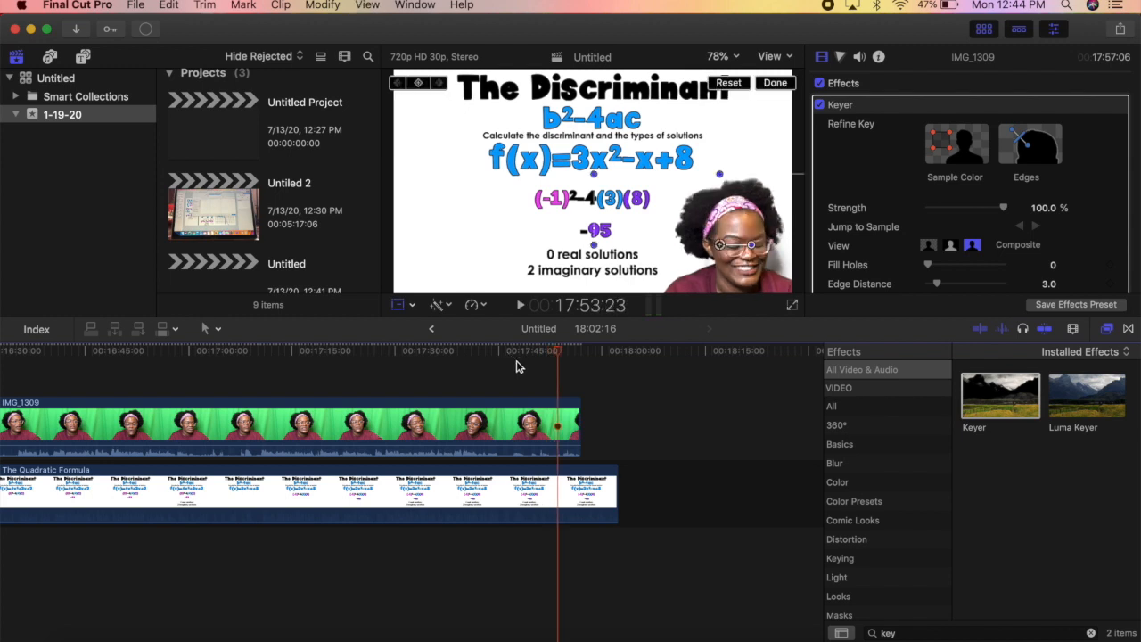
# Step: Trim the slide clip's end to the 17:53:23 playhead, then select both clips together
pyautogui.click(560, 421)
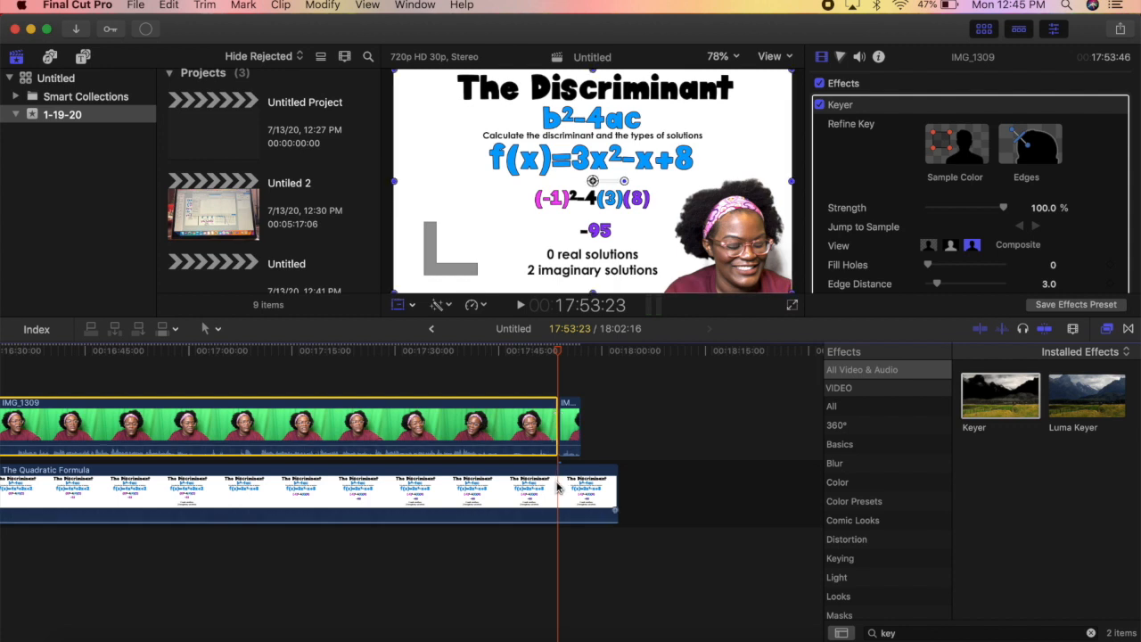
pyautogui.click(587, 489)
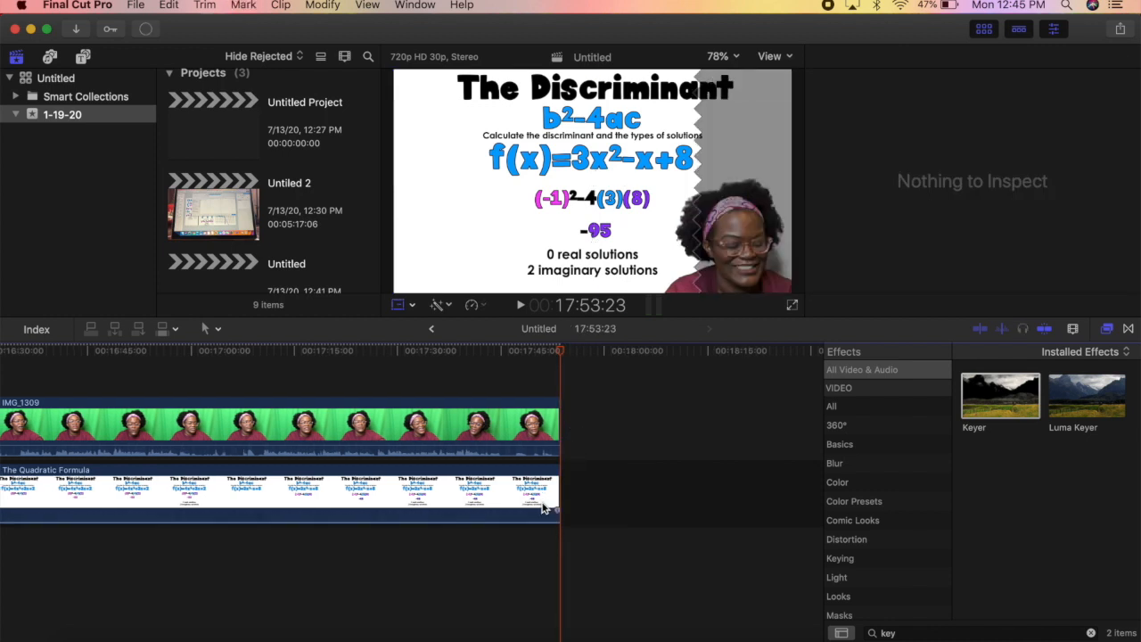
pyautogui.click(526, 424)
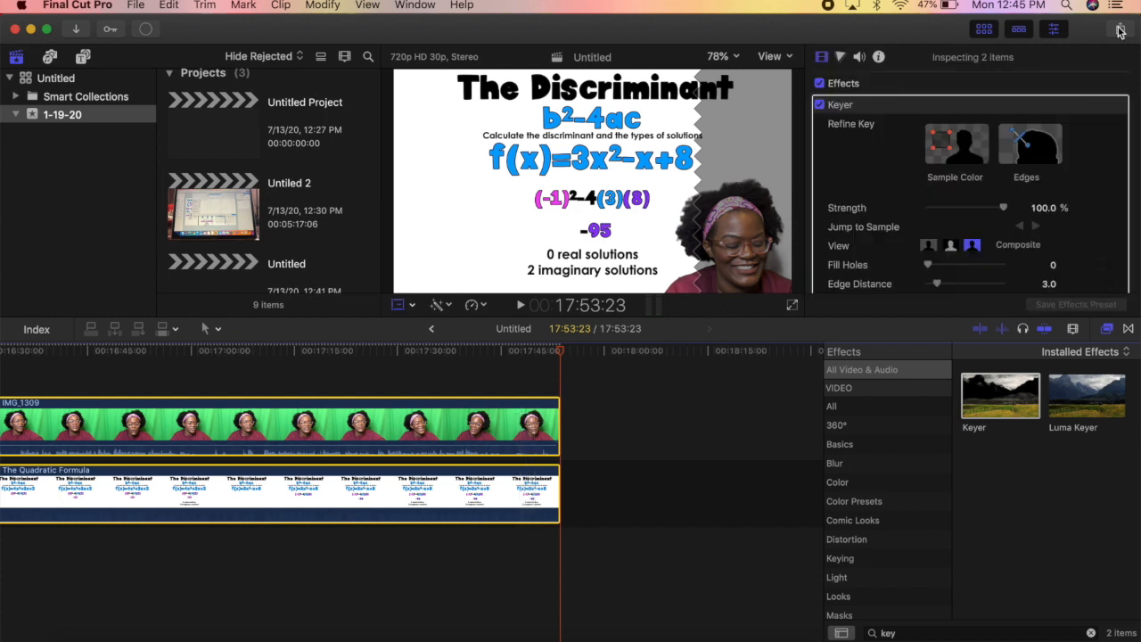
pyautogui.click(1119, 28)
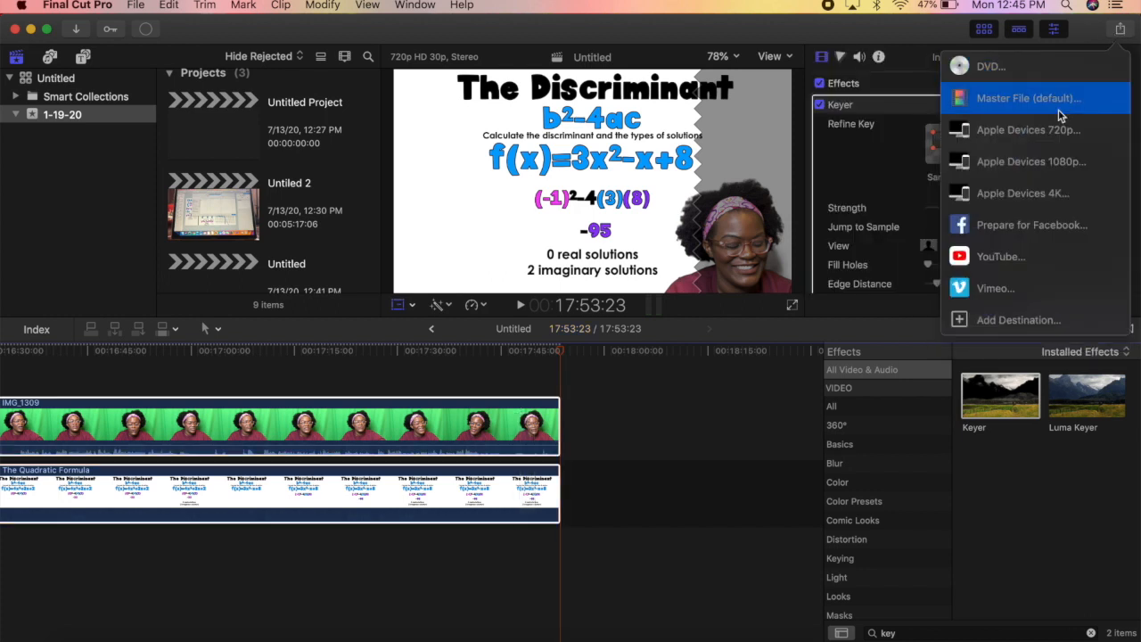
pyautogui.moveTo(1043, 146)
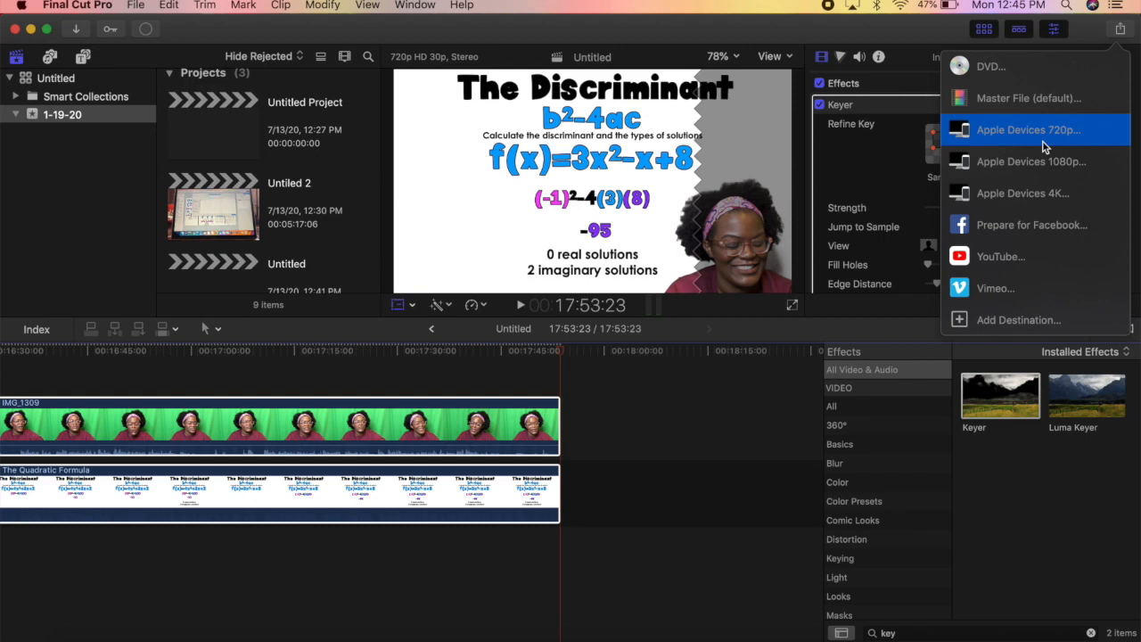
pyautogui.click(1027, 128)
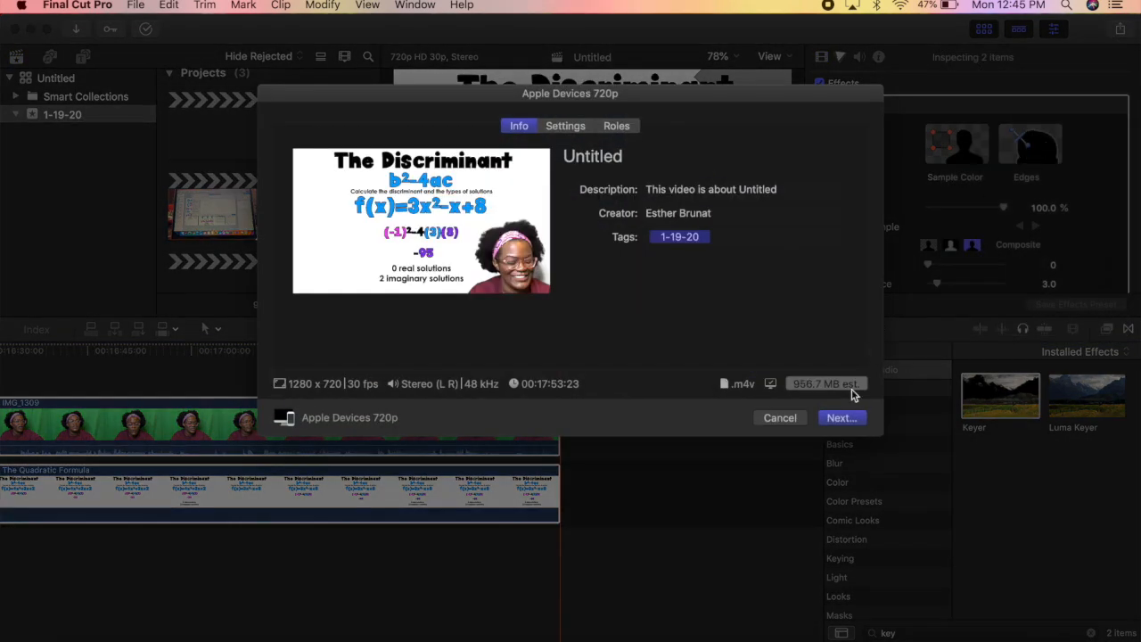
pyautogui.click(838, 417)
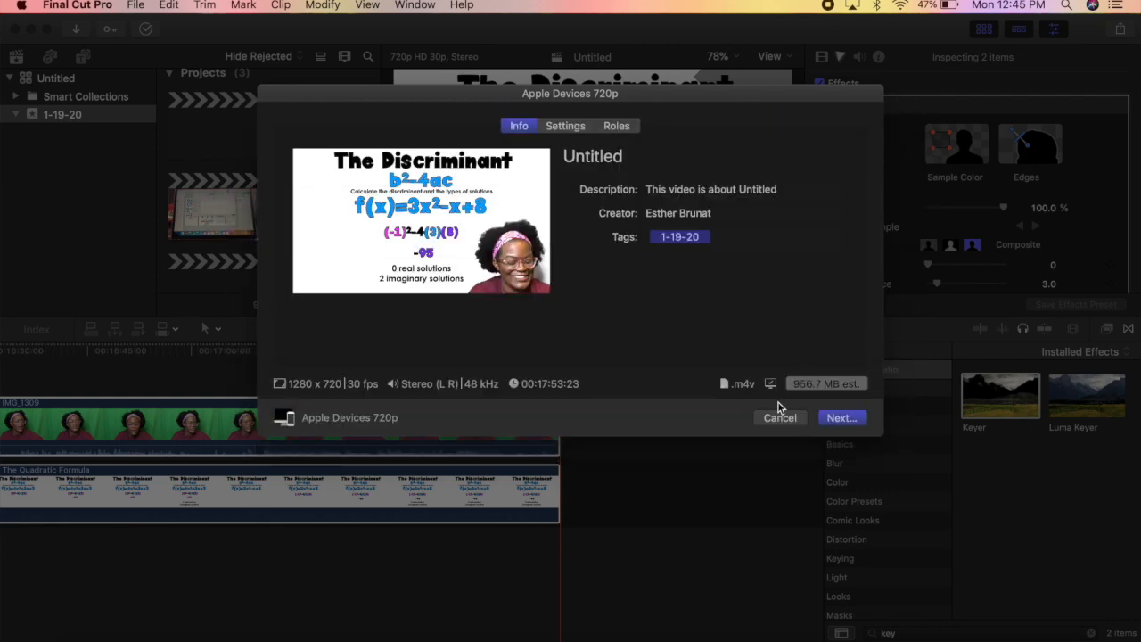
pyautogui.click(779, 417)
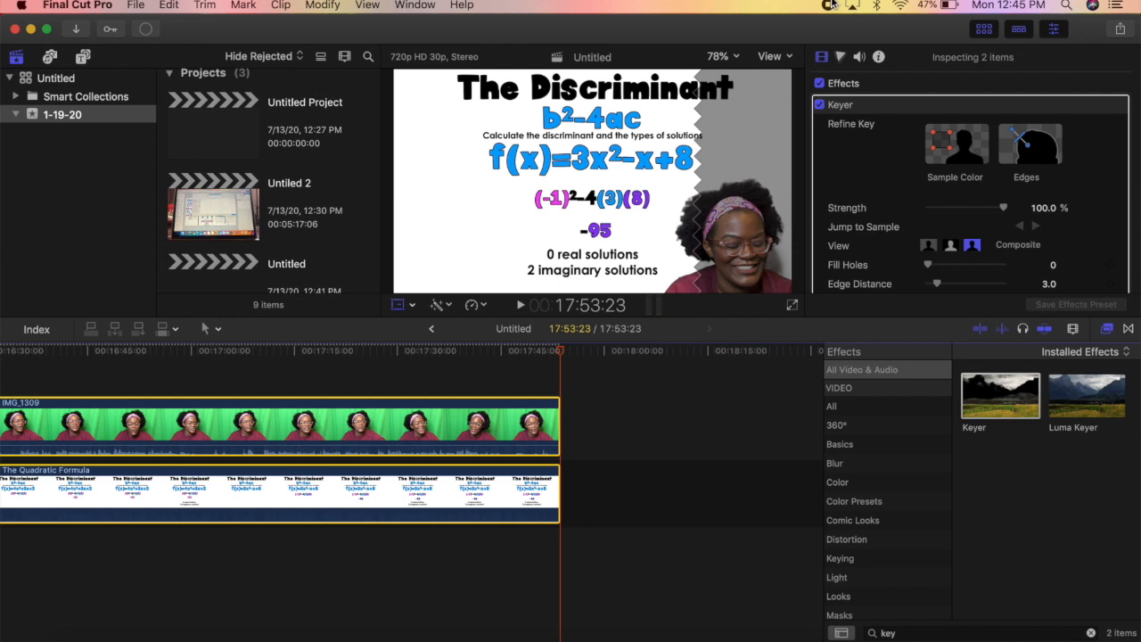
pyautogui.moveTo(829, 7)
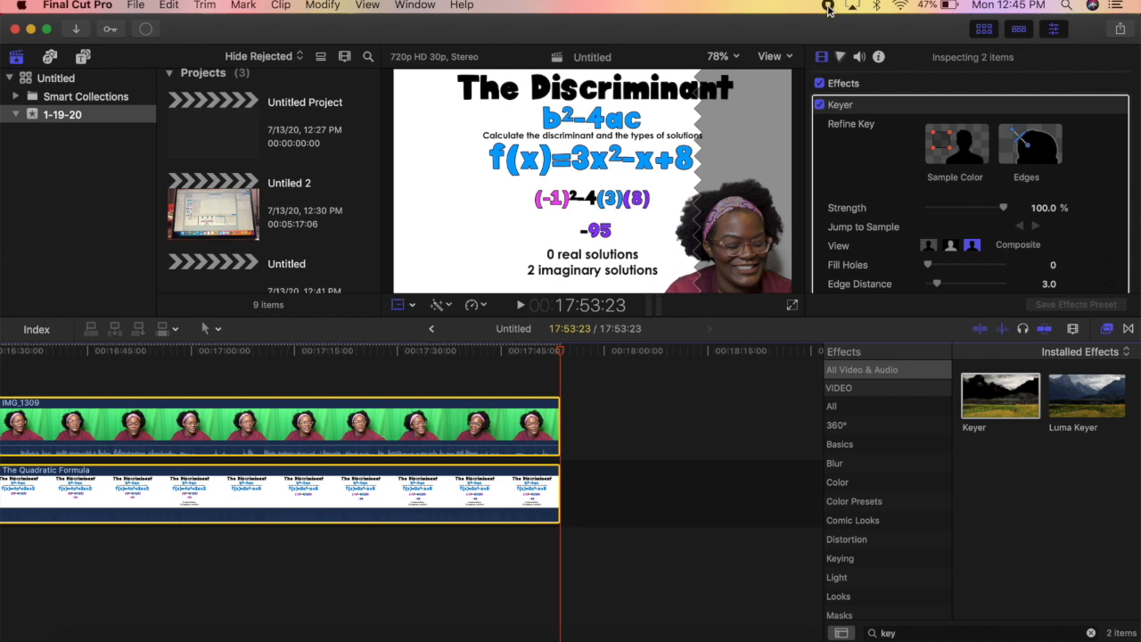
pyautogui.moveTo(829, 7)
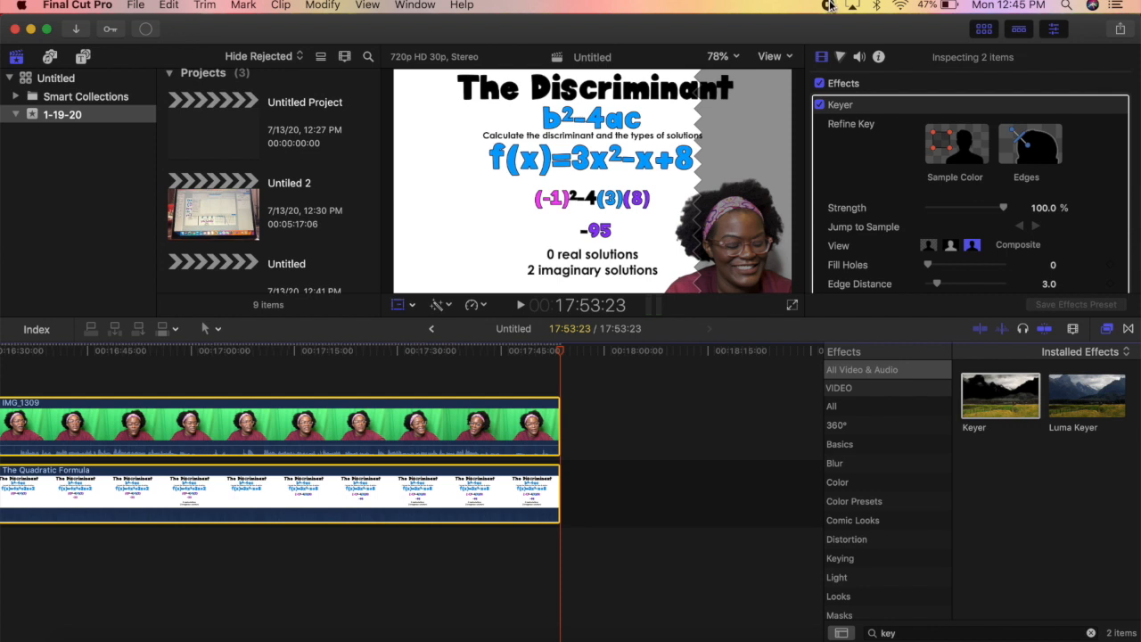